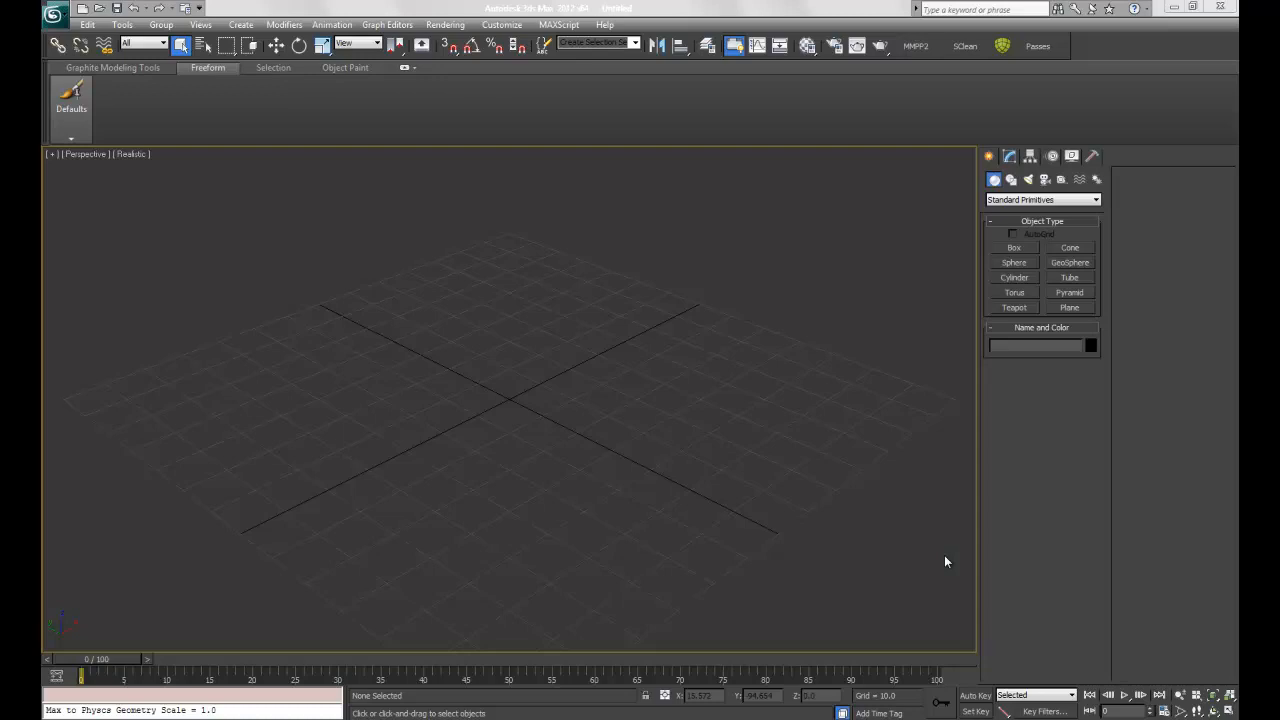
{"action": "mouse_move", "coordinate": [962, 216]}
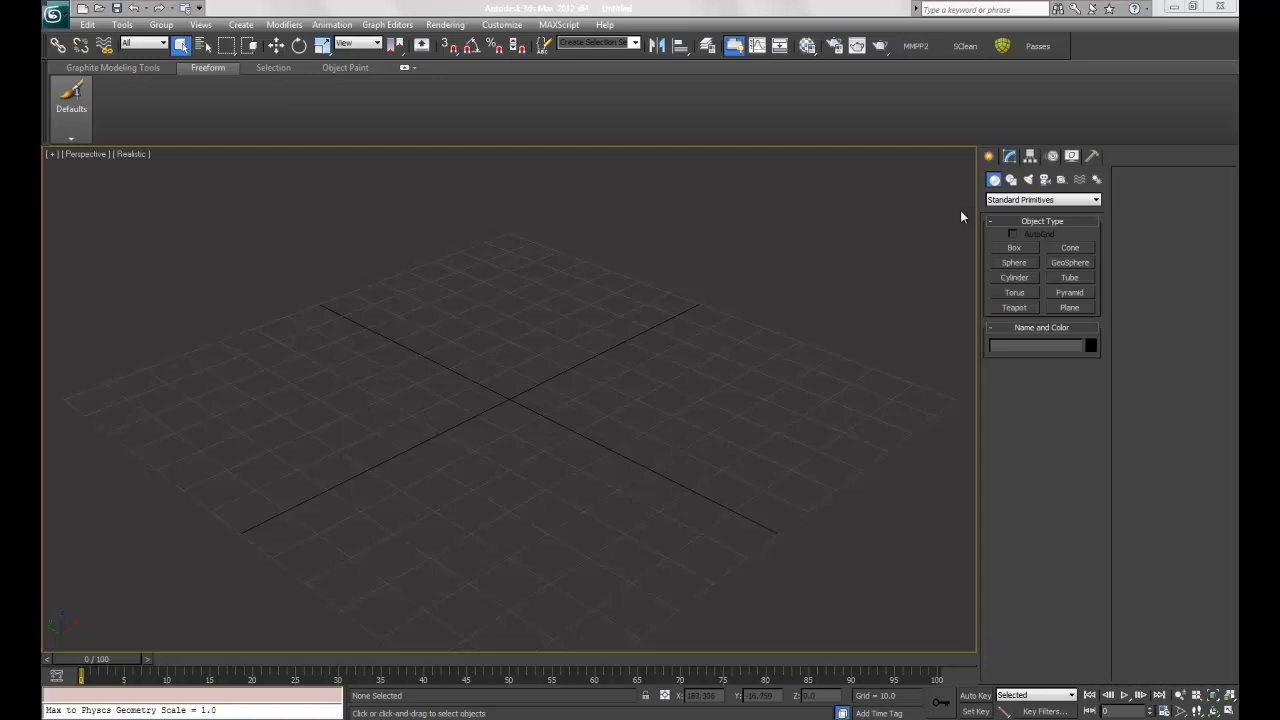
Draw a plane, subdivide it with TurboSmooth, collapse to editable poly and name it 'ground_mixl'
{"action": "left_click", "coordinate": [1068, 308]}
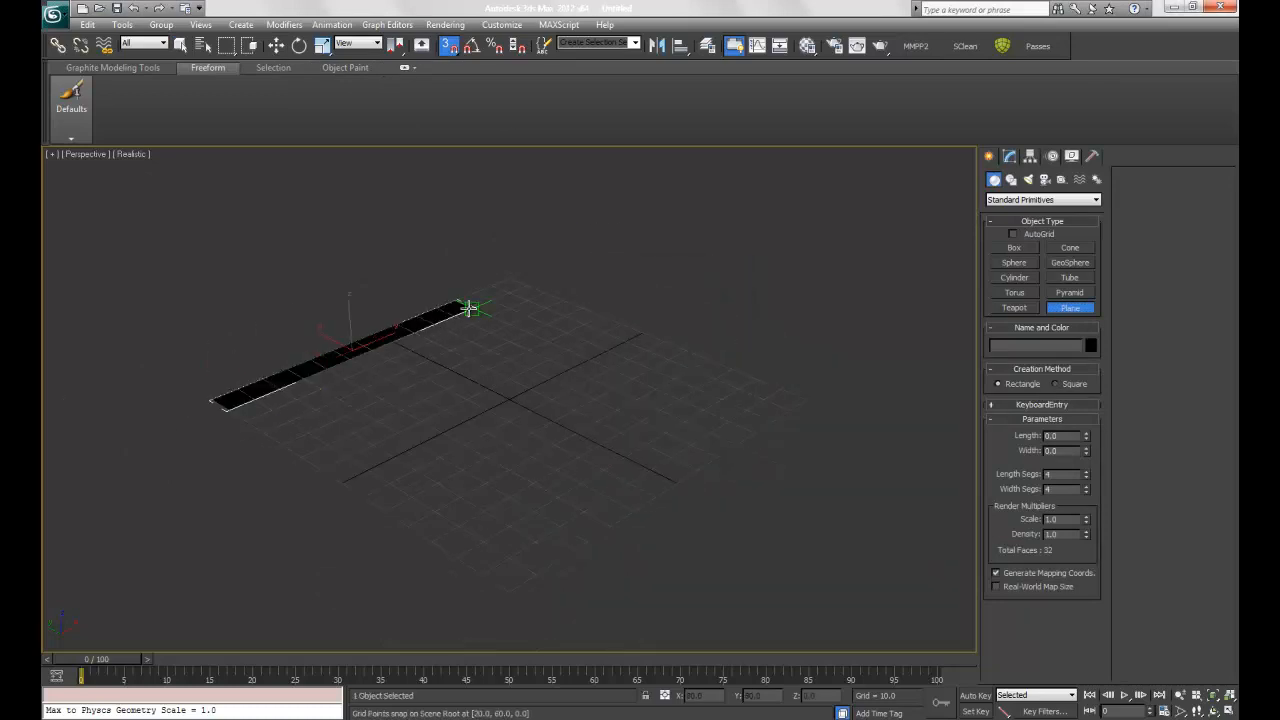
{"action": "left_click_drag", "start_coordinate": [464, 308], "coordinate": [804, 400]}
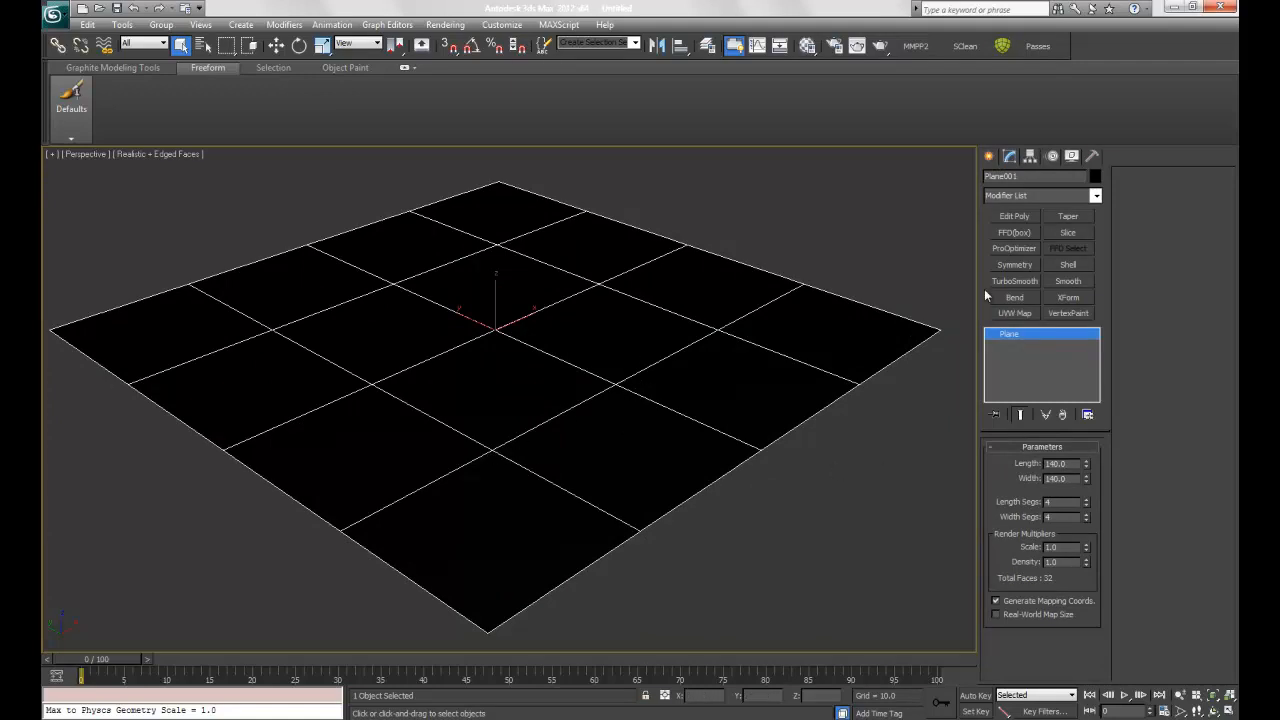
{"action": "left_click", "coordinate": [1014, 280]}
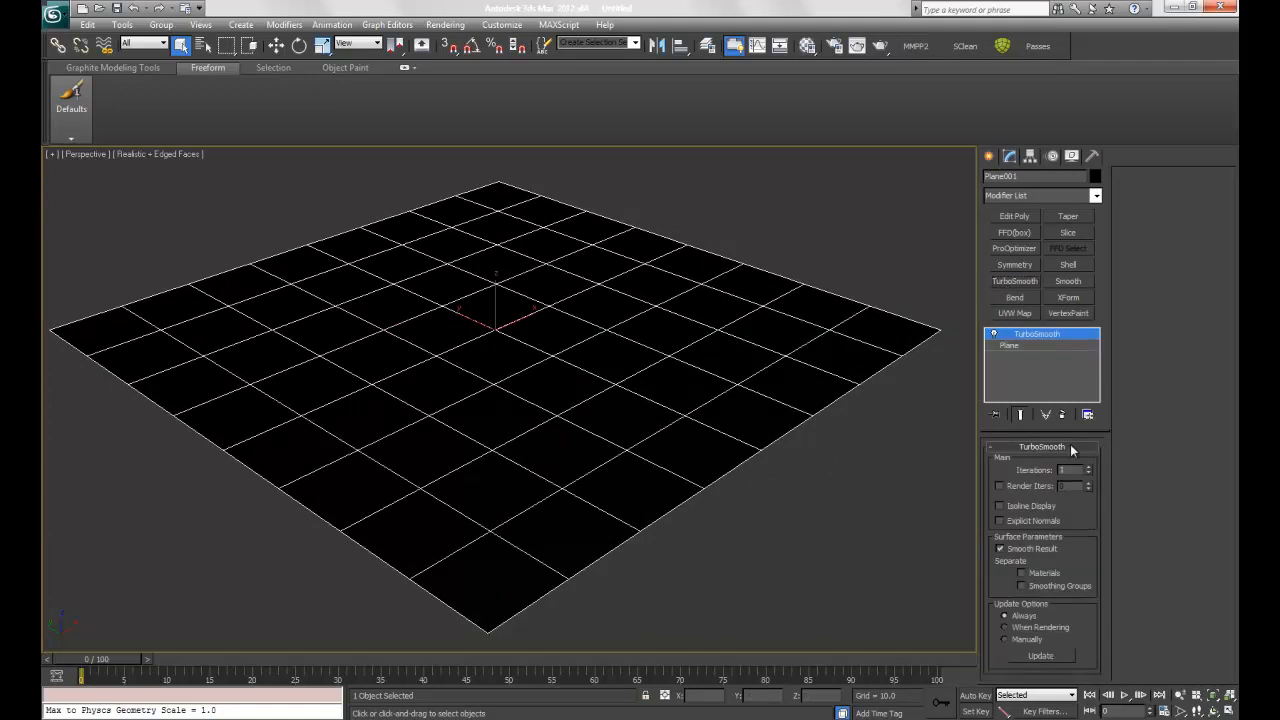
{"action": "left_click", "coordinate": [1090, 468]}
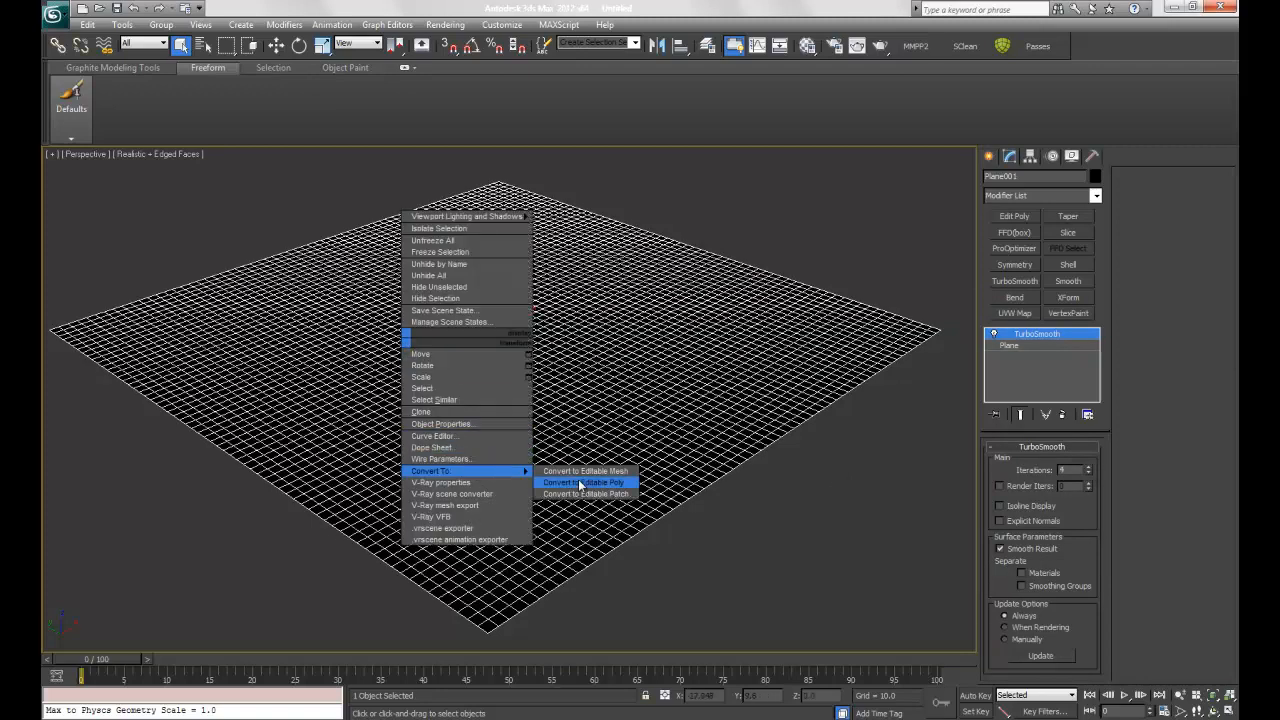
{"action": "left_click", "coordinate": [584, 482]}
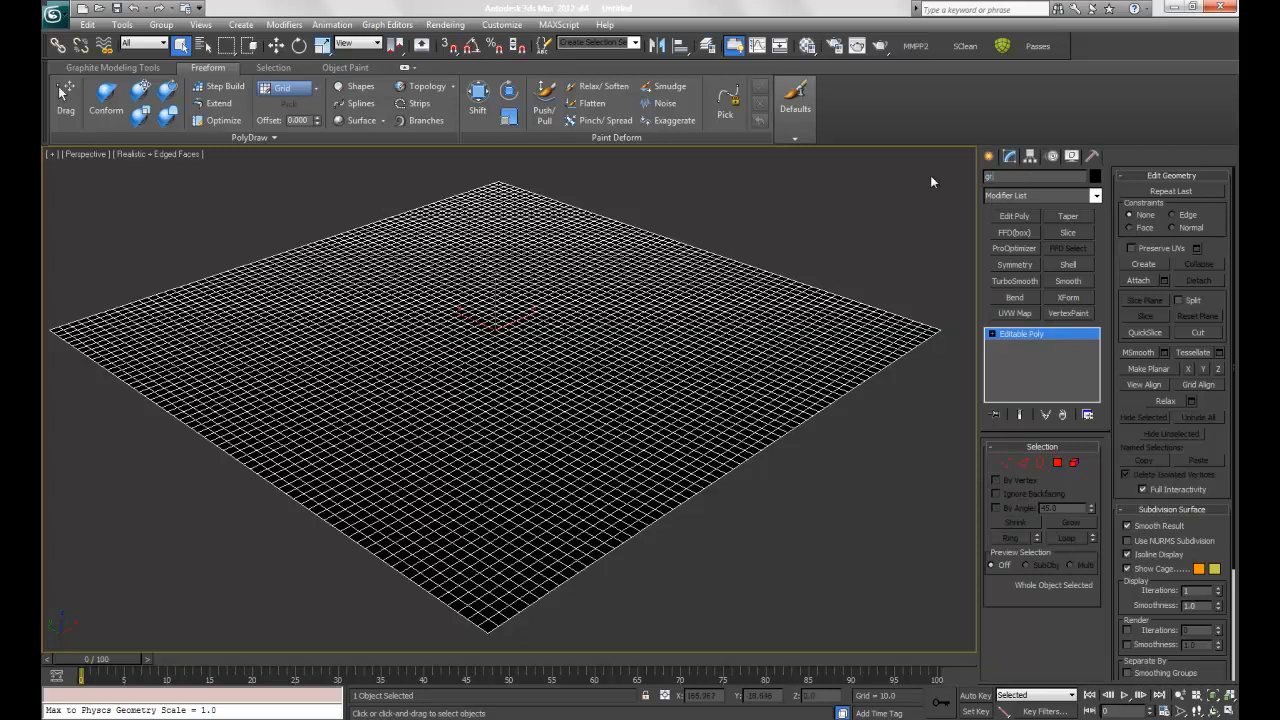
{"action": "type", "text": "ground_mixl"}
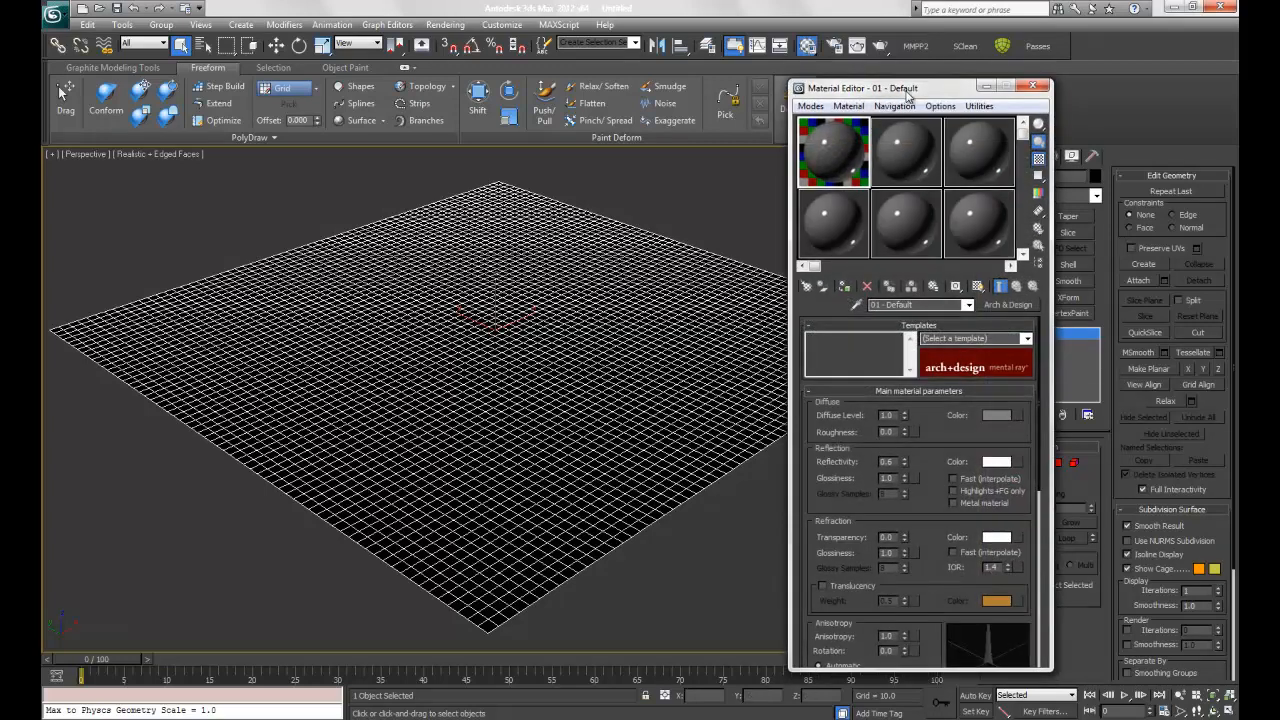
Assign the ground a material with a black-and-white Mix map as its diffuse colour
{"action": "left_click", "coordinate": [1008, 304]}
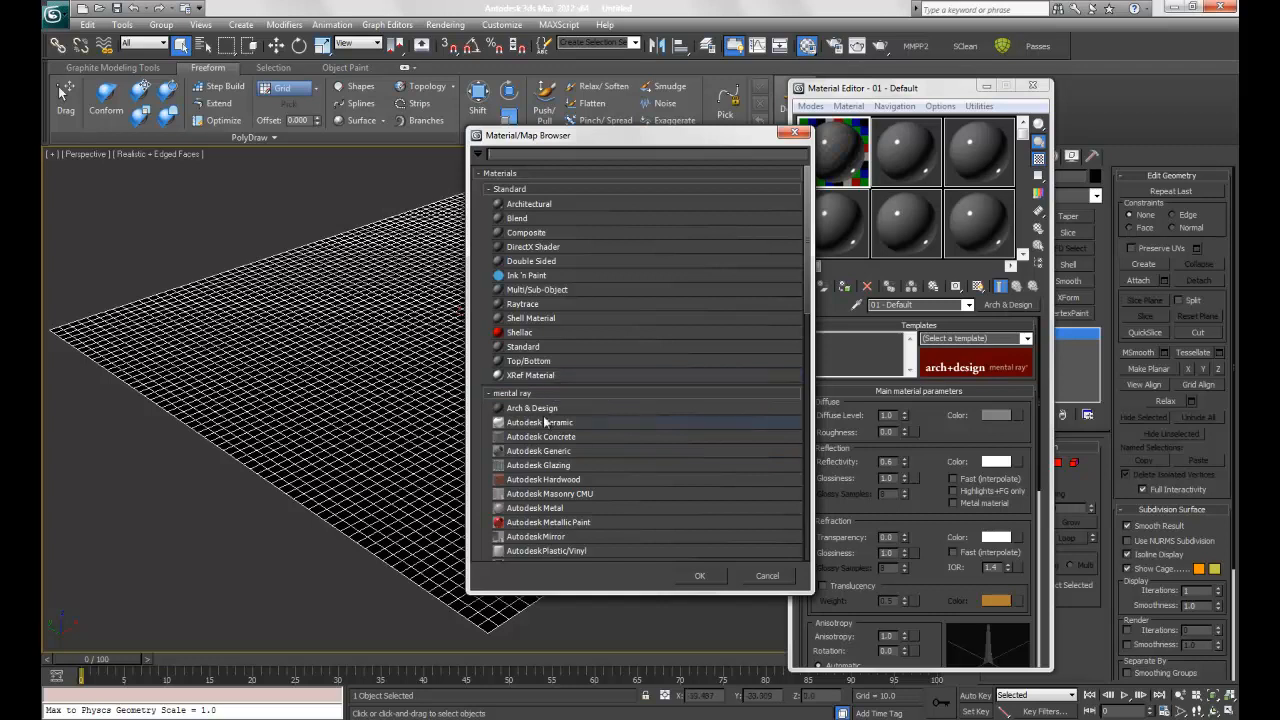
{"action": "left_click", "coordinate": [766, 576]}
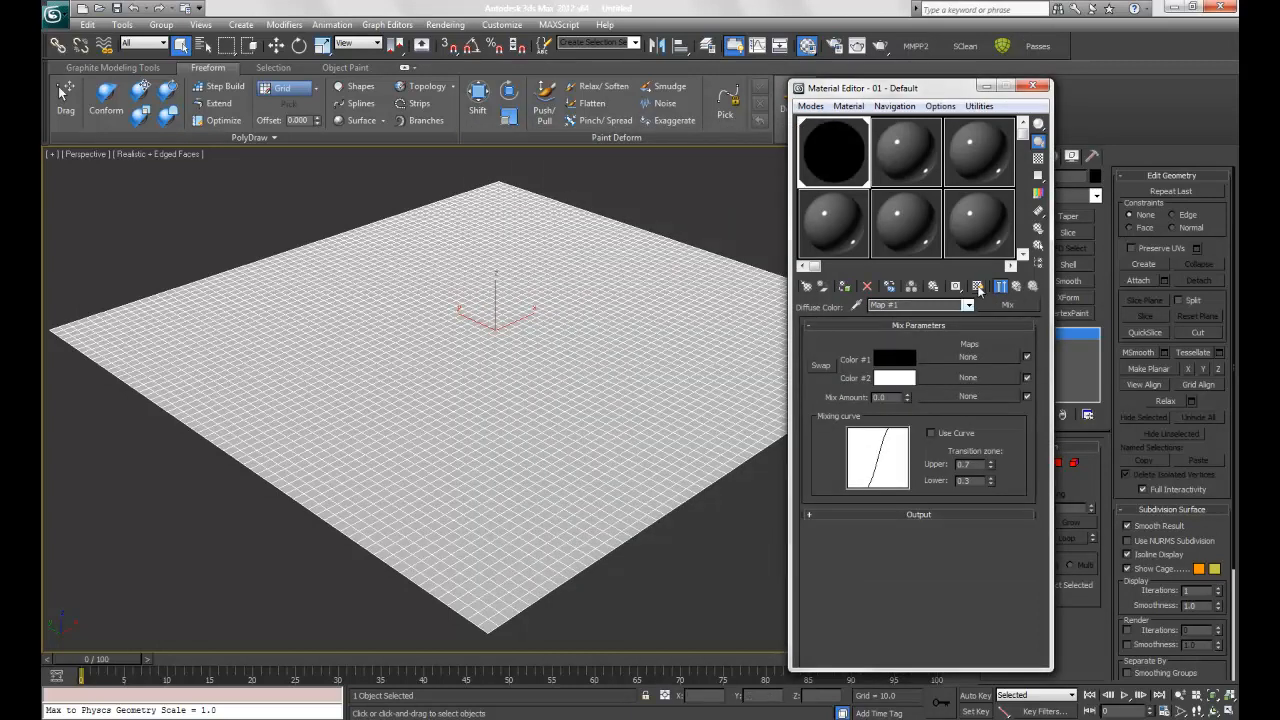
{"action": "mouse_move", "coordinate": [978, 288]}
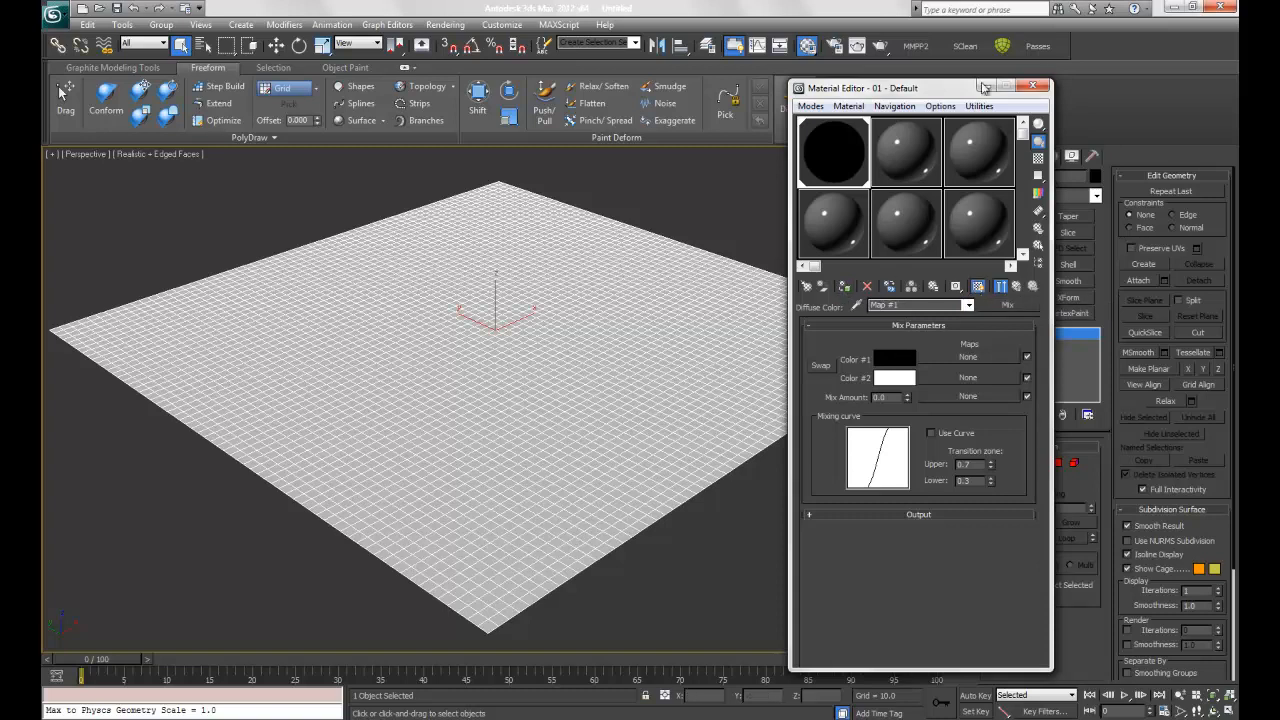
{"action": "left_click", "coordinate": [1032, 88]}
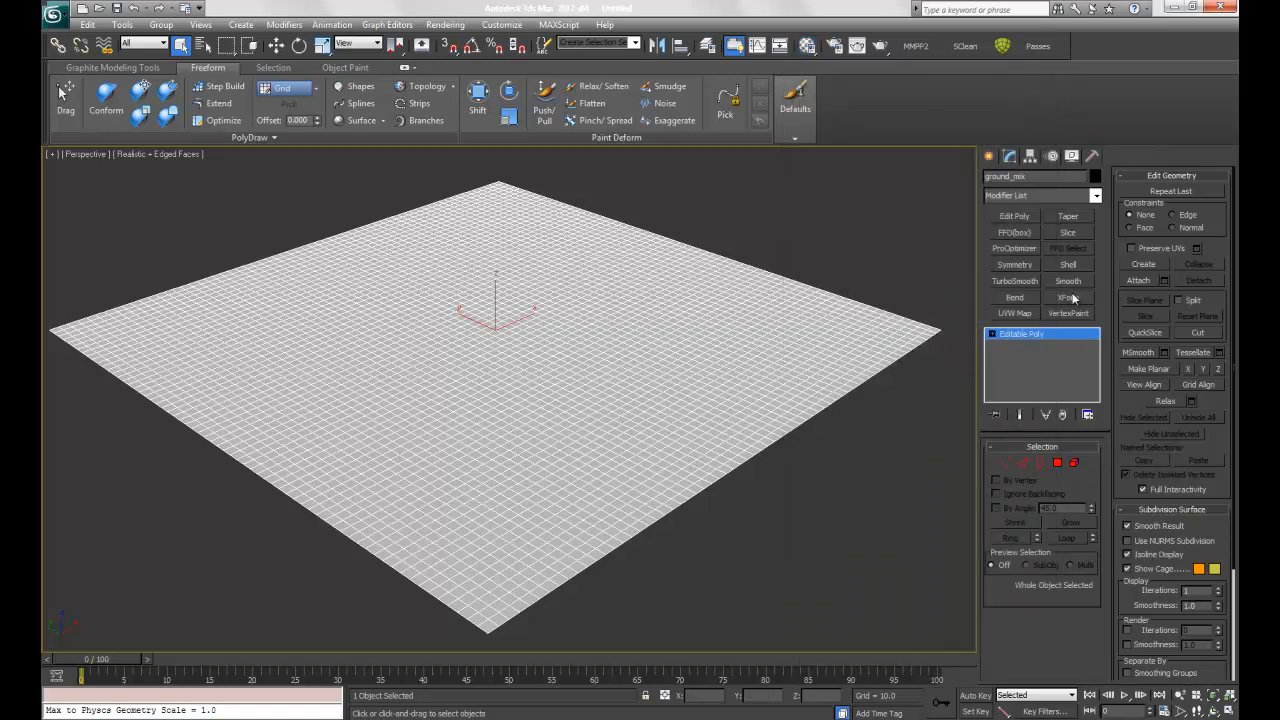
{"action": "mouse_move", "coordinate": [988, 220]}
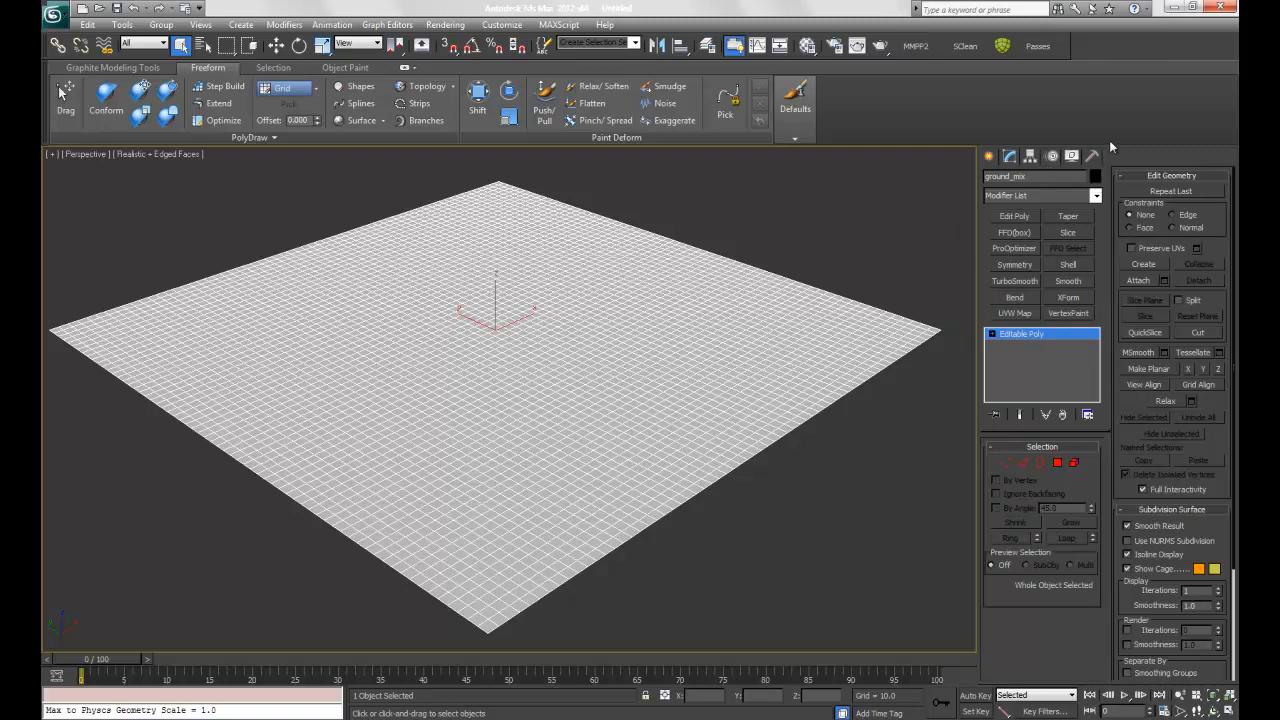
{"action": "left_click", "coordinate": [1096, 196]}
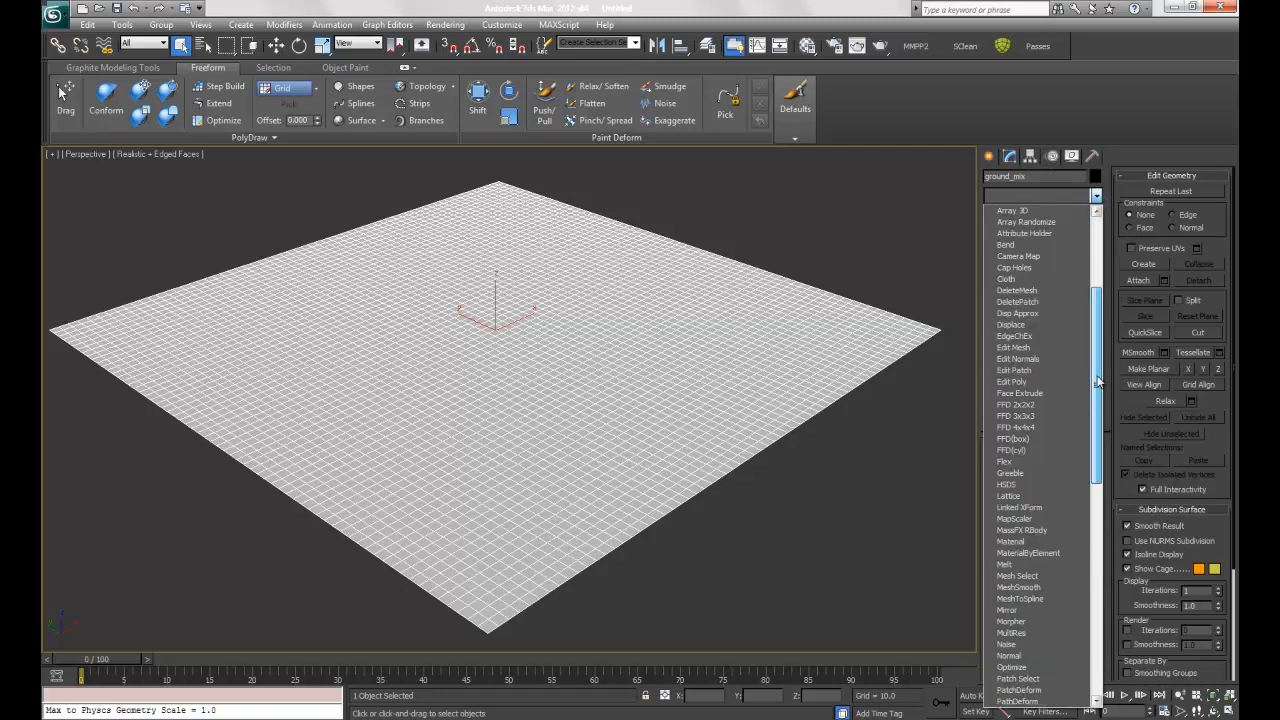
{"action": "scroll", "scroll_direction": "down", "scroll_amount": 3}
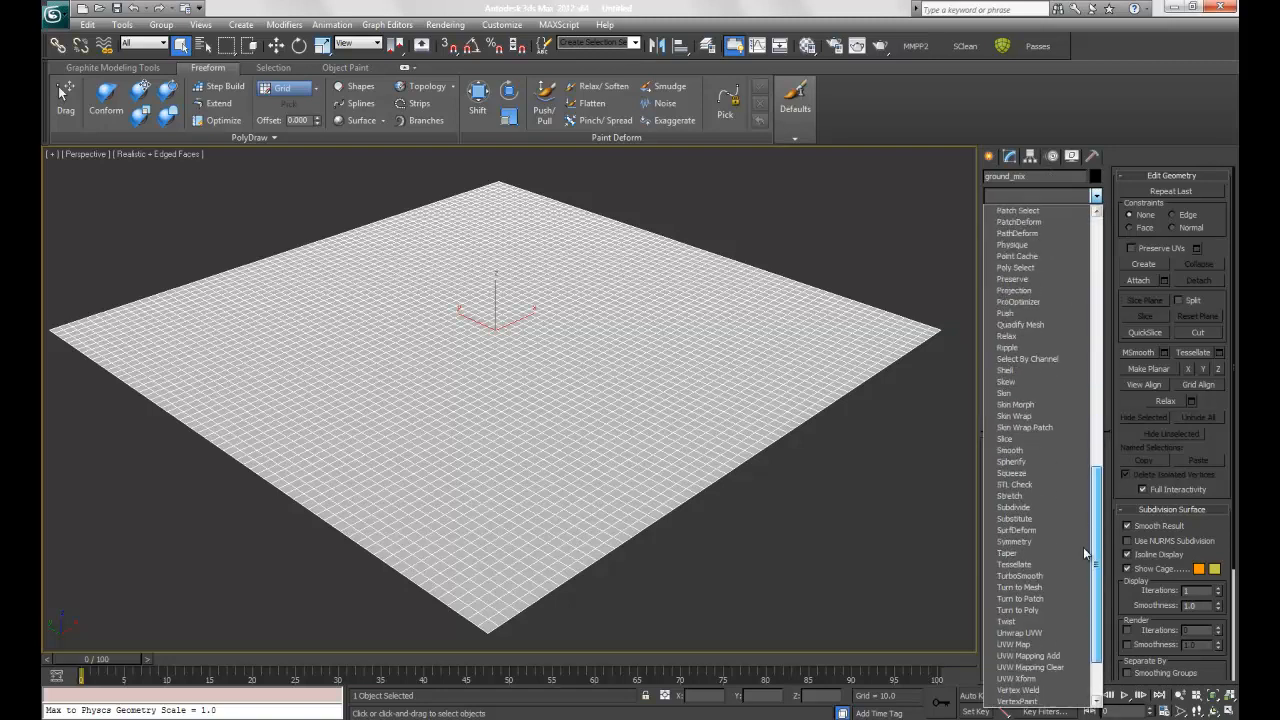
{"action": "scroll", "scroll_direction": "down", "scroll_amount": 3}
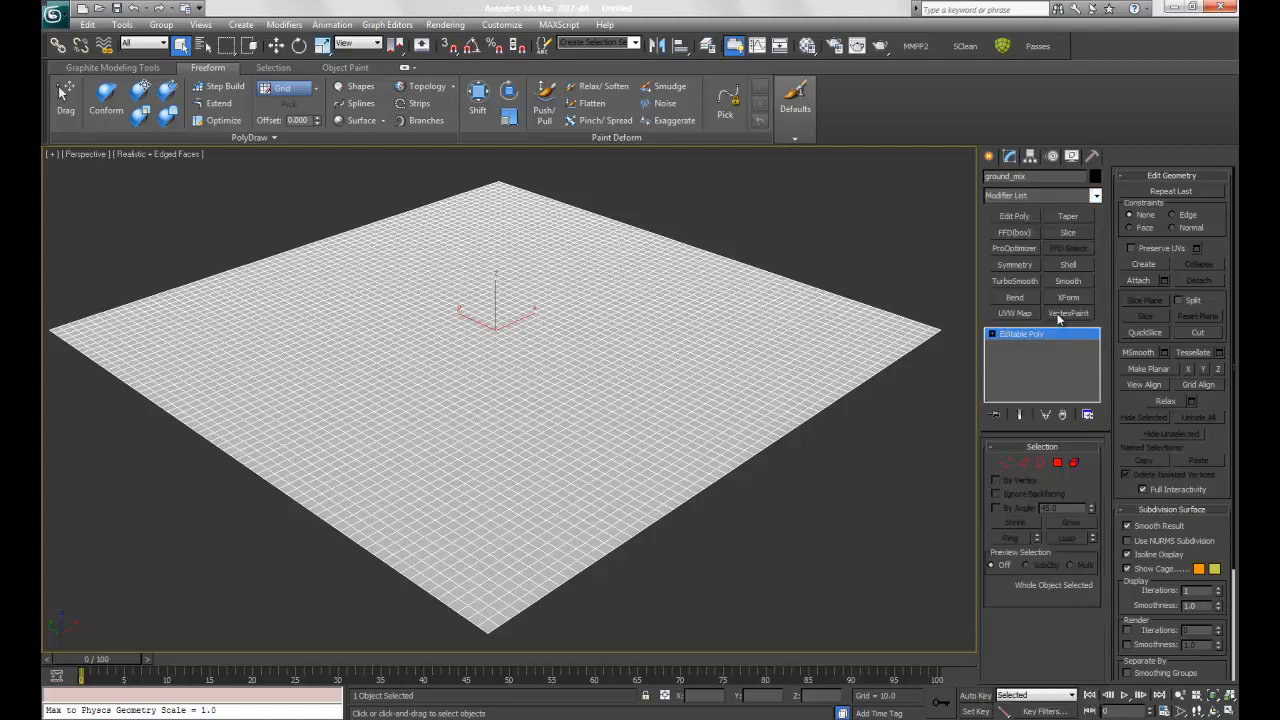
Add a VertexPaint modifier, display vertex colours unshaded and activate the Paint brush
{"action": "left_click", "coordinate": [1068, 312]}
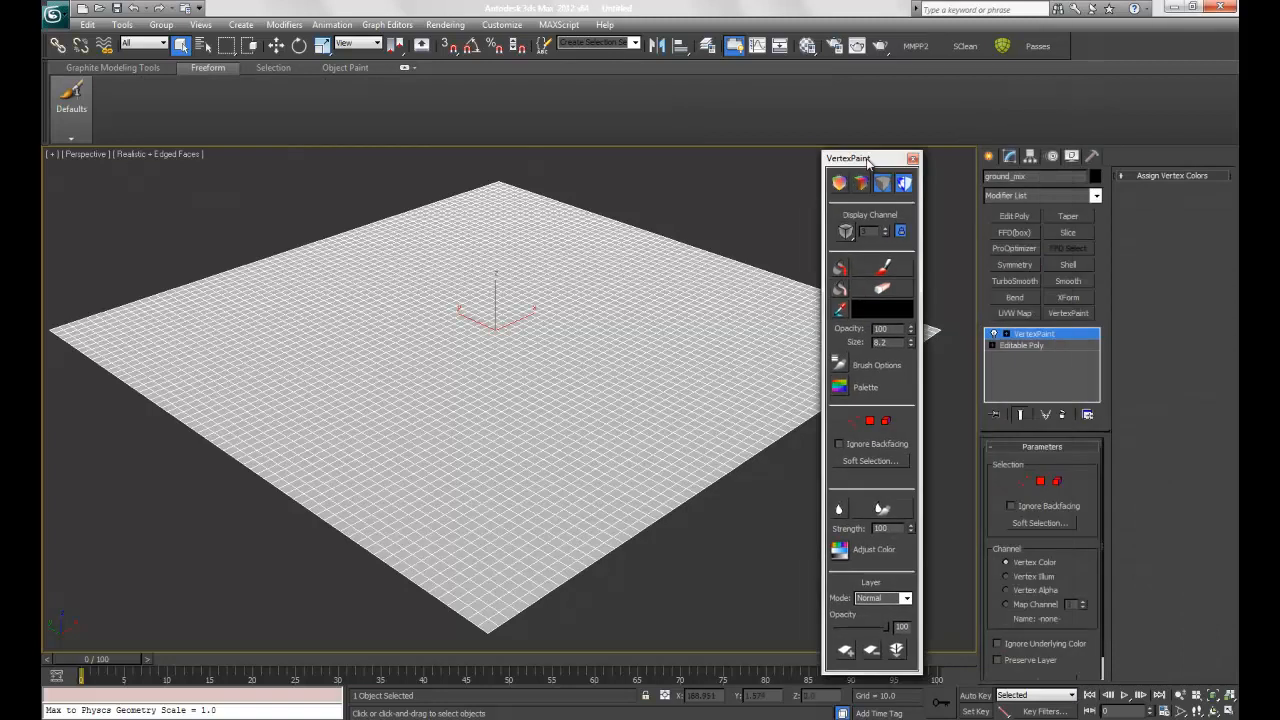
{"action": "left_click_drag", "start_coordinate": [848, 158], "coordinate": [860, 98]}
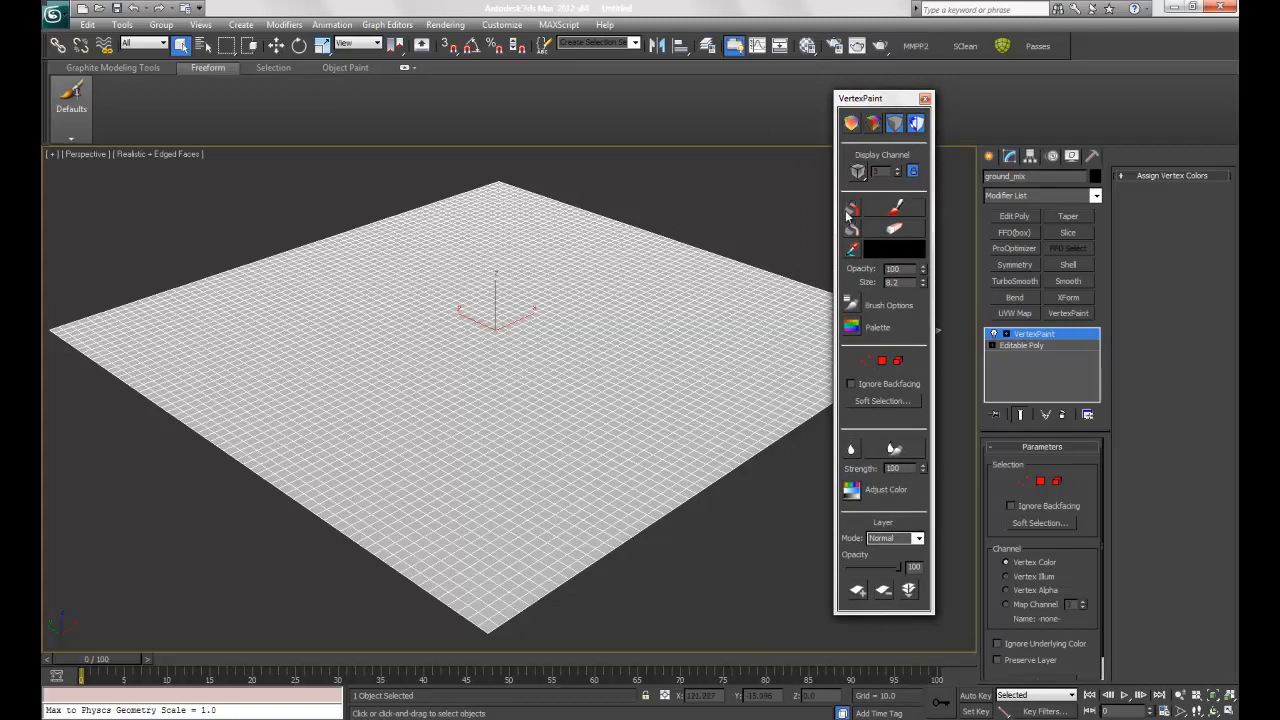
{"action": "mouse_move", "coordinate": [852, 124]}
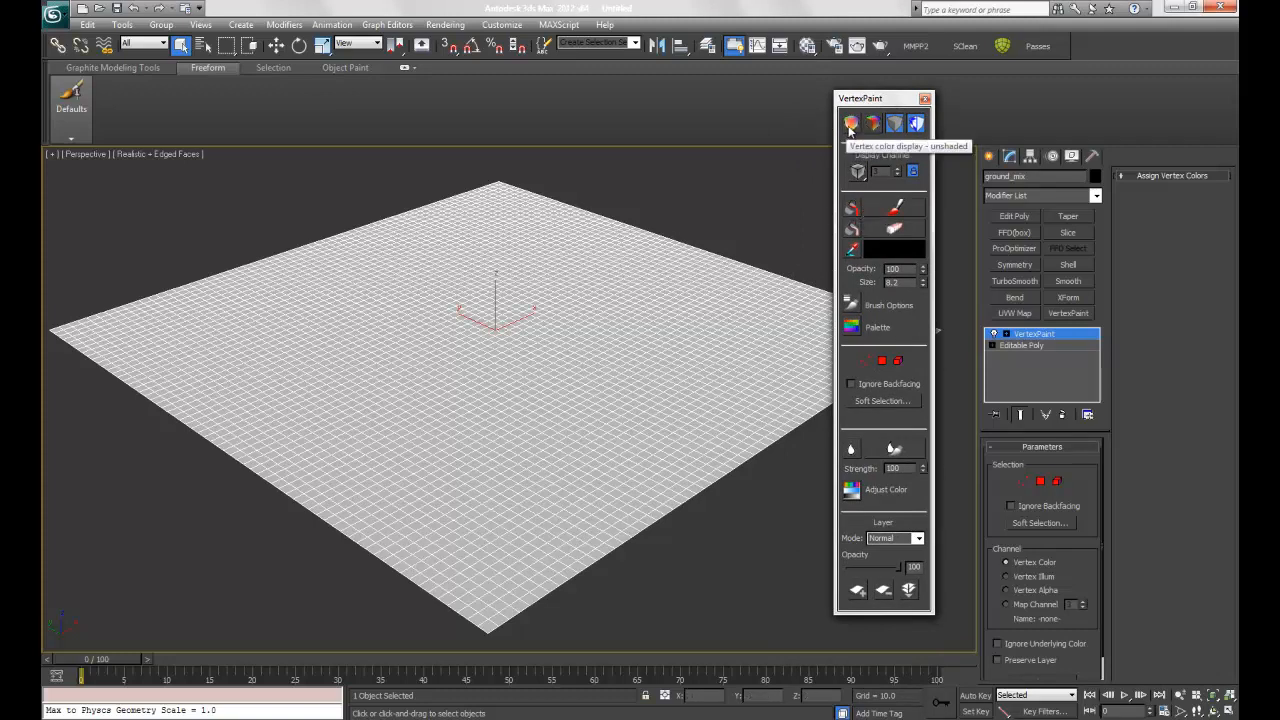
{"action": "left_click", "coordinate": [872, 124]}
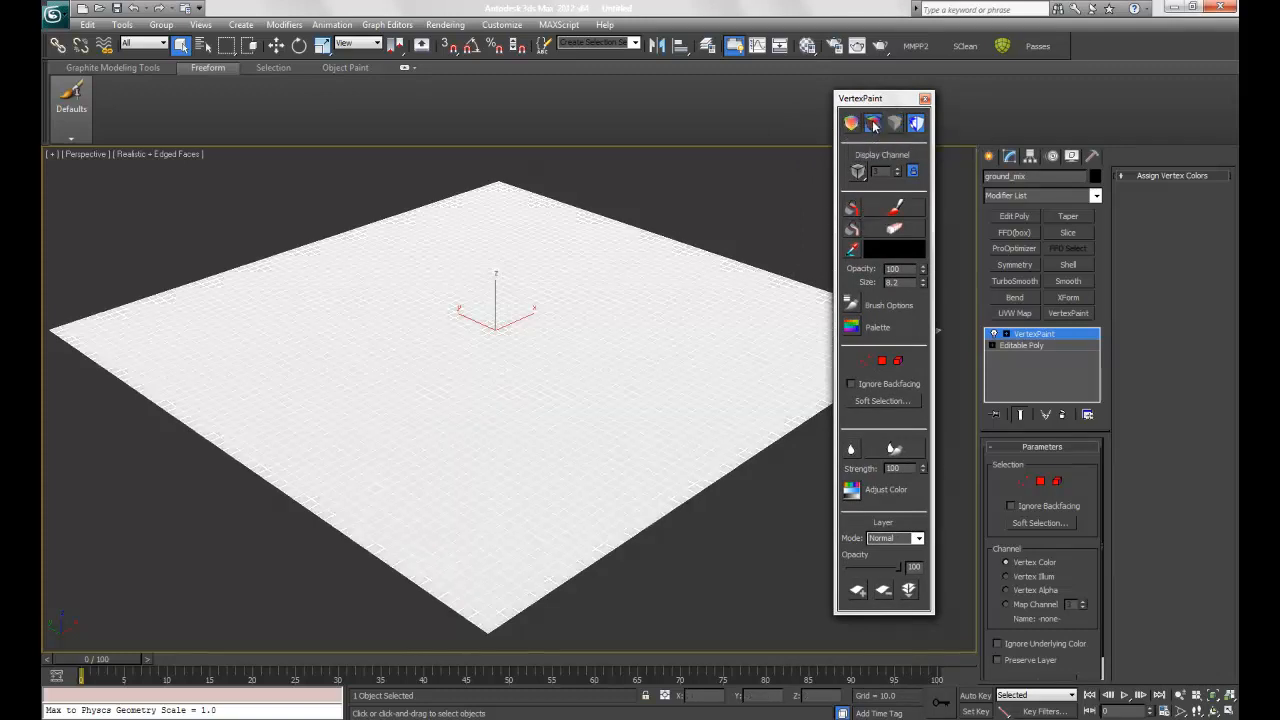
{"action": "left_click", "coordinate": [872, 122]}
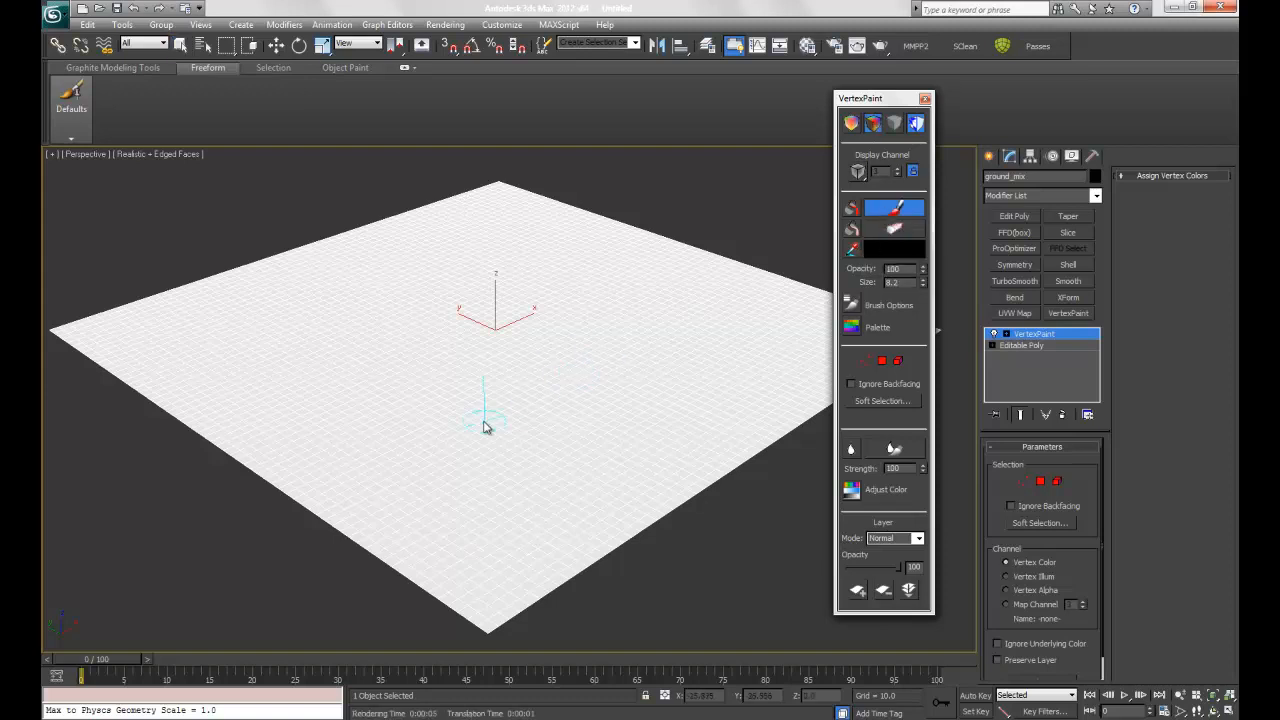
{"action": "mouse_move", "coordinate": [424, 436]}
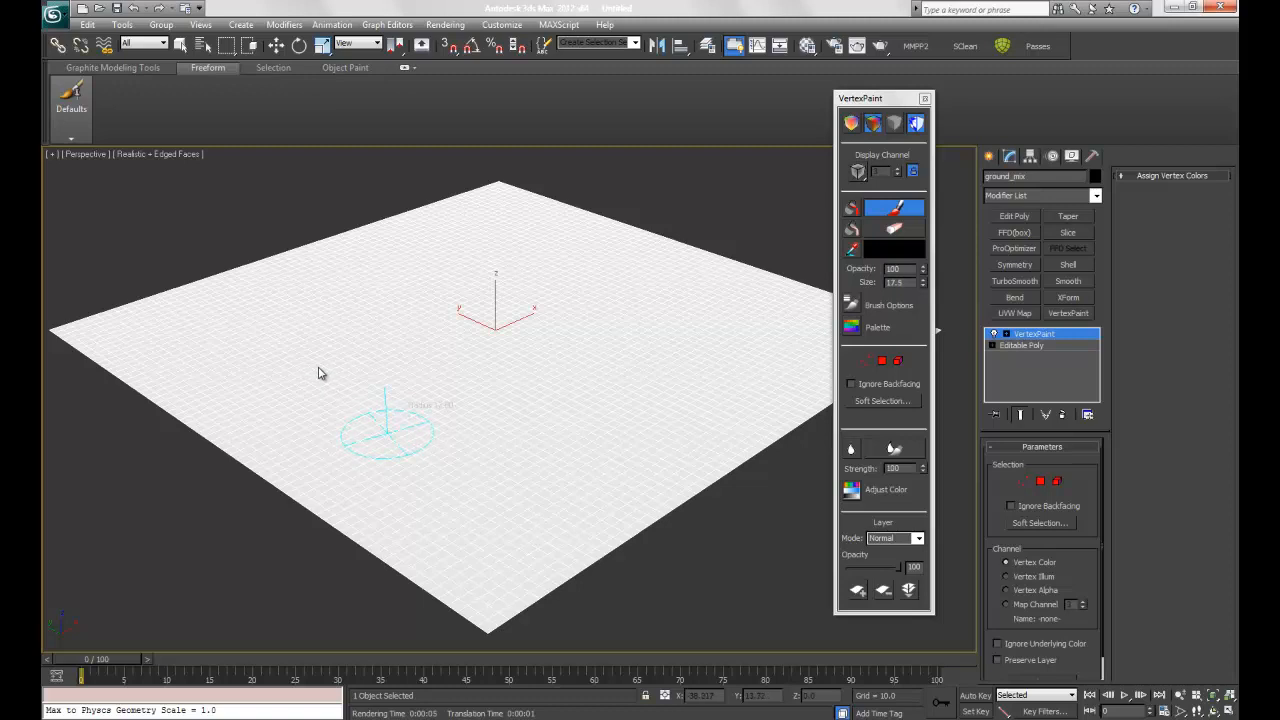
Paint black branching path strokes across the white ground, then stop painting and view it in perspective
{"action": "left_click_drag", "start_coordinate": [390, 424], "coordinate": [320, 370]}
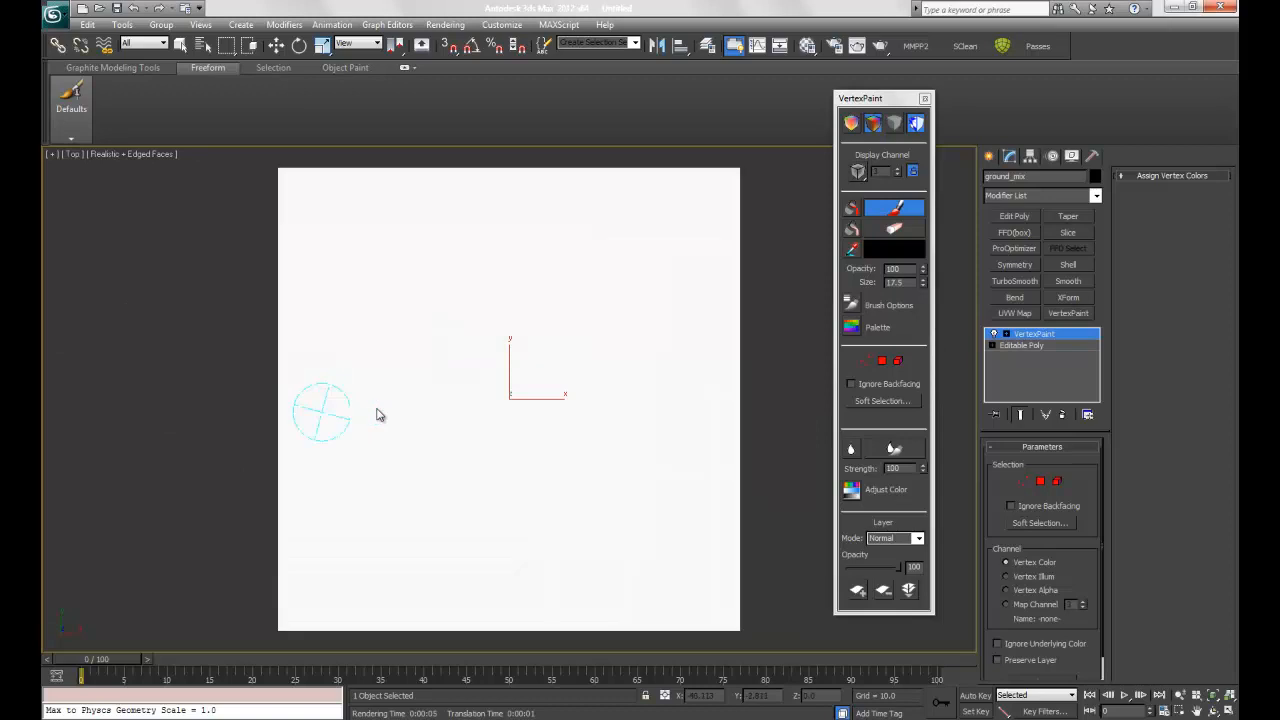
{"action": "mouse_move", "coordinate": [304, 408]}
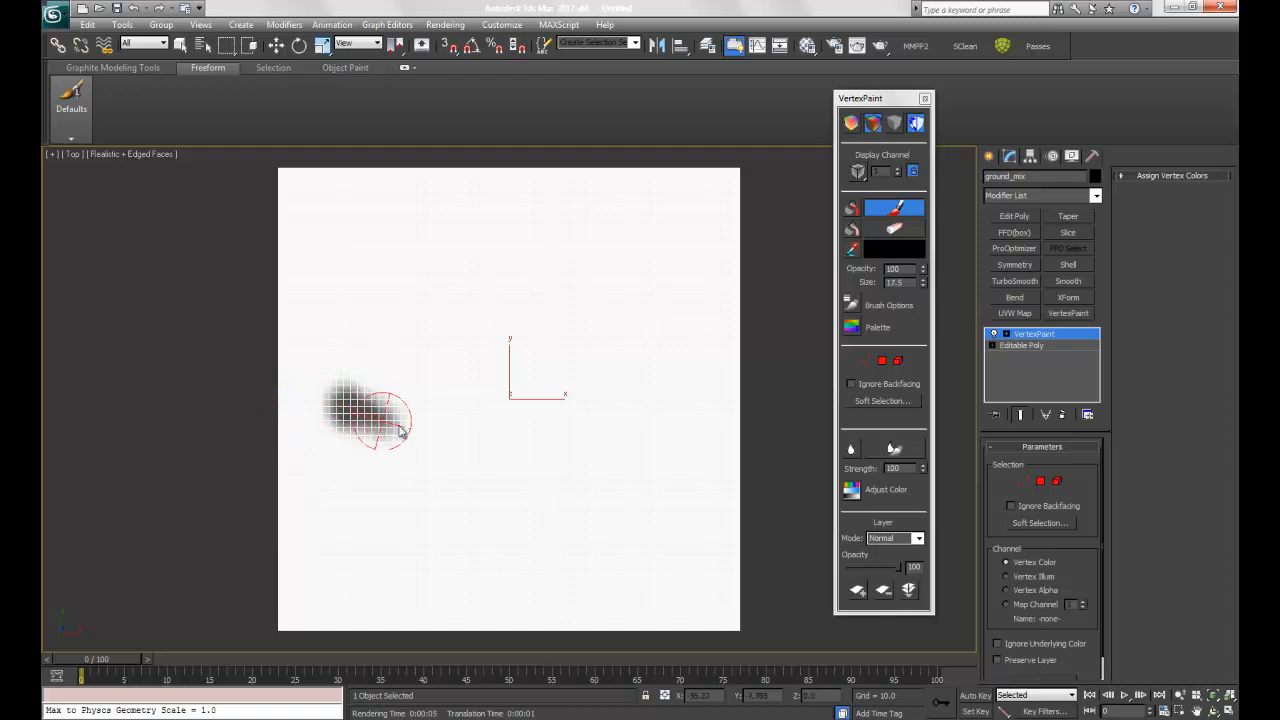
{"action": "left_click_drag", "start_coordinate": [370, 414], "coordinate": [490, 436]}
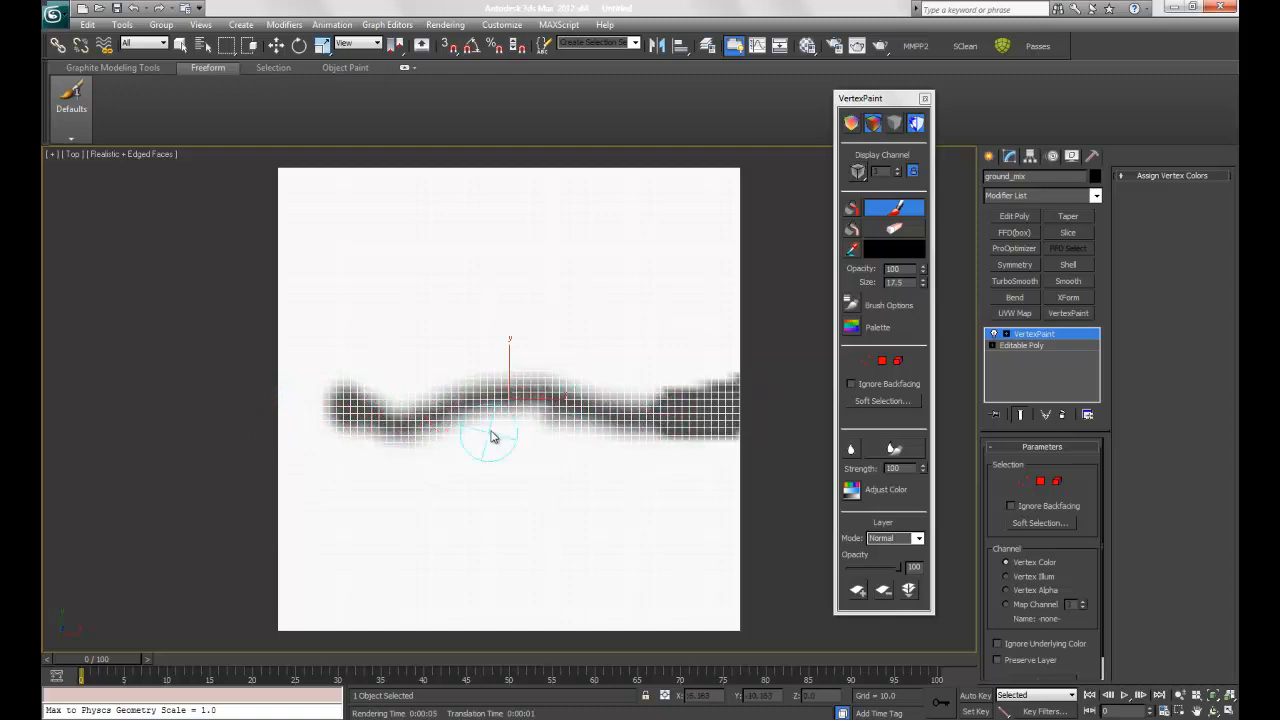
{"action": "left_click_drag", "start_coordinate": [490, 440], "coordinate": [350, 404]}
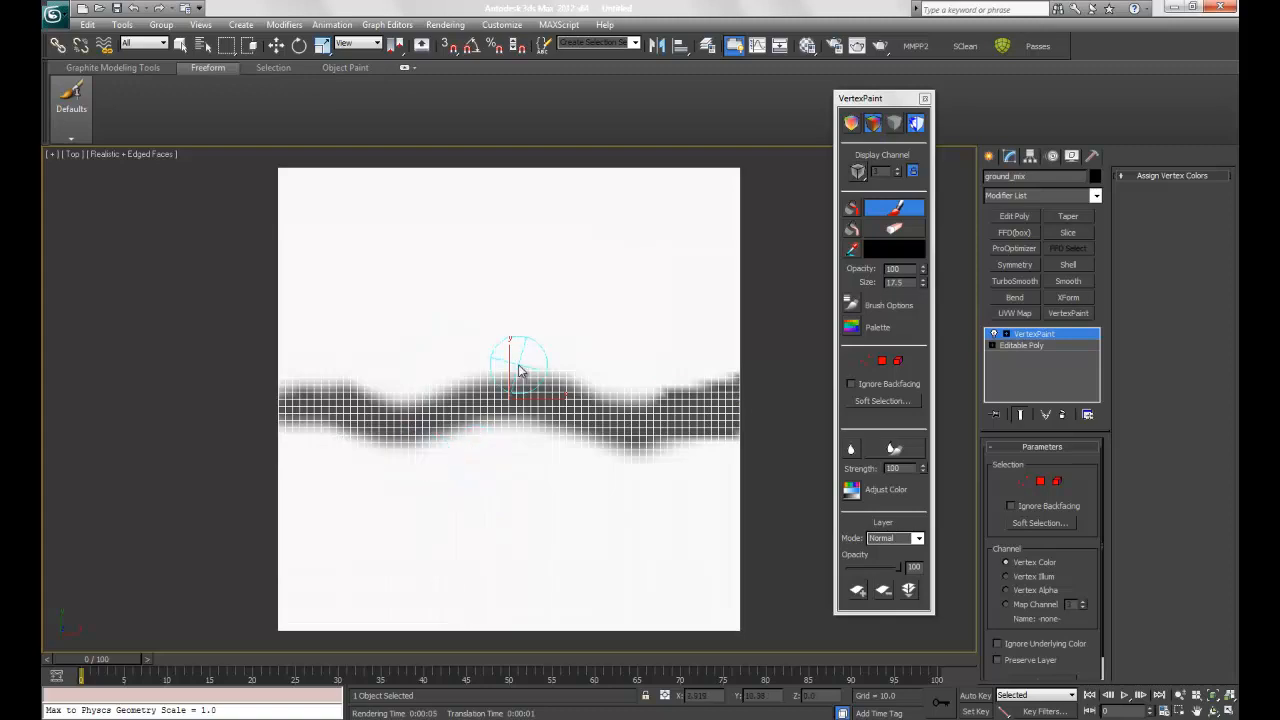
{"action": "mouse_move", "coordinate": [530, 384]}
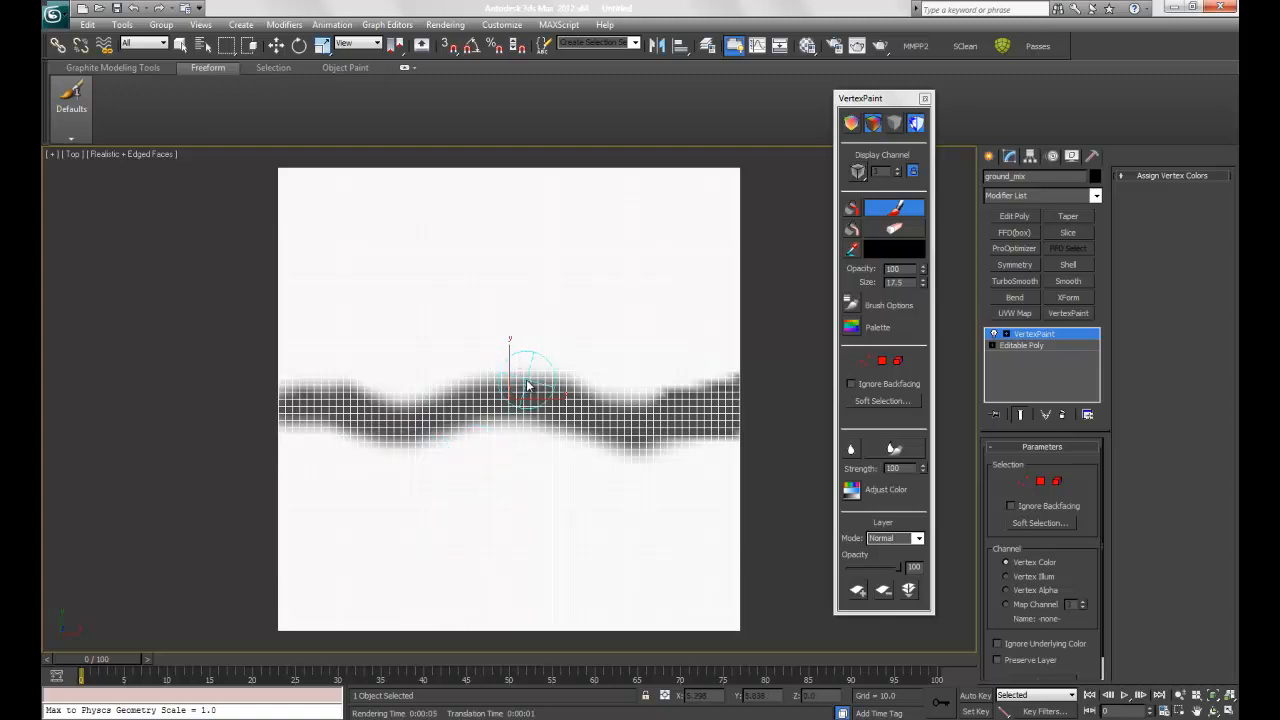
{"action": "mouse_move", "coordinate": [372, 384]}
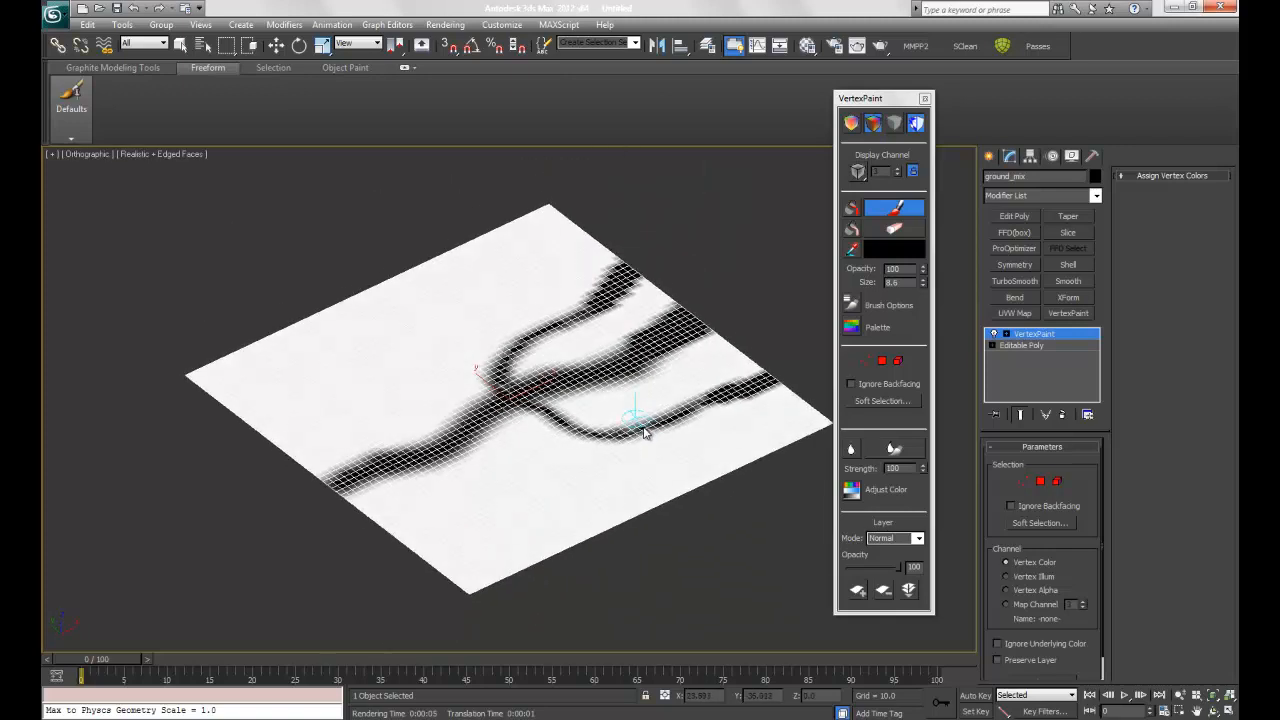
{"action": "left_click", "coordinate": [248, 46]}
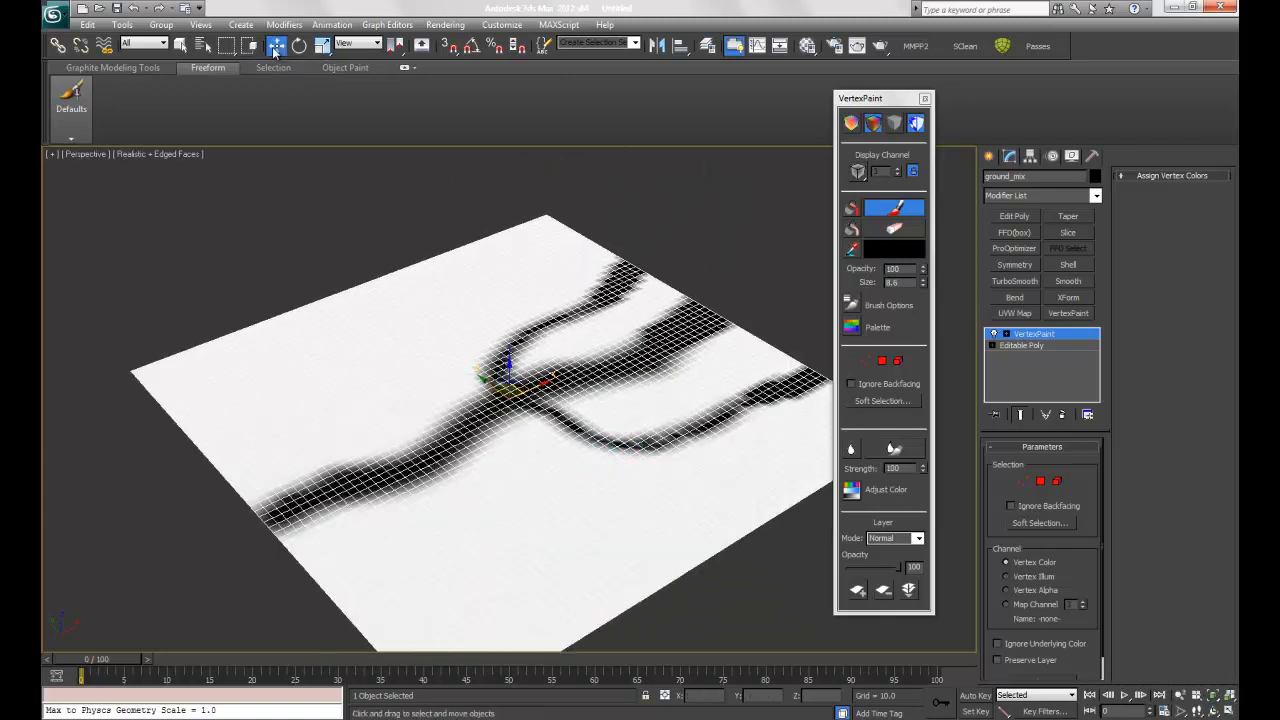
{"action": "left_click", "coordinate": [892, 206]}
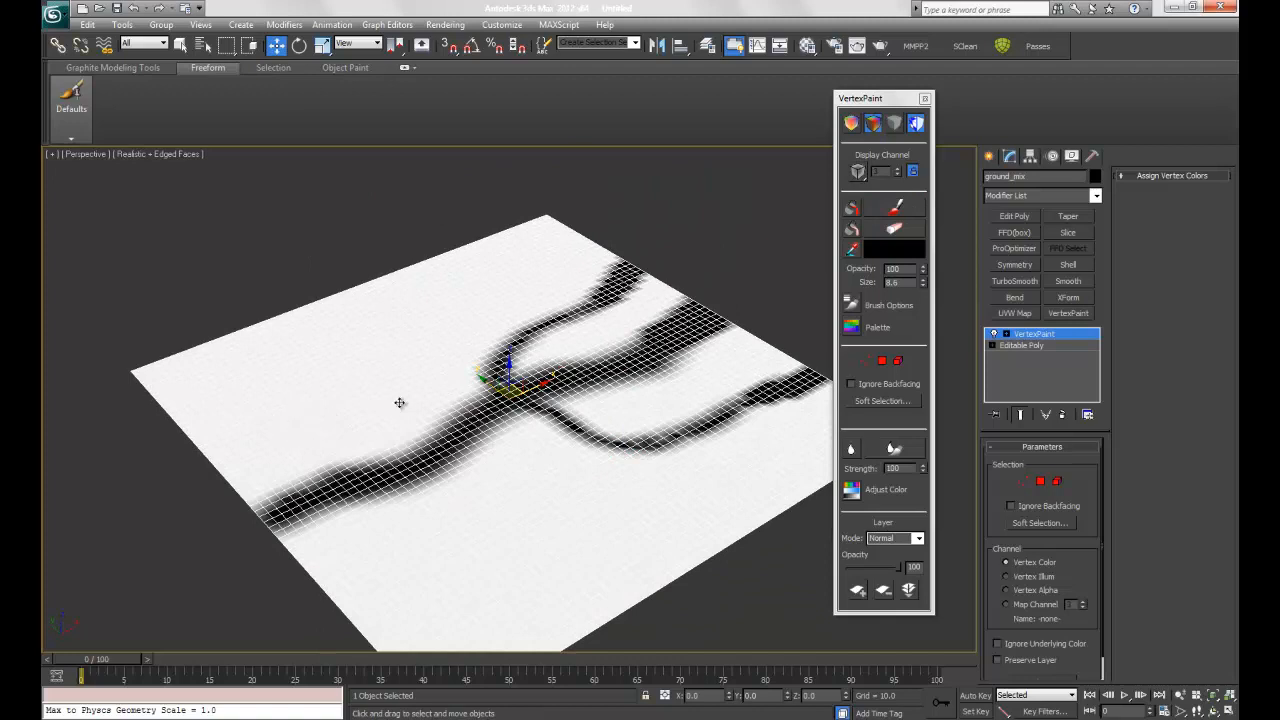
{"action": "left_click_drag", "start_coordinate": [400, 404], "coordinate": [522, 472]}
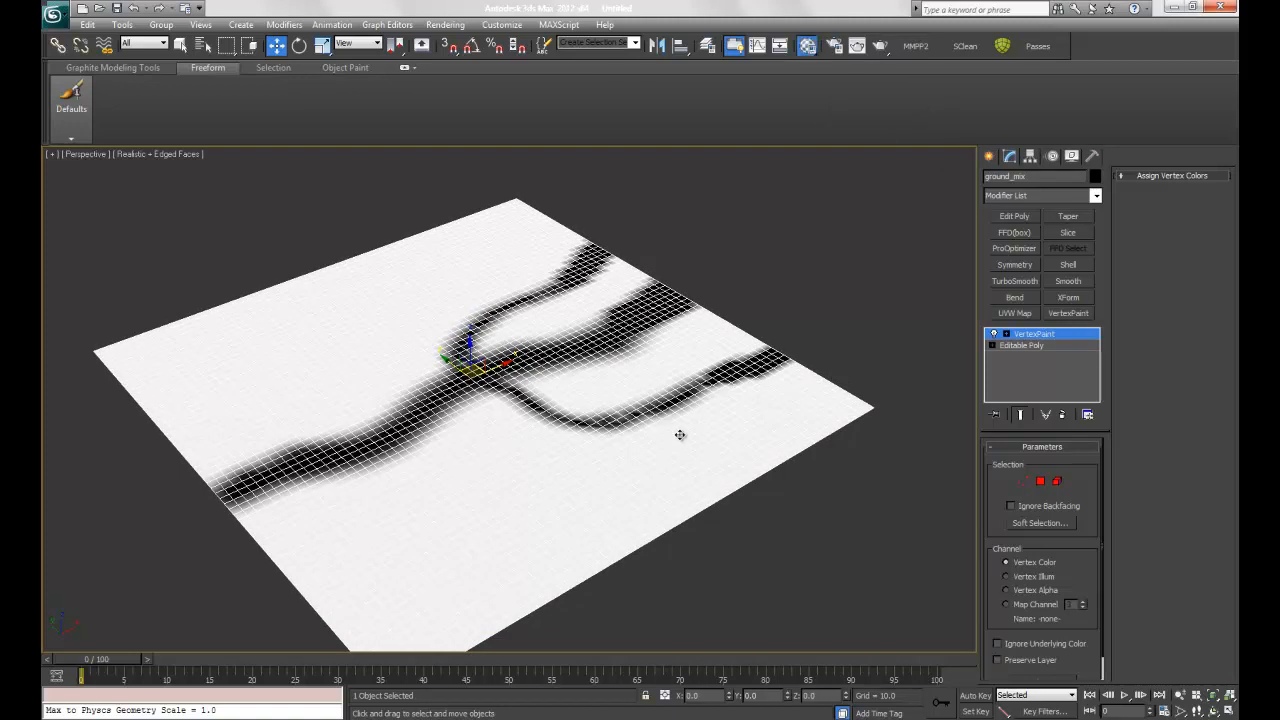
Load the GRYDIRT1 grey dirt bitmap into Color #1 of the Mix map
{"action": "left_click", "coordinate": [808, 46]}
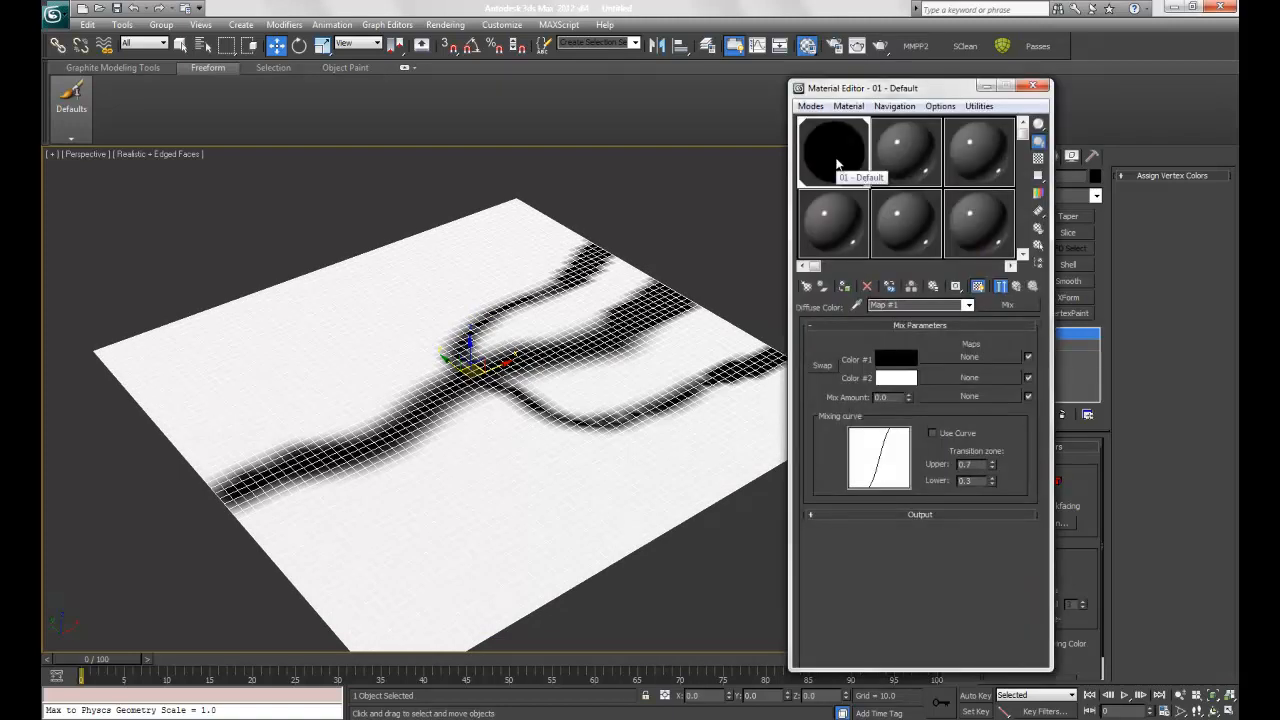
{"action": "left_click", "coordinate": [968, 356]}
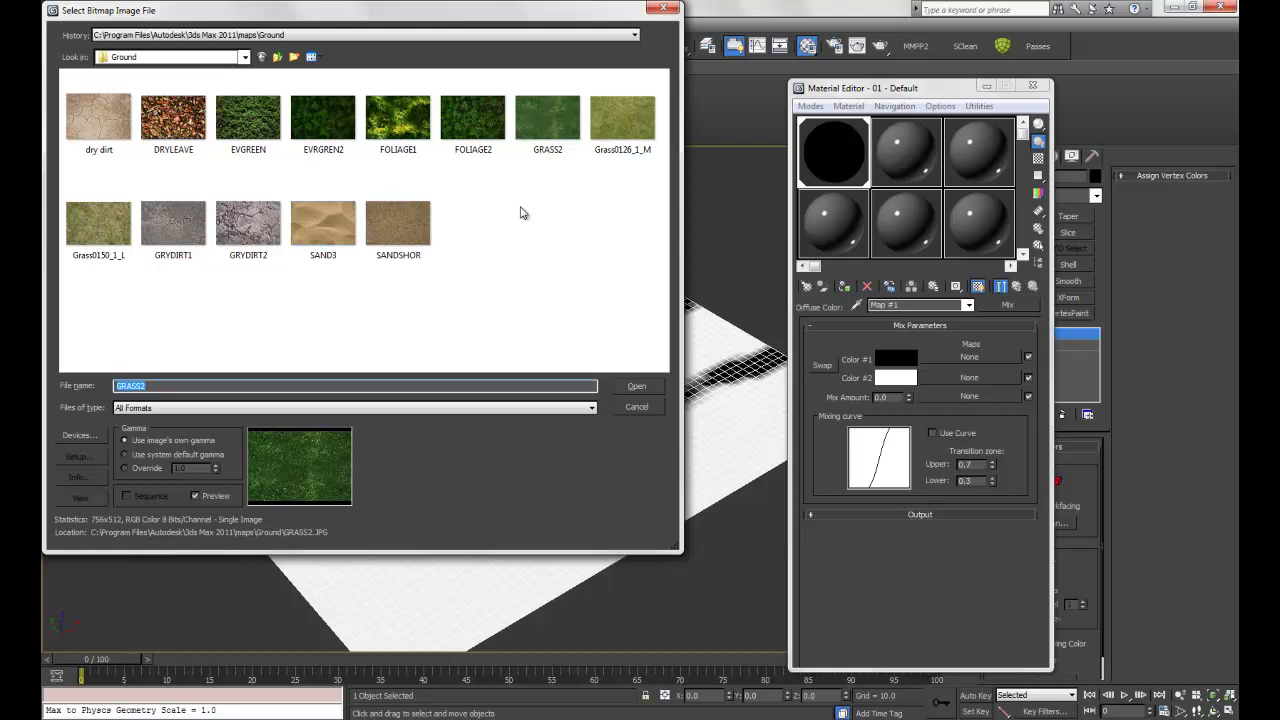
{"action": "mouse_move", "coordinate": [398, 20]}
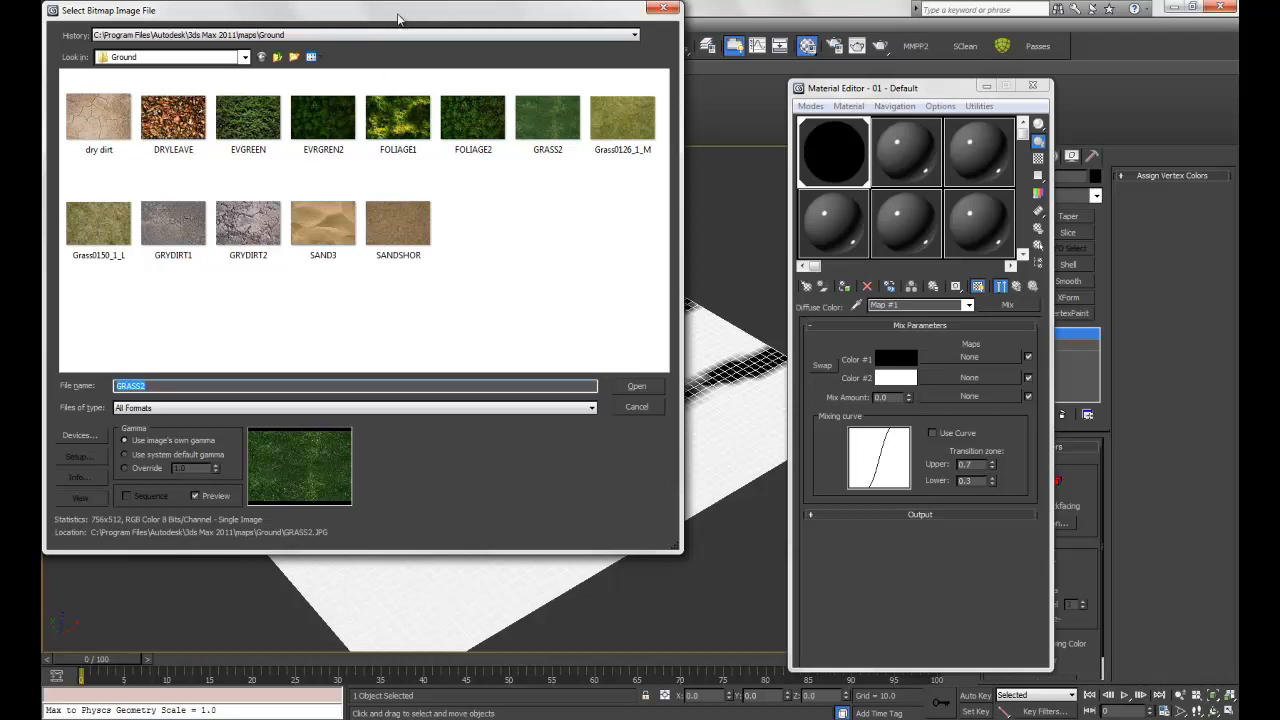
{"action": "mouse_move", "coordinate": [714, 360]}
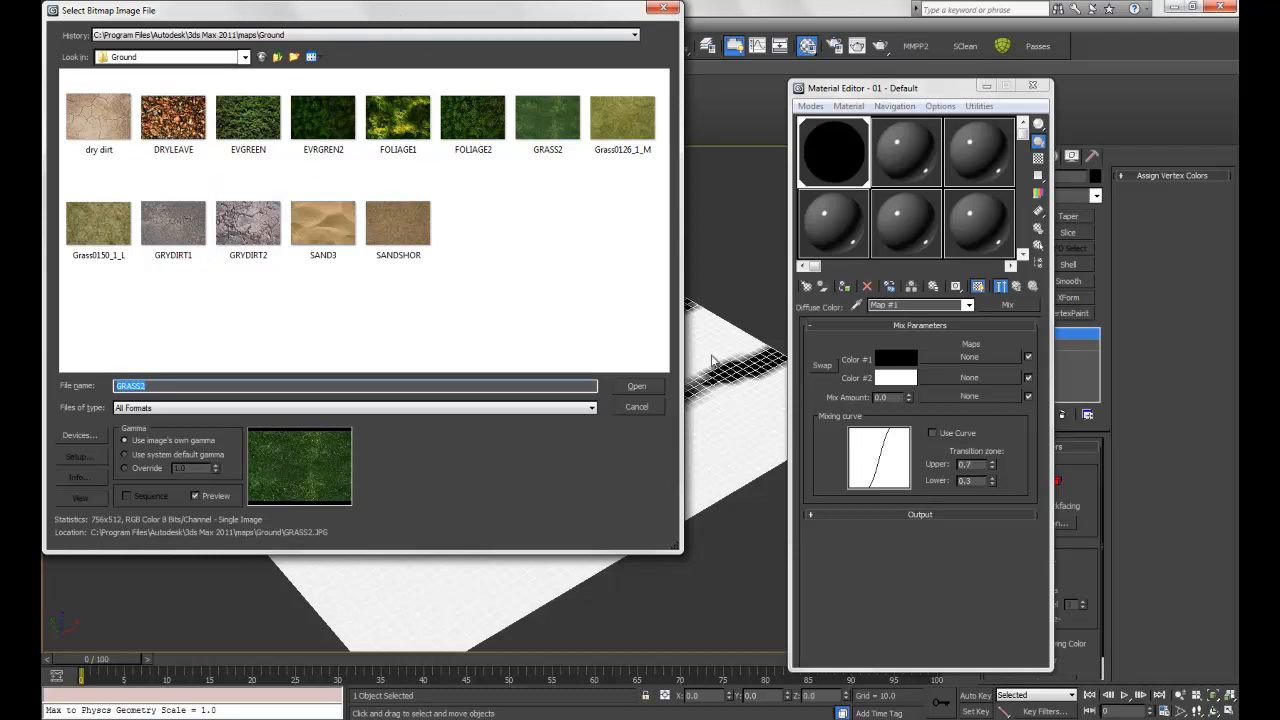
{"action": "mouse_move", "coordinate": [772, 380]}
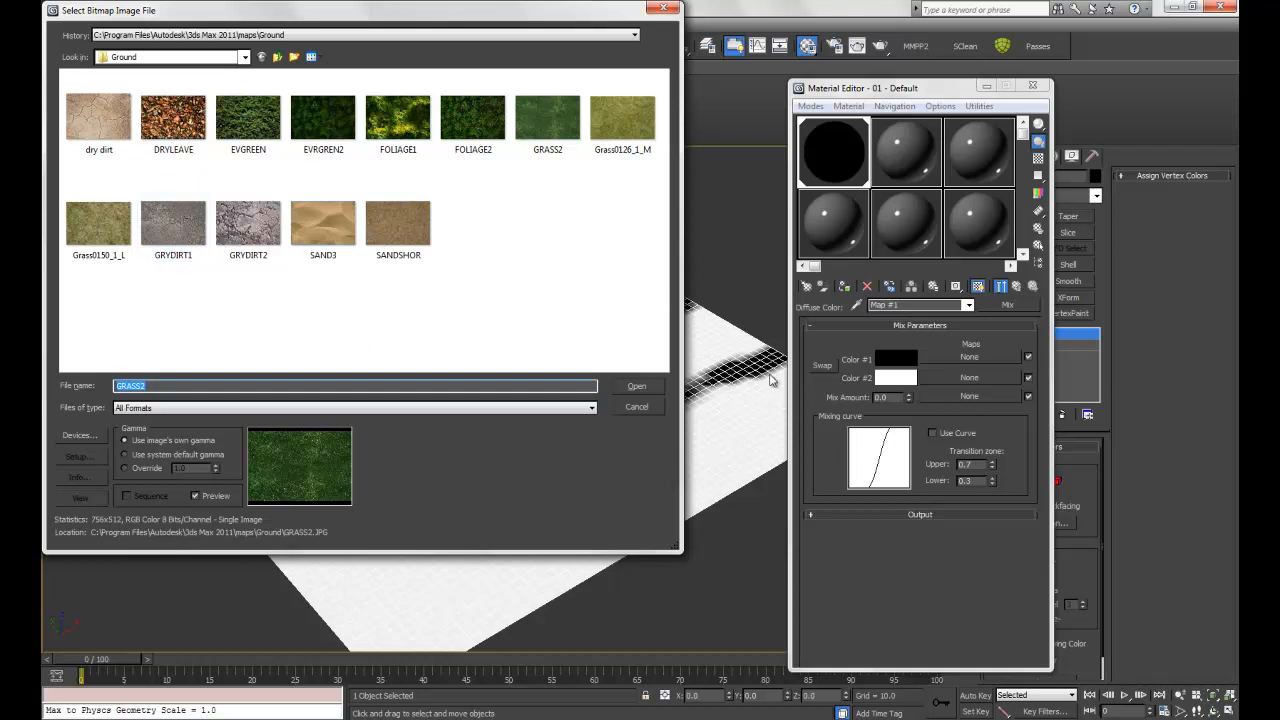
{"action": "mouse_move", "coordinate": [172, 220]}
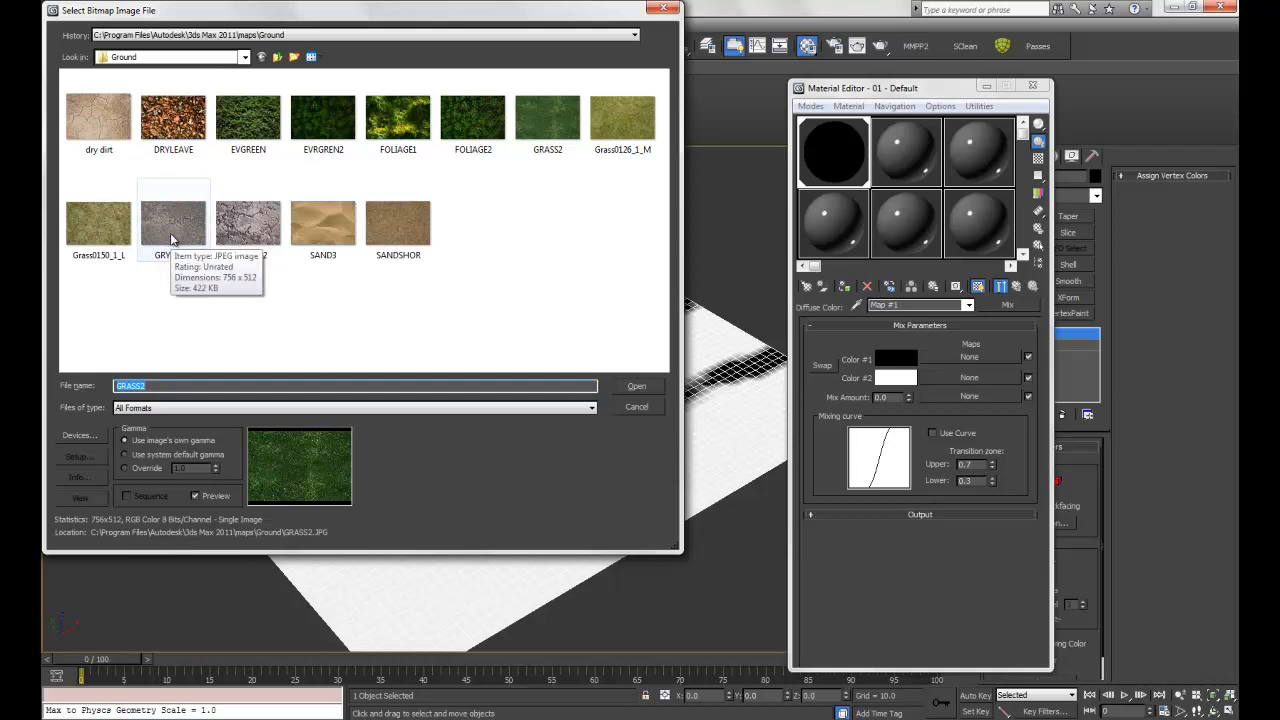
{"action": "left_click", "coordinate": [636, 386]}
{"action": "type", "text": "5"}
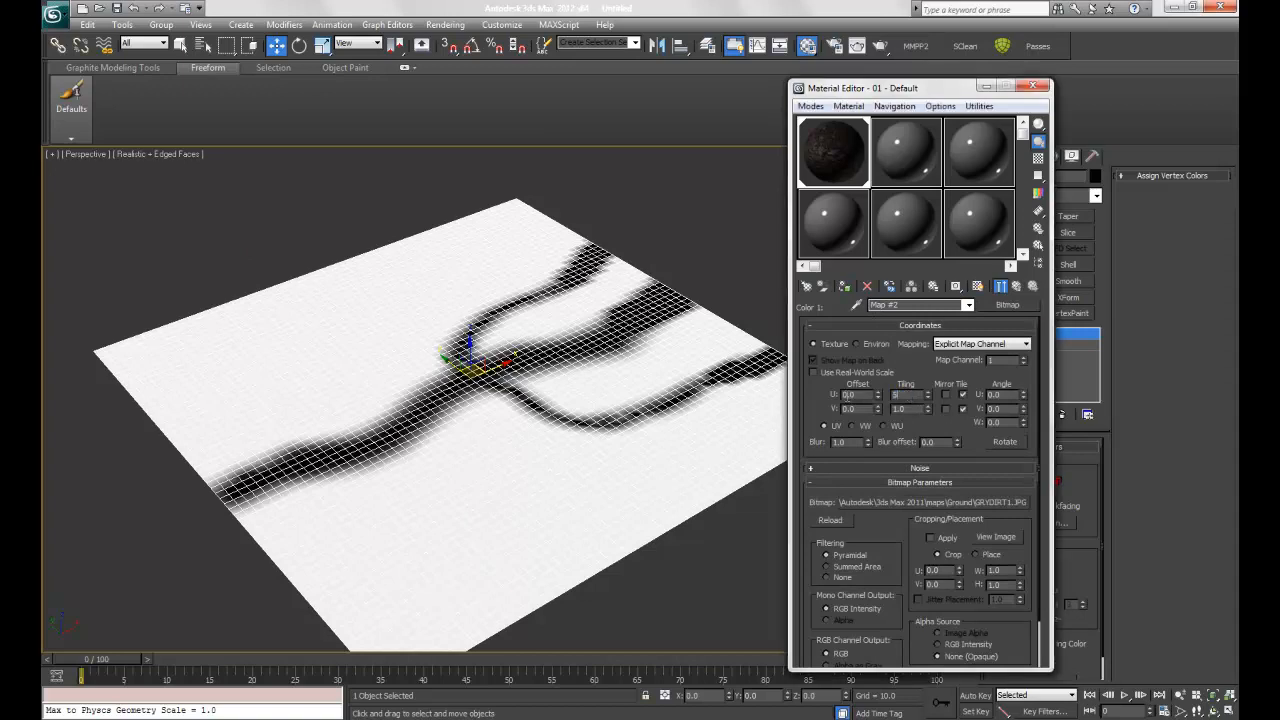
{"action": "triple_click", "coordinate": [904, 394]}
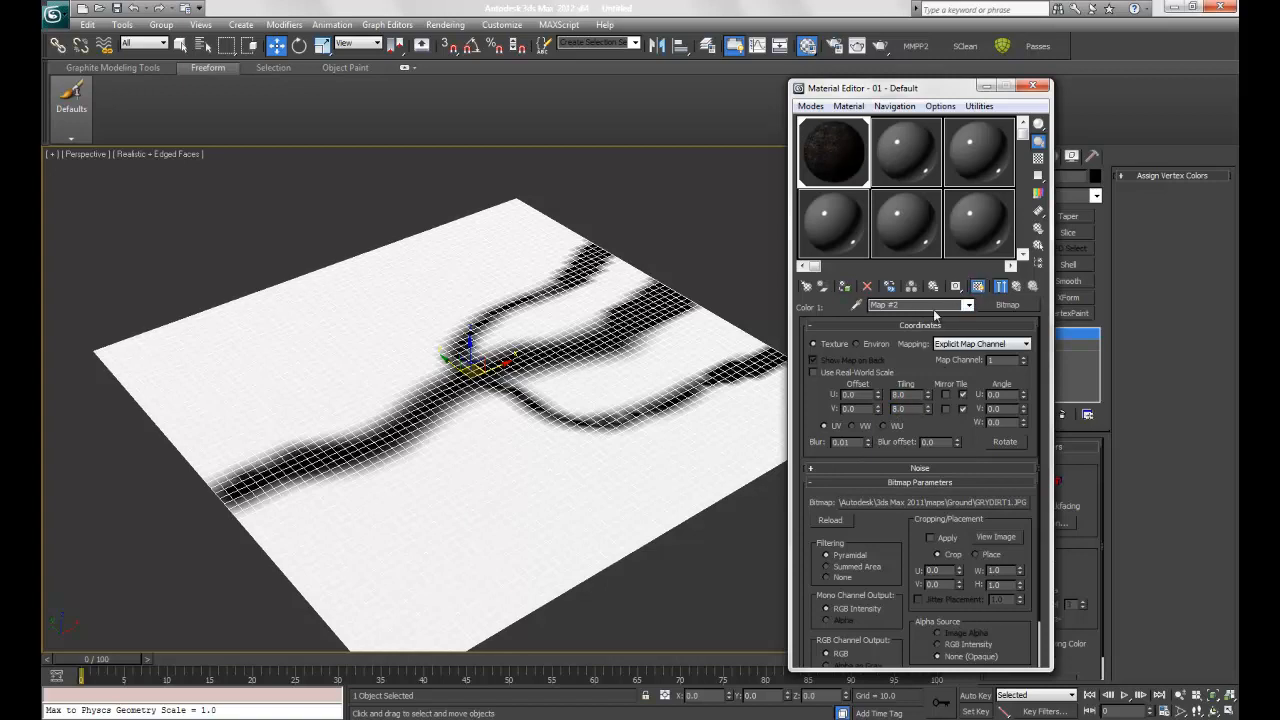
{"action": "mouse_move", "coordinate": [1016, 288]}
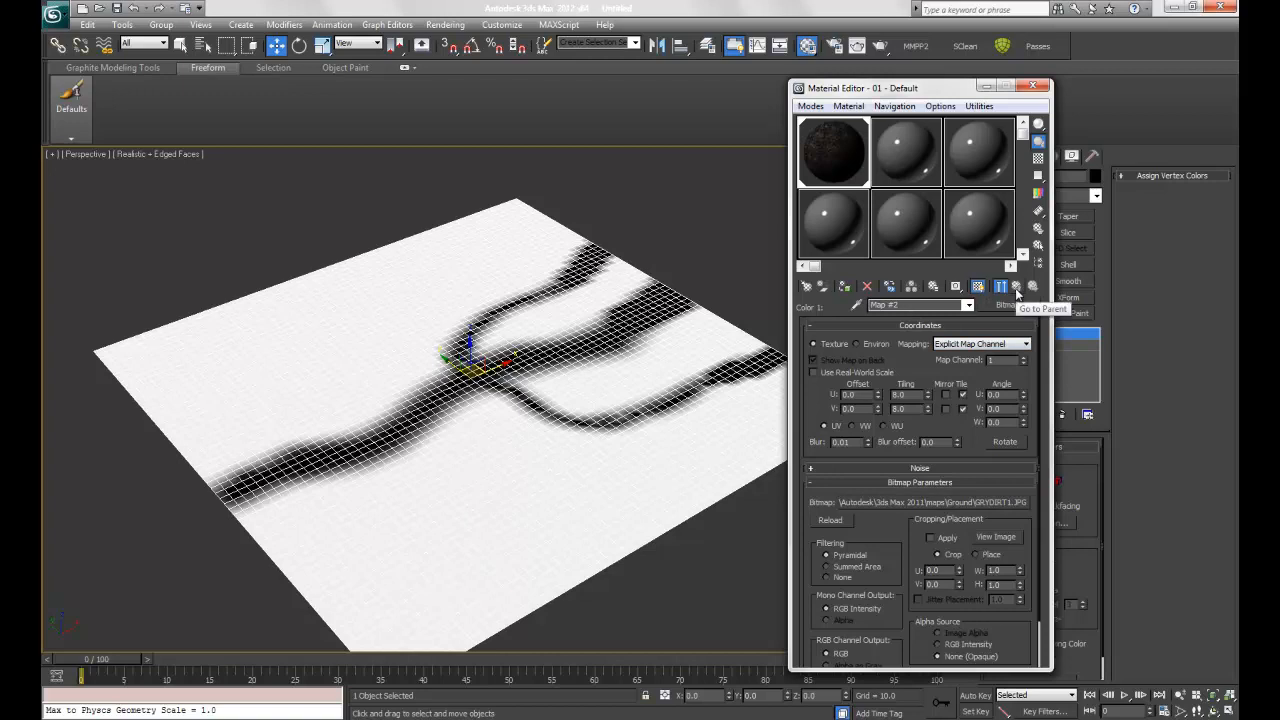
Load the GRASS3.JPG grass bitmap into Color #2 of the Mix map
{"action": "left_click", "coordinate": [1016, 286]}
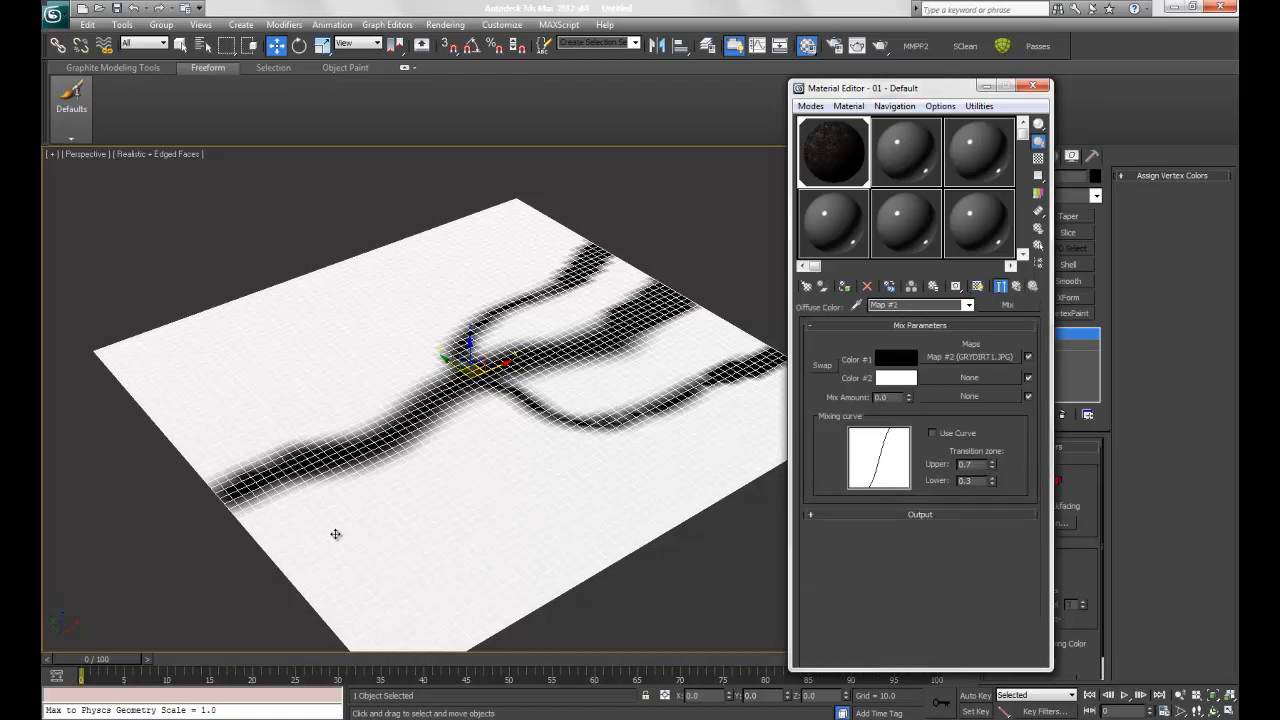
{"action": "mouse_move", "coordinate": [956, 396]}
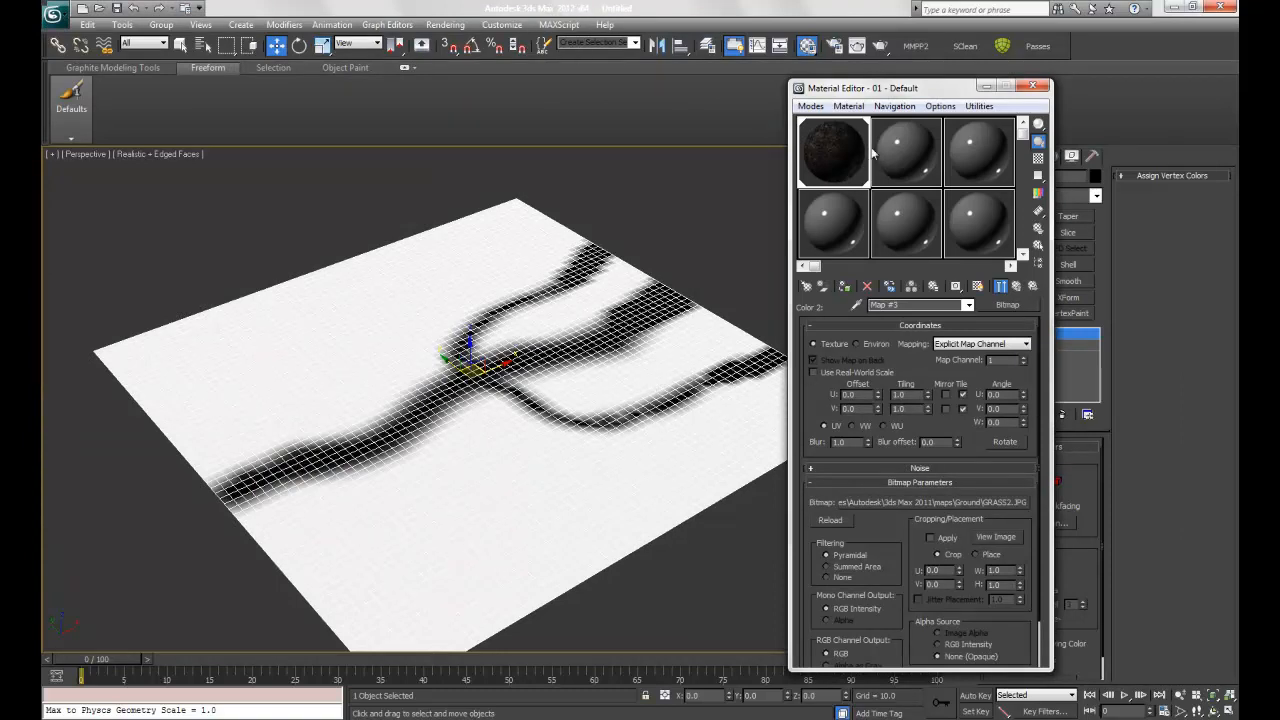
{"action": "triple_click", "coordinate": [896, 394]}
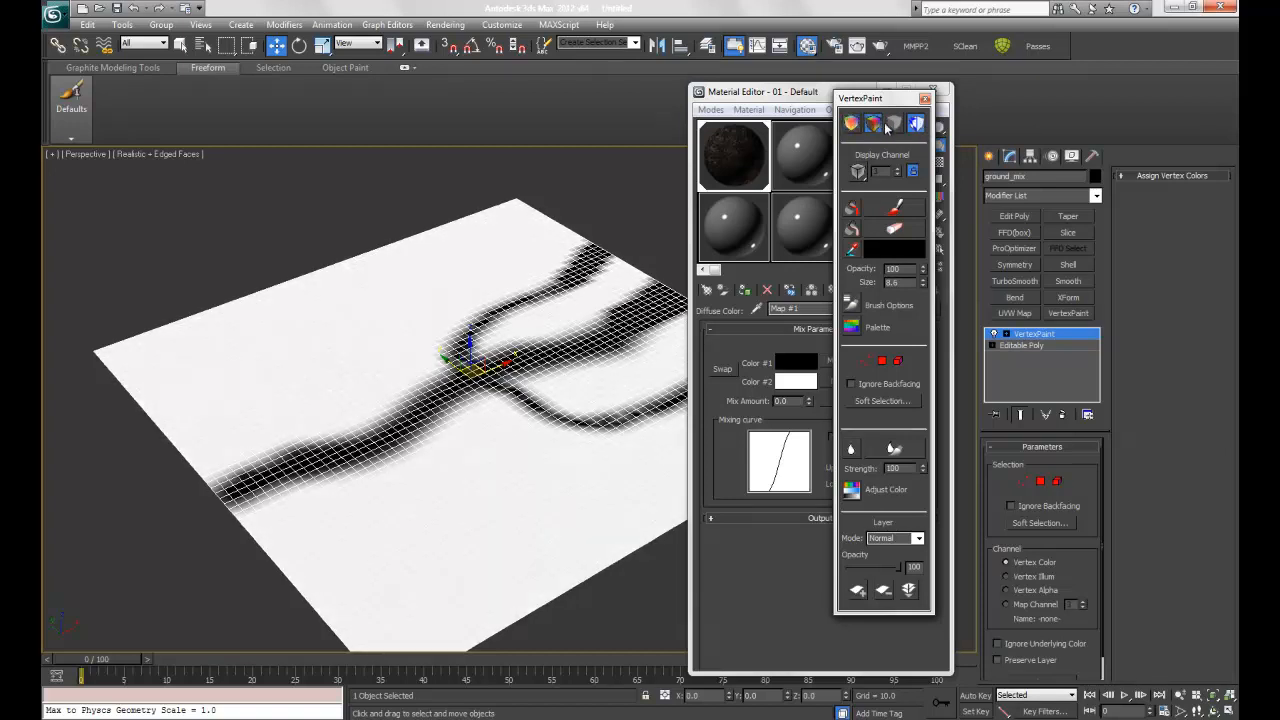
{"action": "mouse_move", "coordinate": [892, 124]}
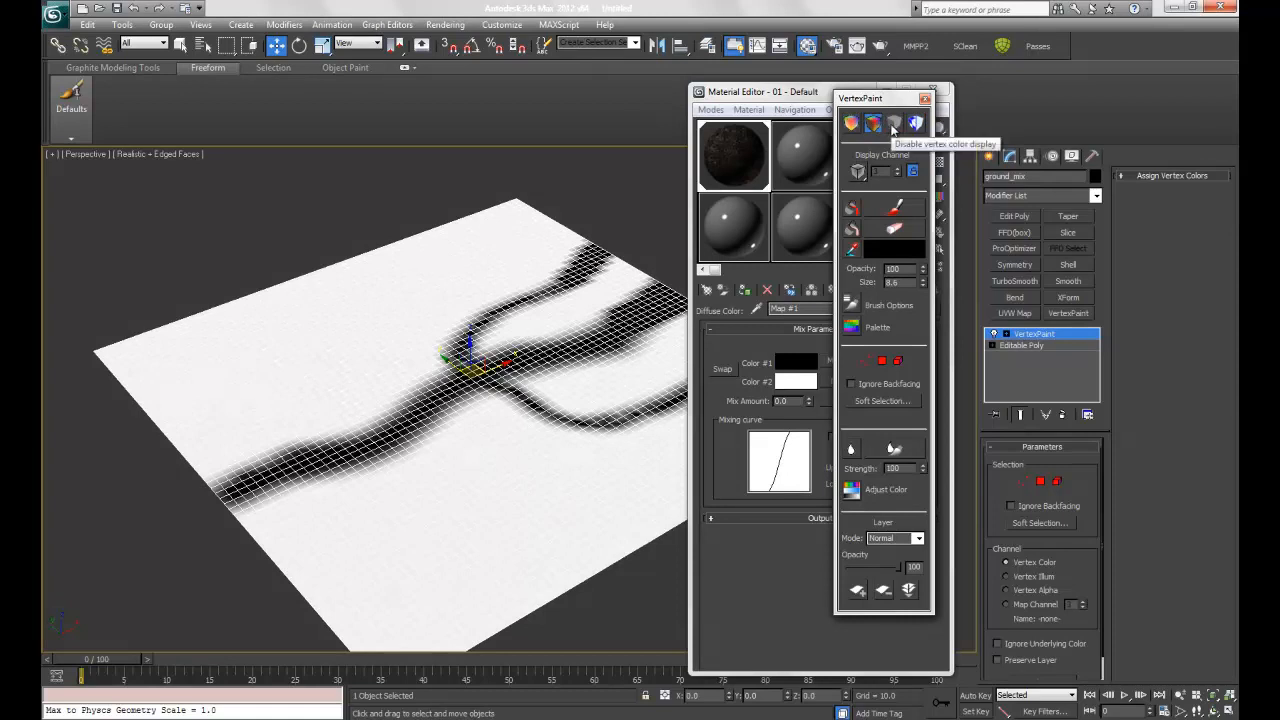
Disable vertex colour display so the ground shows its dirt texture in the viewport
{"action": "left_click", "coordinate": [892, 124]}
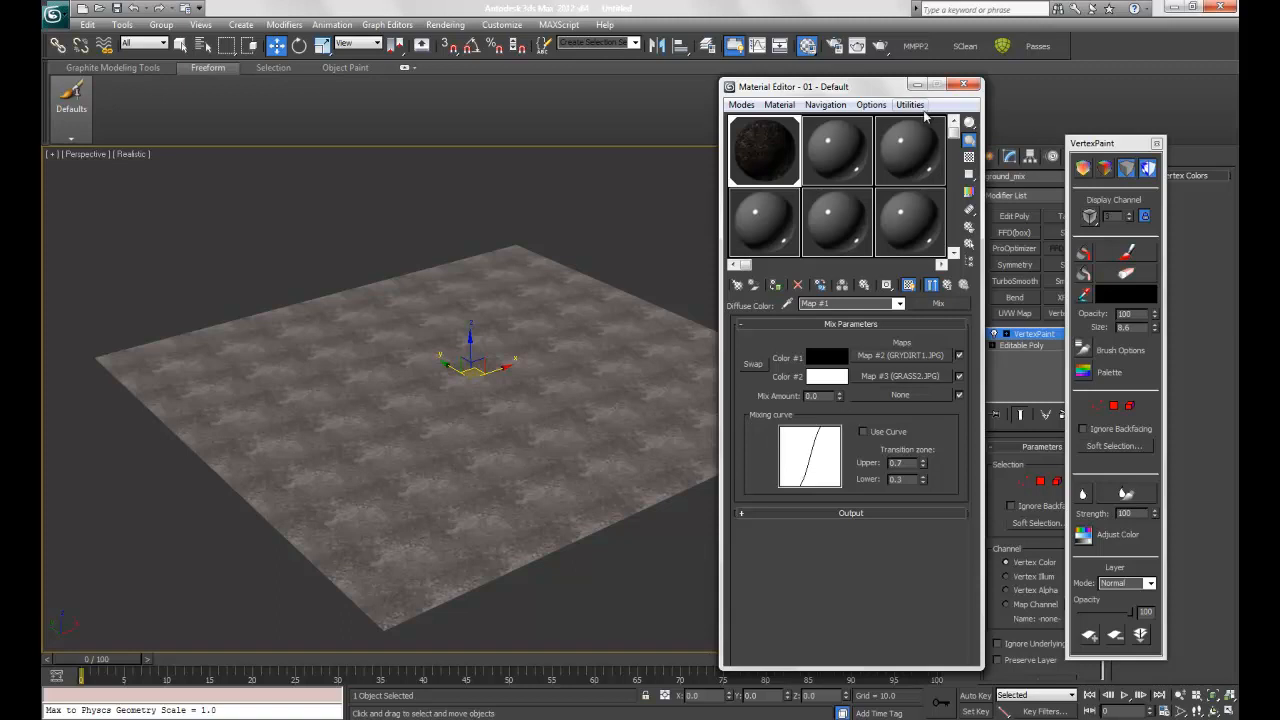
{"action": "mouse_move", "coordinate": [754, 380]}
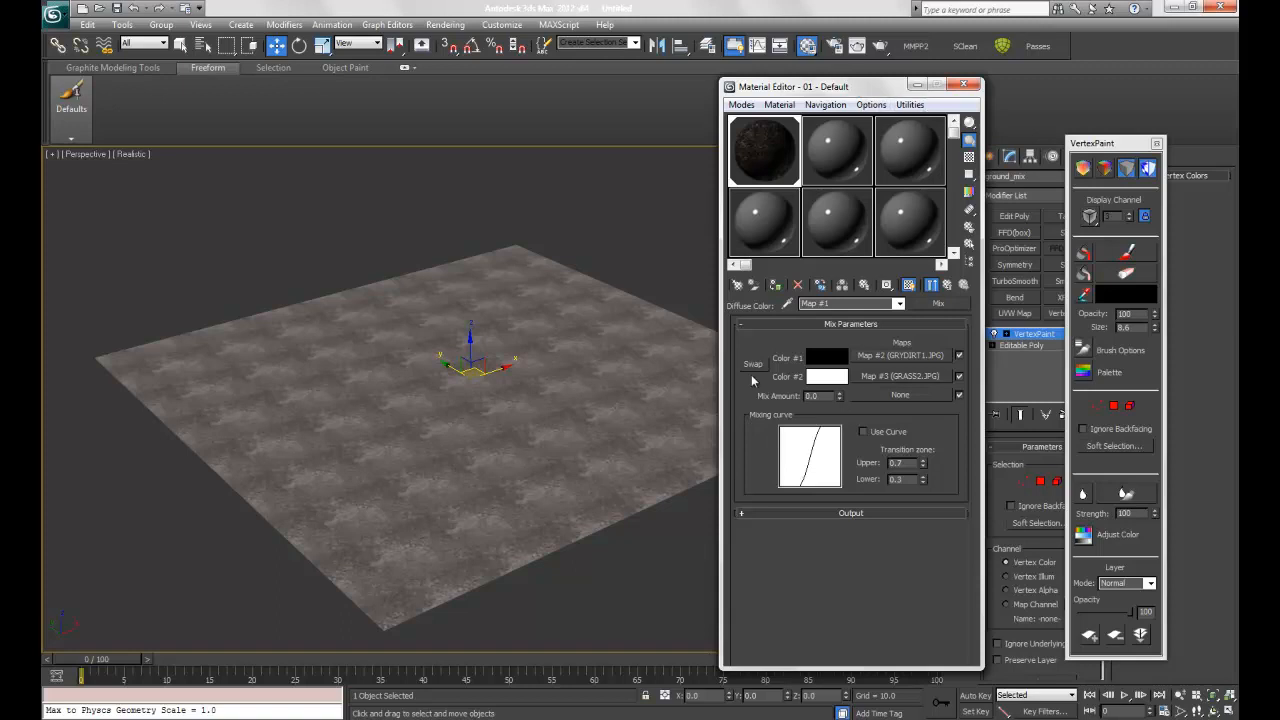
{"action": "mouse_move", "coordinate": [844, 408]}
{"action": "type", "text": "50"}
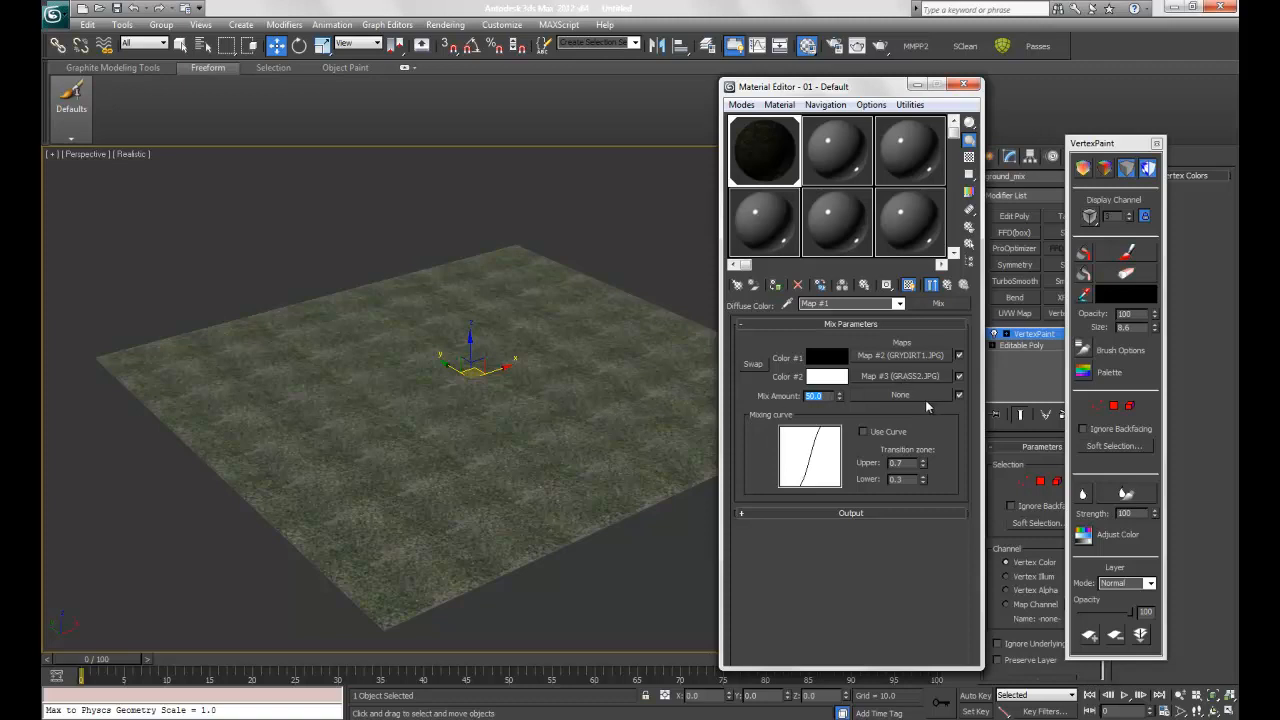
Render the perspective view showing the ground in one repeating texture
{"action": "left_click", "coordinate": [880, 46]}
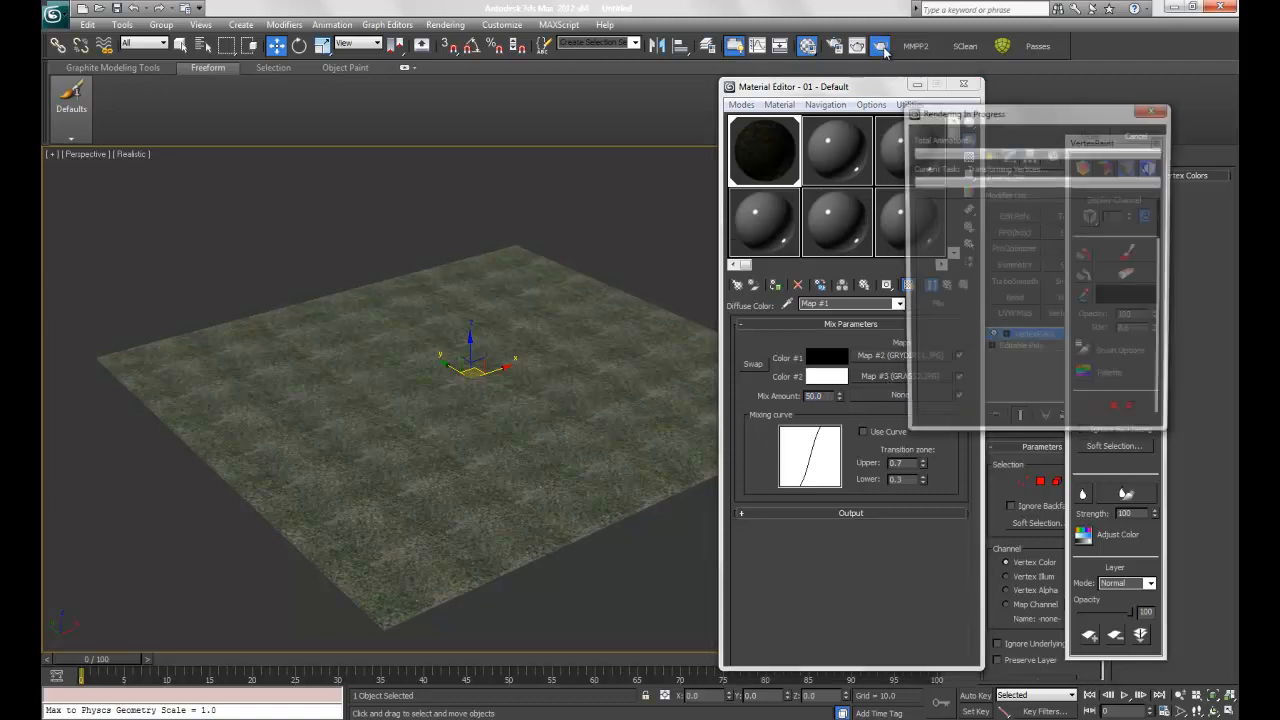
{"action": "left_click", "coordinate": [880, 46]}
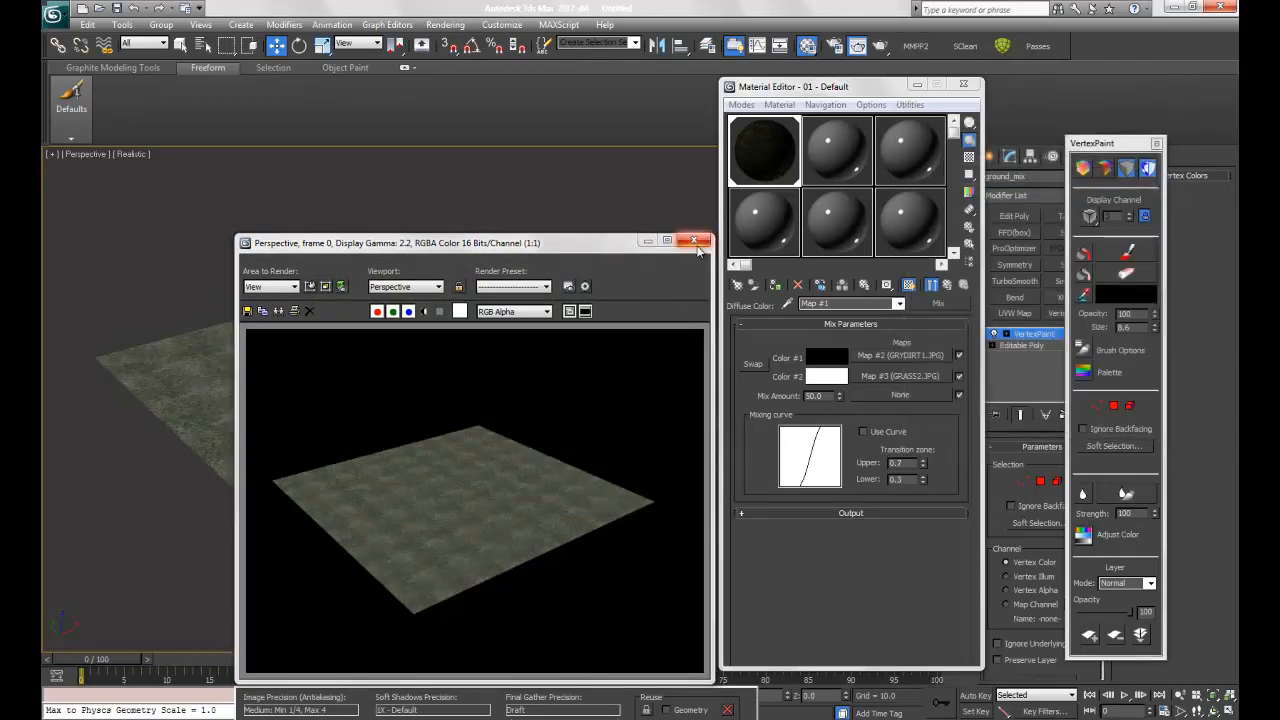
Use a Vertex Color map as the Mix Amount and render dirt paths winding through grass
{"action": "left_click", "coordinate": [692, 242]}
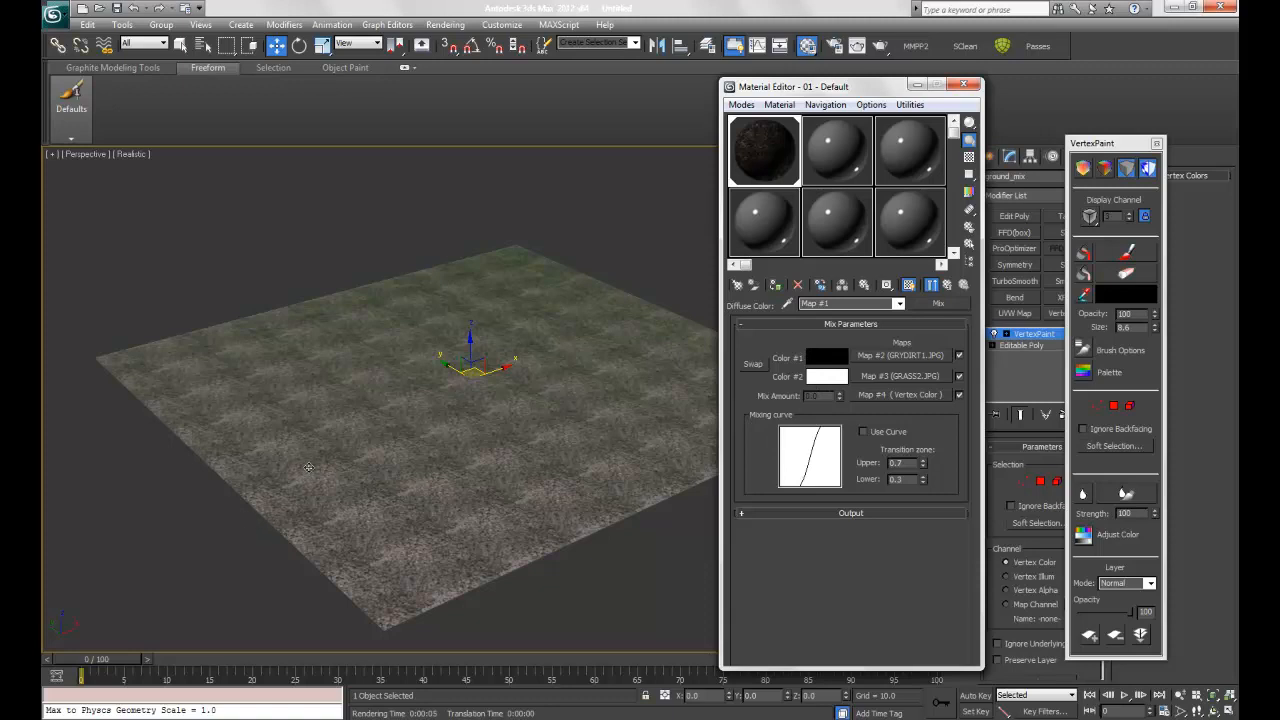
{"action": "mouse_move", "coordinate": [438, 424]}
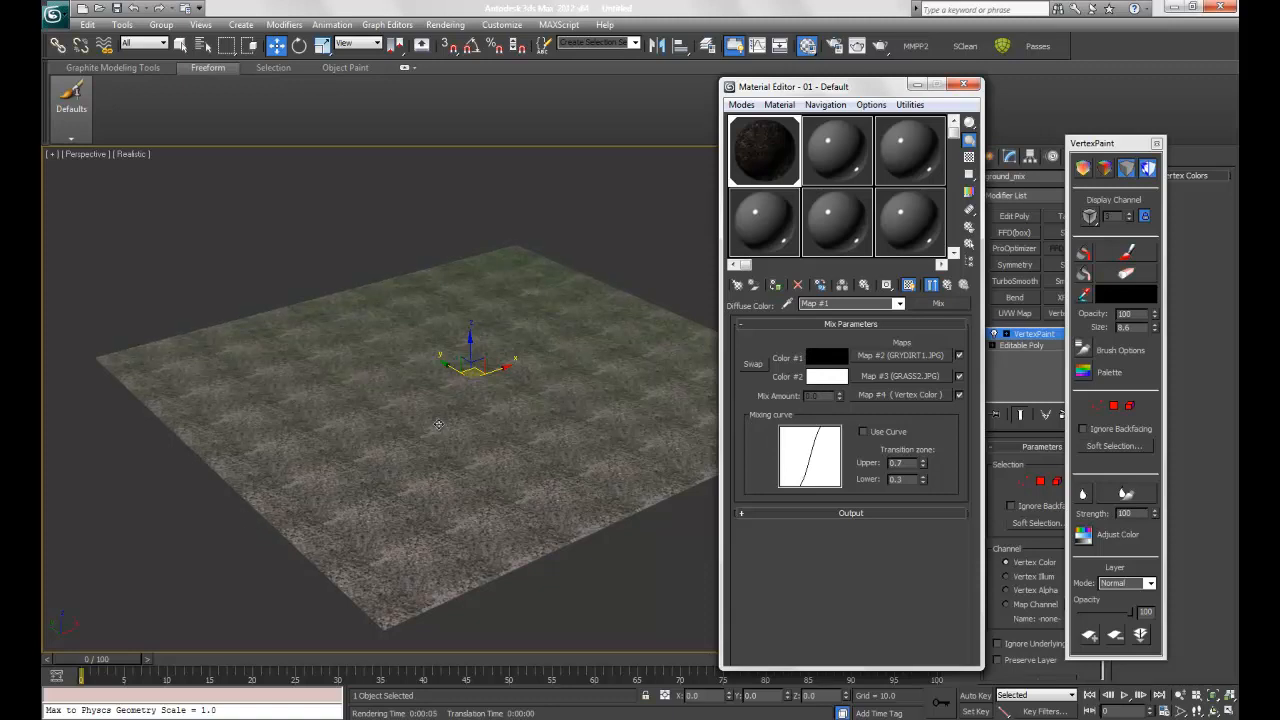
{"action": "mouse_move", "coordinate": [434, 432]}
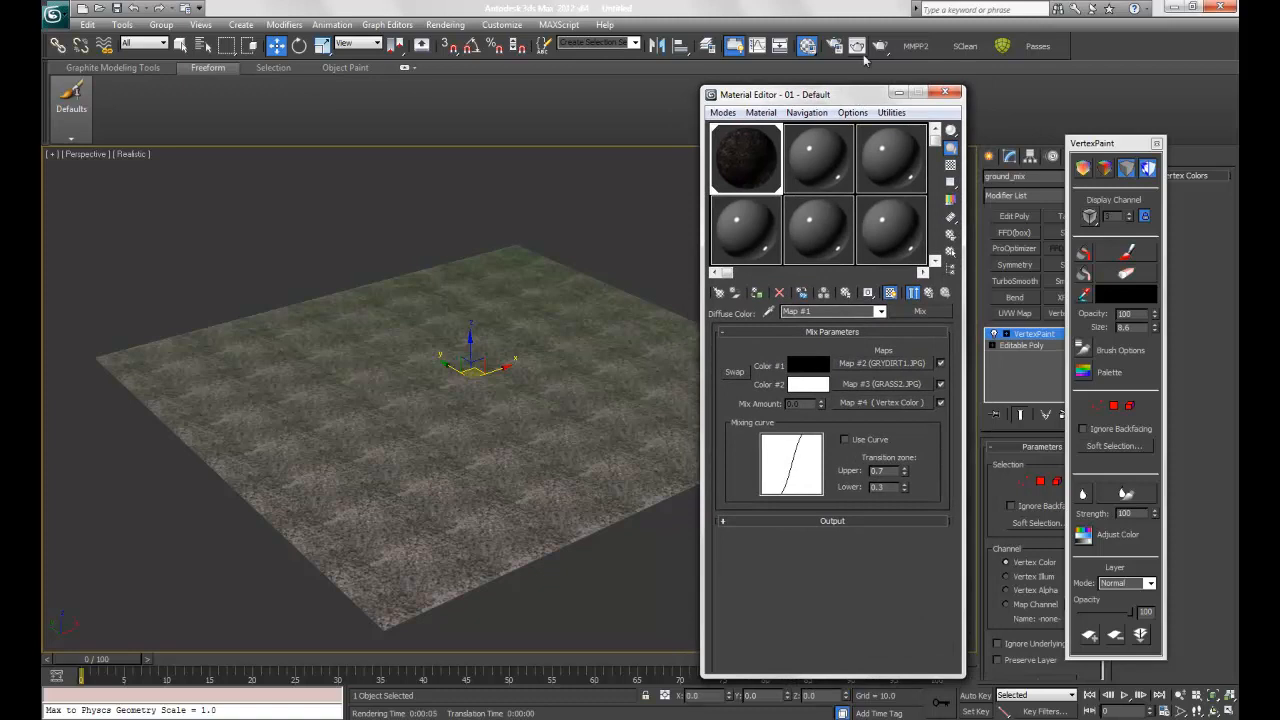
{"action": "left_click", "coordinate": [880, 46]}
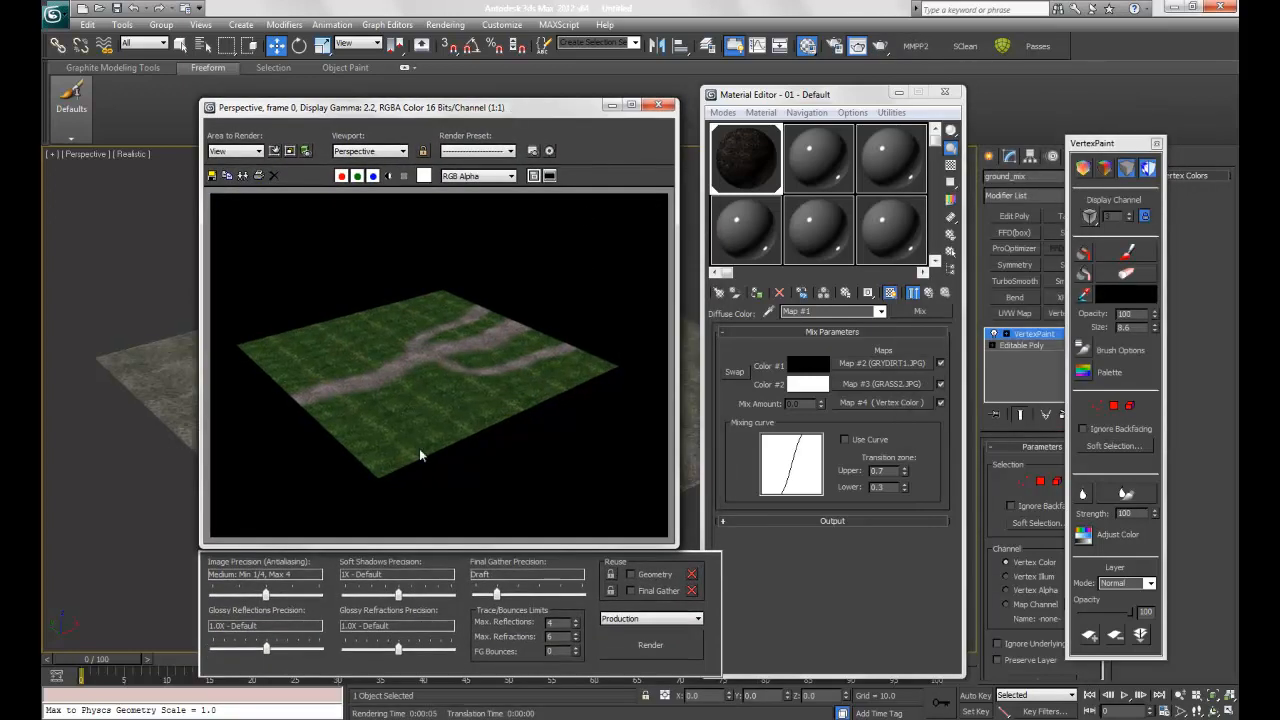
{"action": "mouse_move", "coordinate": [420, 360]}
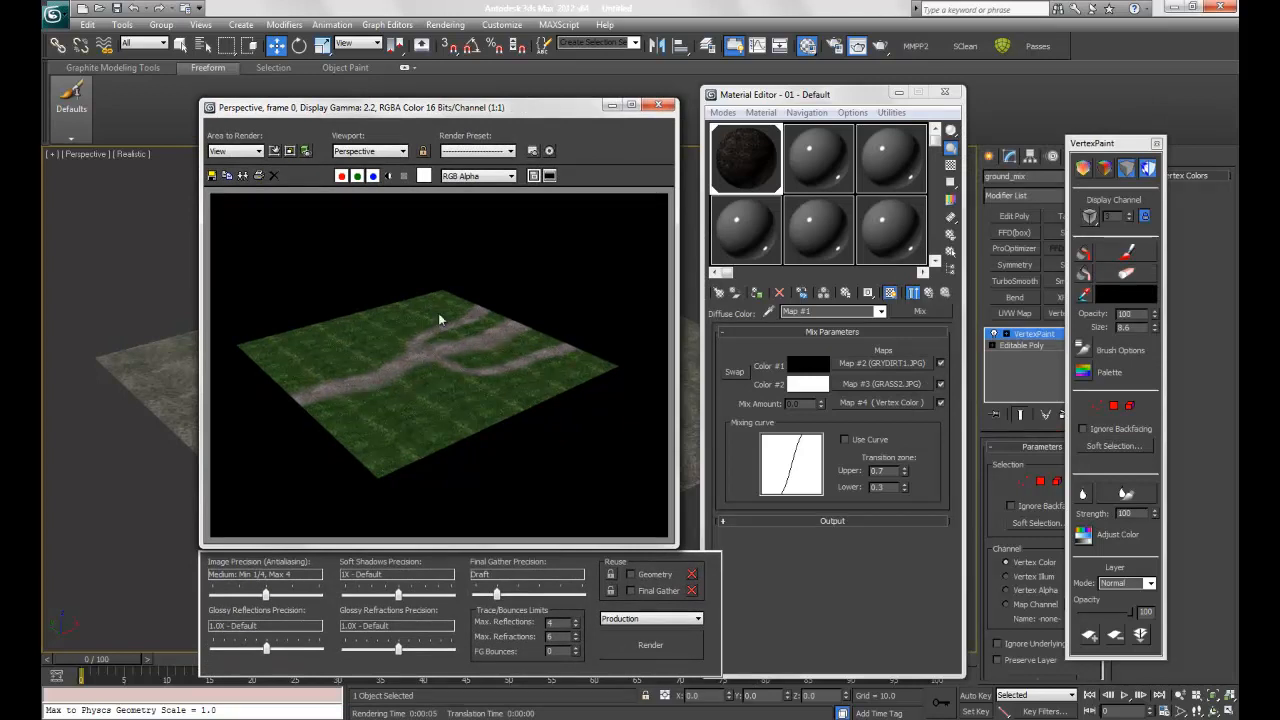
{"action": "mouse_move", "coordinate": [576, 300]}
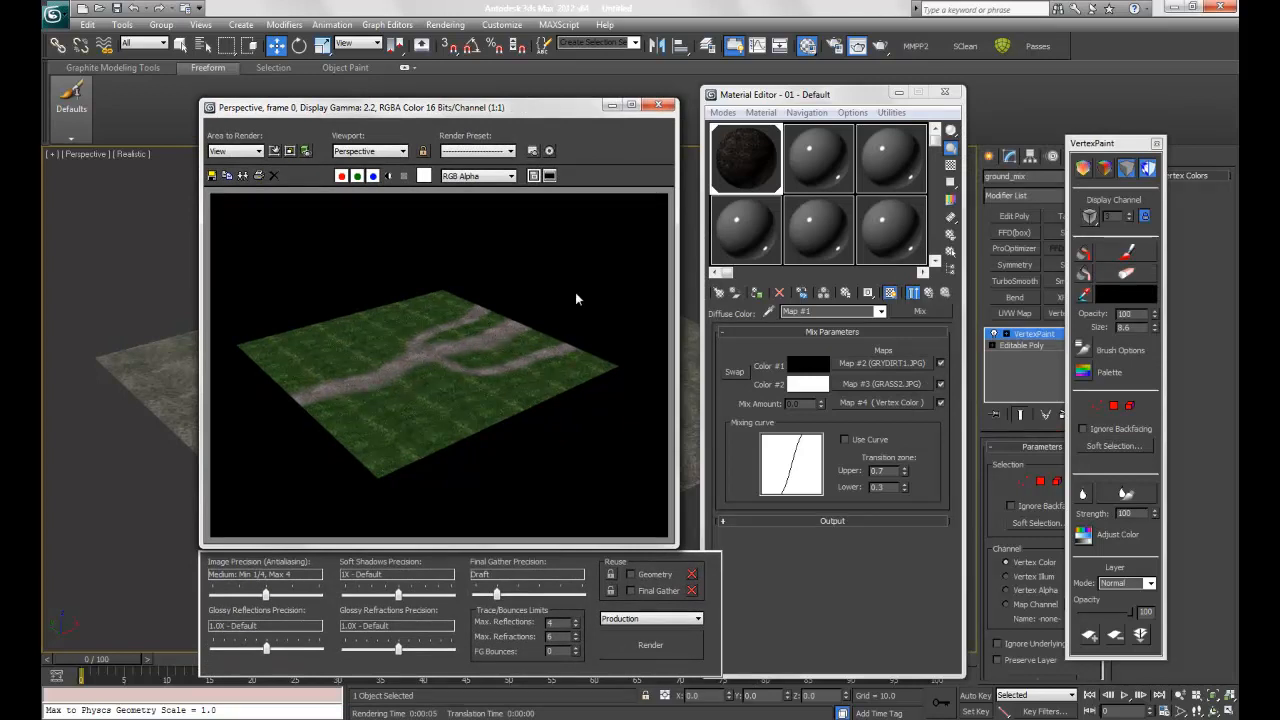
Close the render and re-enable vertex colour display of the black paths on white ground
{"action": "left_click", "coordinate": [660, 108]}
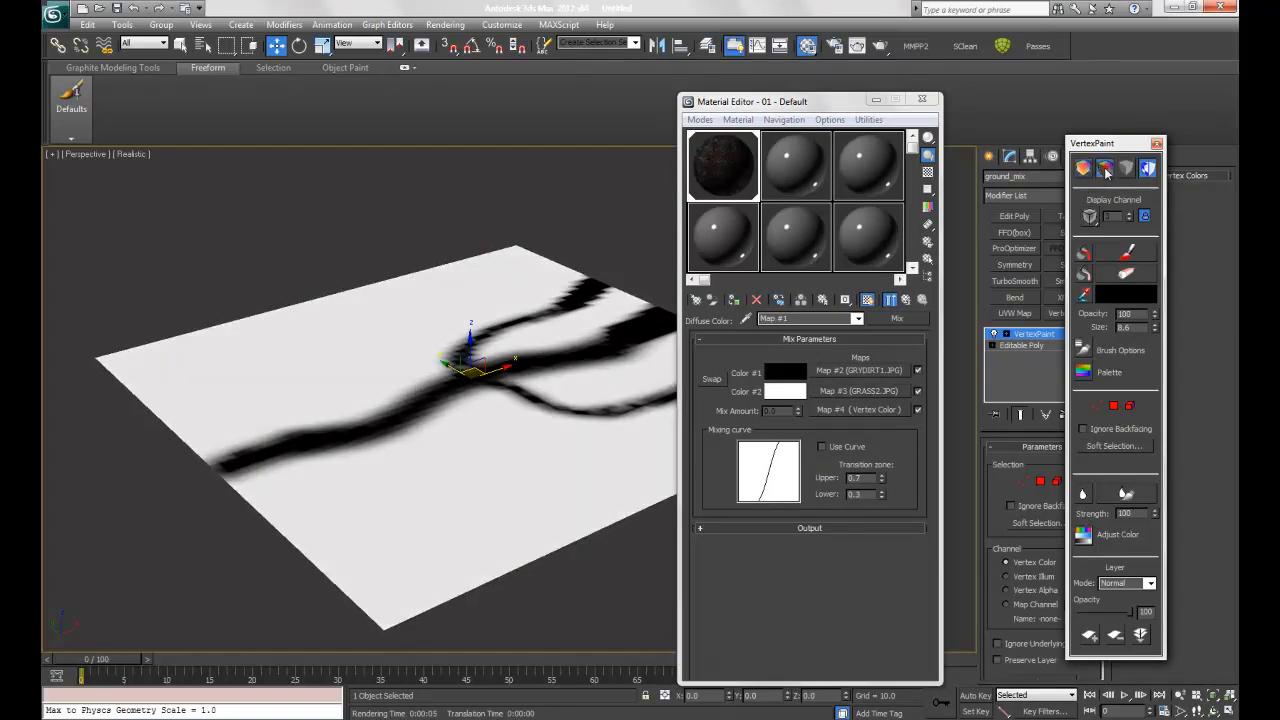
{"action": "left_click", "coordinate": [1128, 168]}
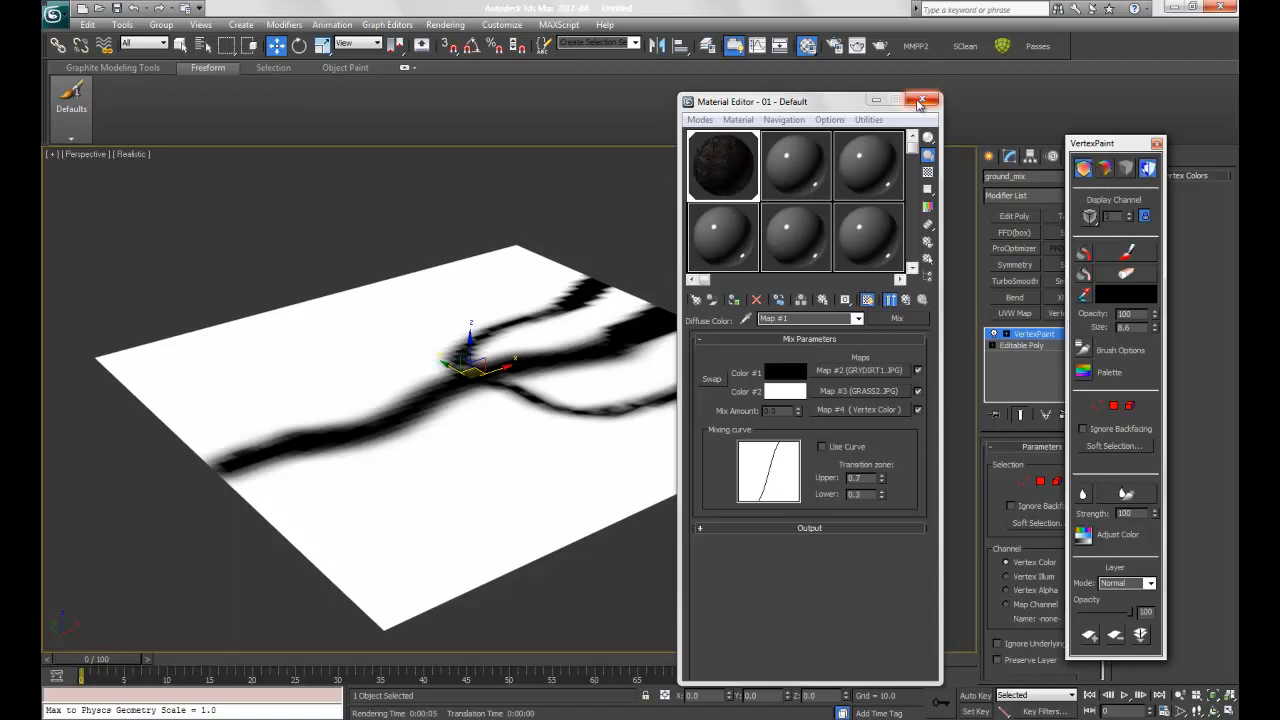
Reuse the grass-dirt vertex-color Mix map as the material's Displacement map, ready to render
{"action": "left_click", "coordinate": [920, 100]}
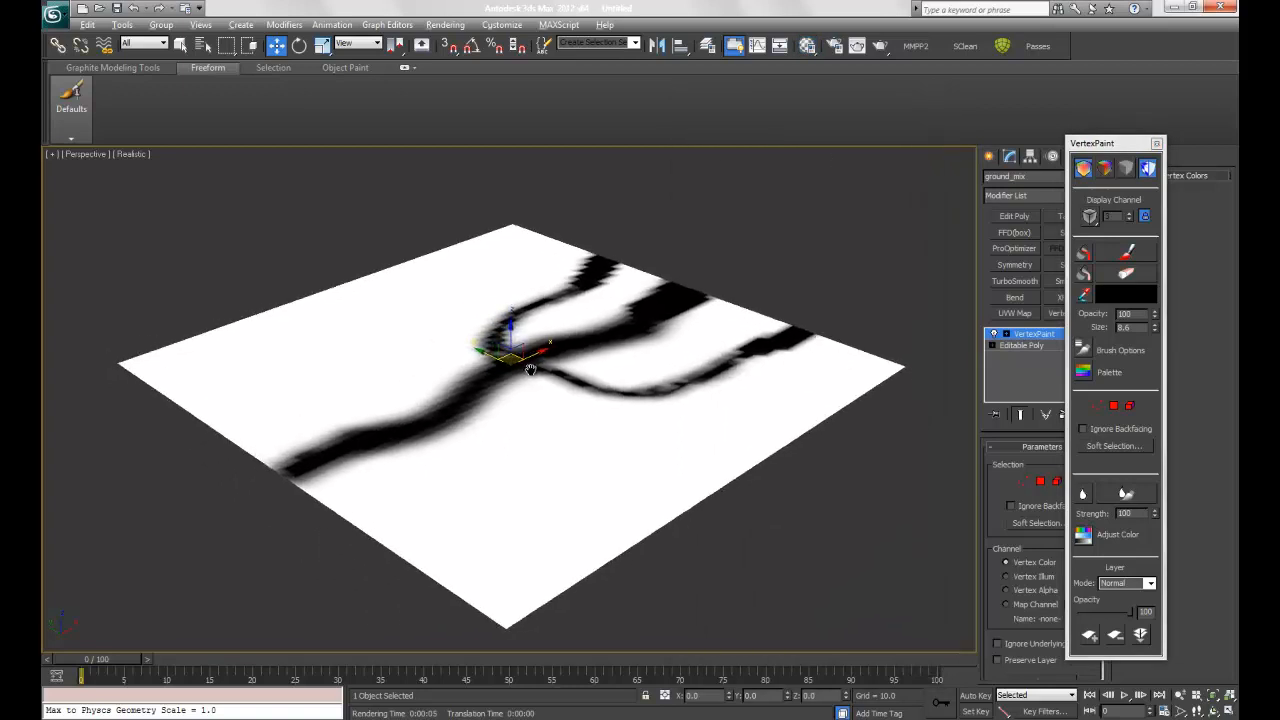
{"action": "left_click_drag", "start_coordinate": [530, 370], "coordinate": [540, 330]}
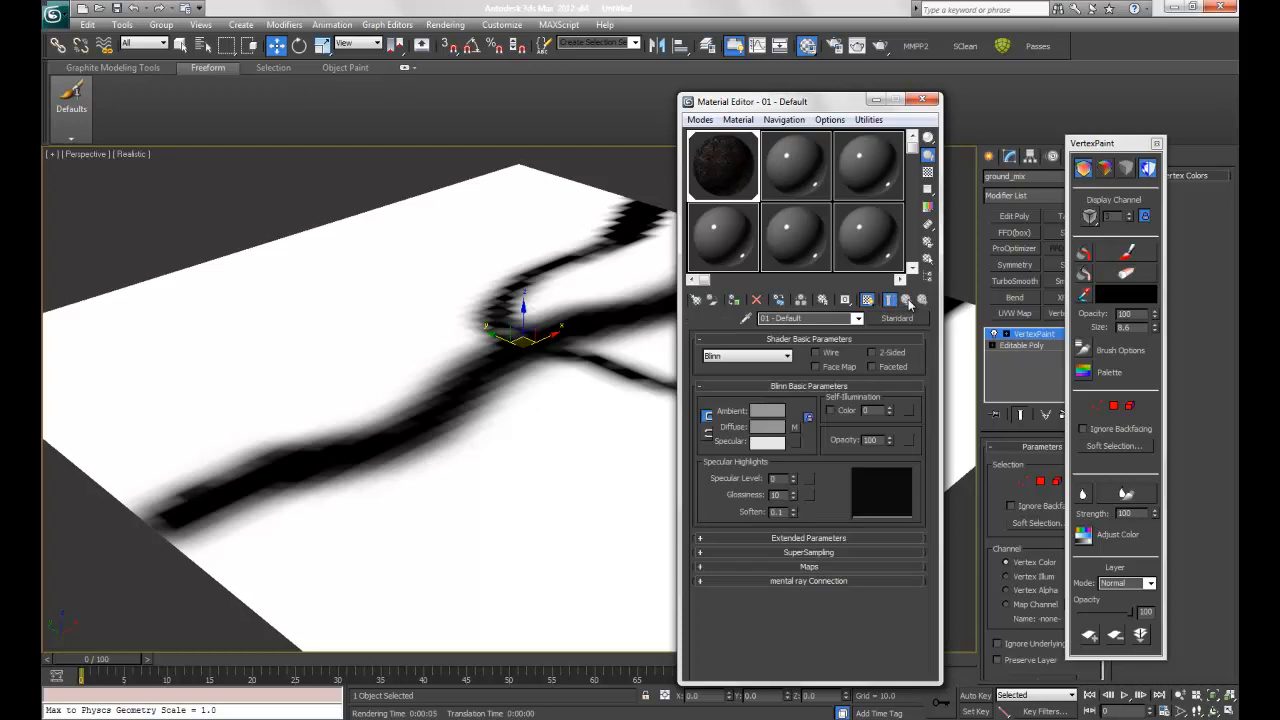
{"action": "left_click", "coordinate": [808, 564]}
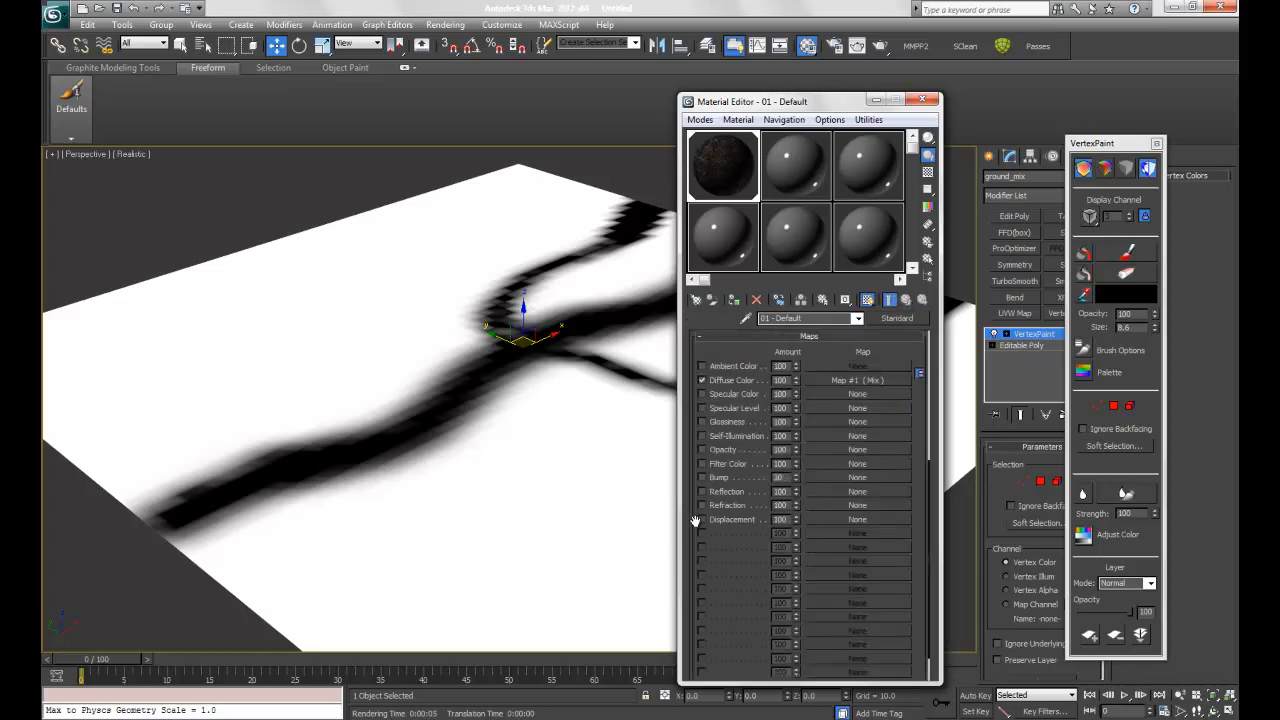
{"action": "right_click", "coordinate": [856, 520]}
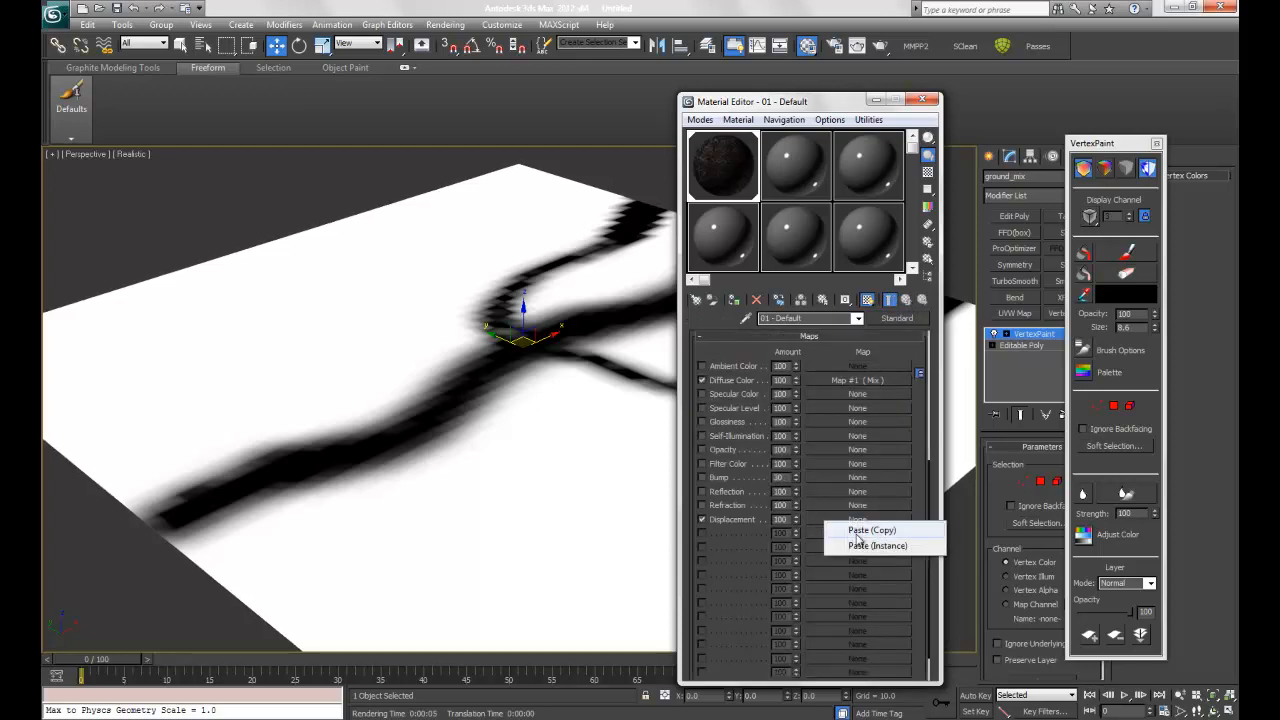
{"action": "left_click", "coordinate": [872, 530]}
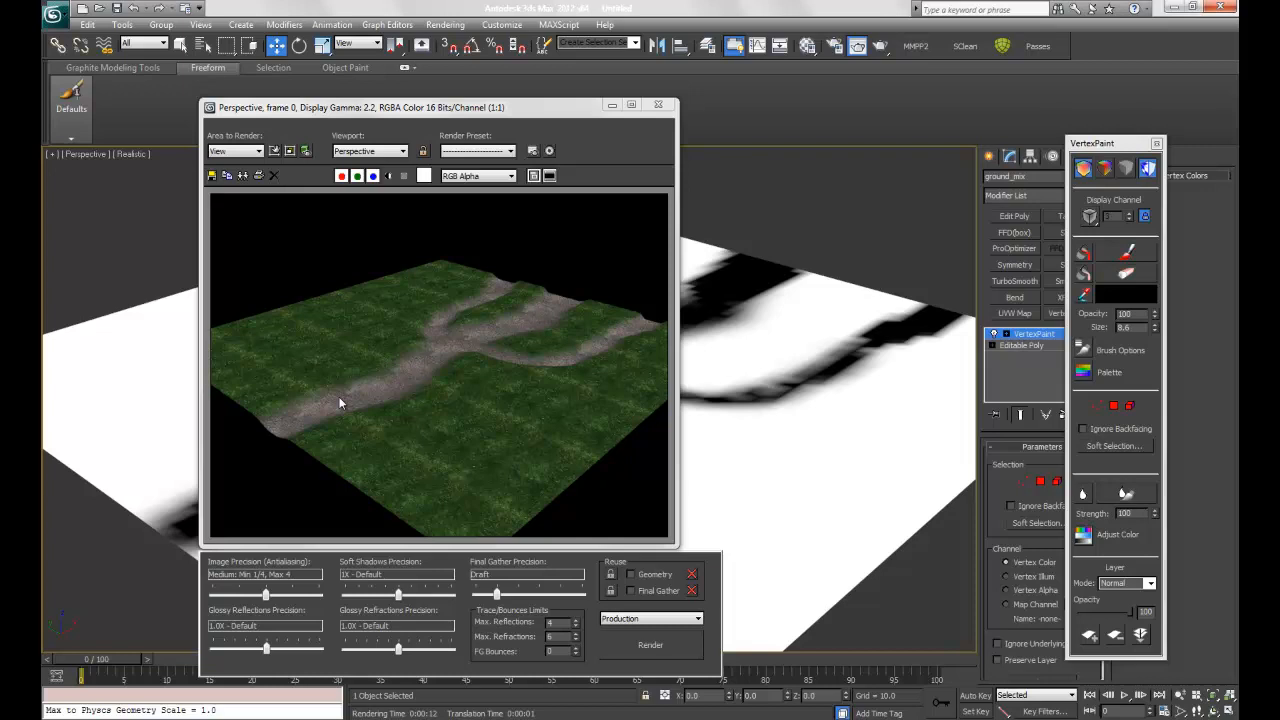
{"action": "mouse_move", "coordinate": [544, 310]}
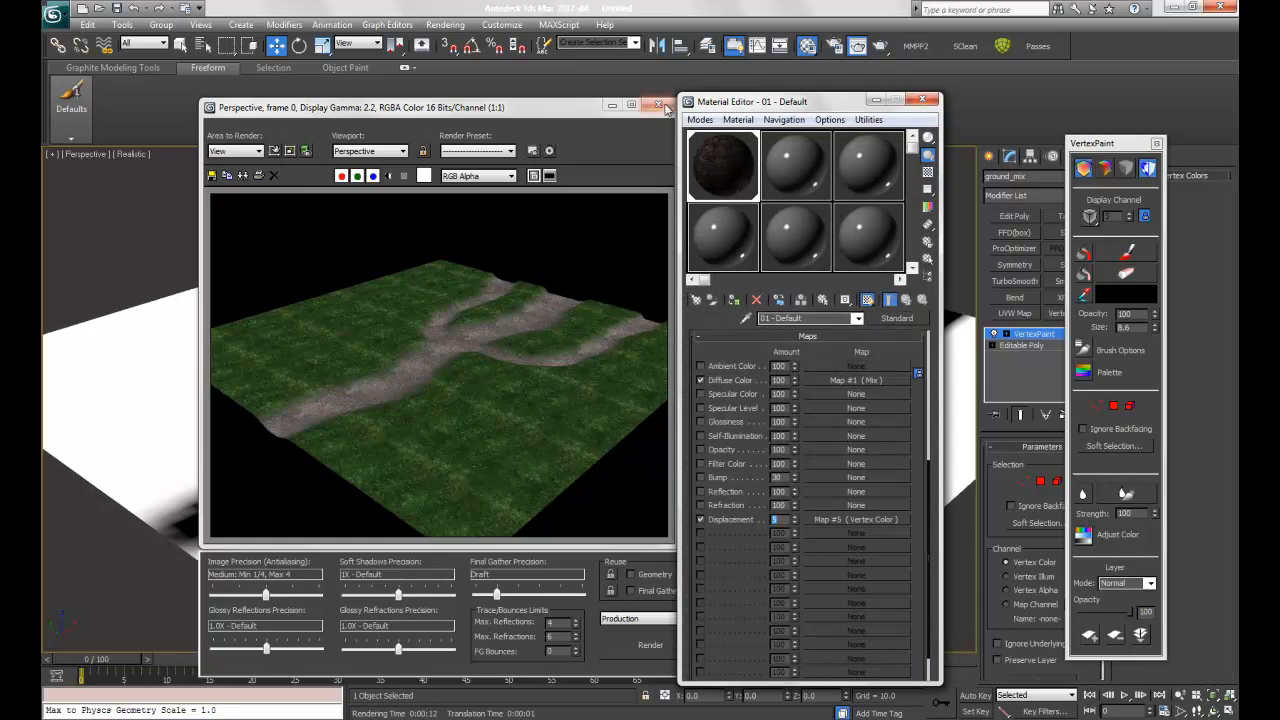
Close the render frame buffer and Material Editor, then switch VertexPaint to the Blur brush for the path edges
{"action": "left_click", "coordinate": [660, 108]}
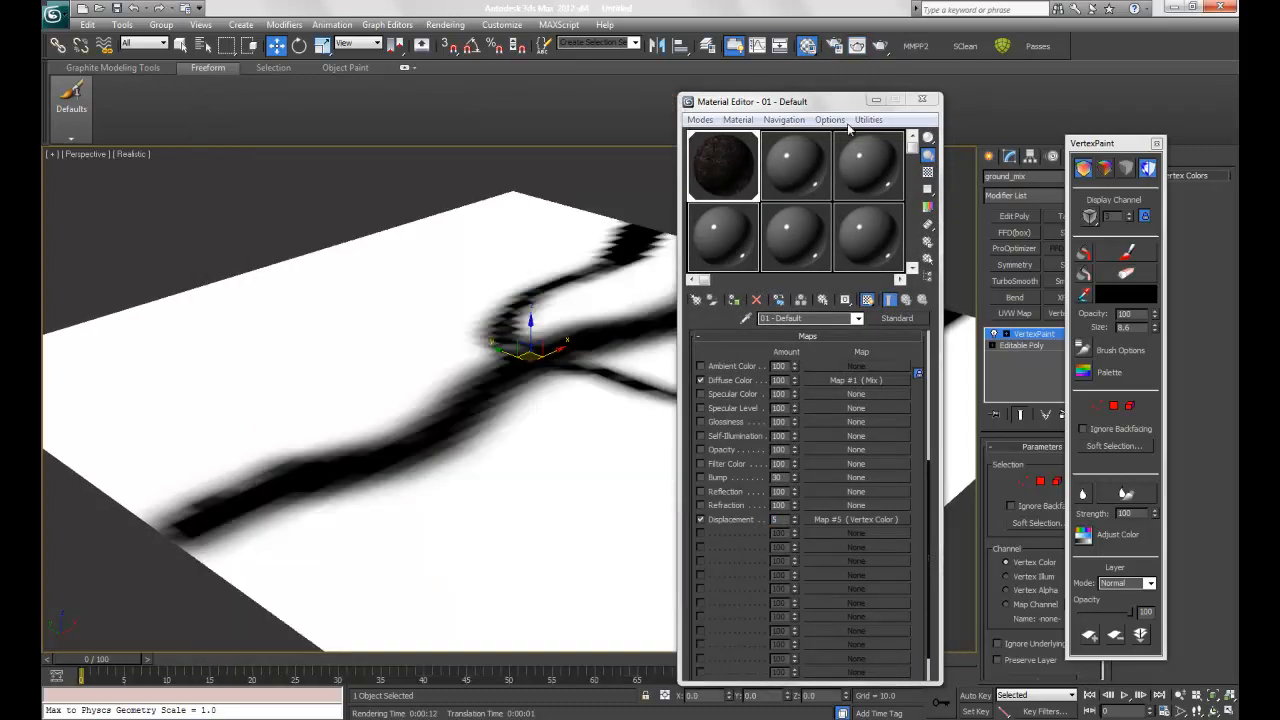
{"action": "left_click", "coordinate": [920, 100]}
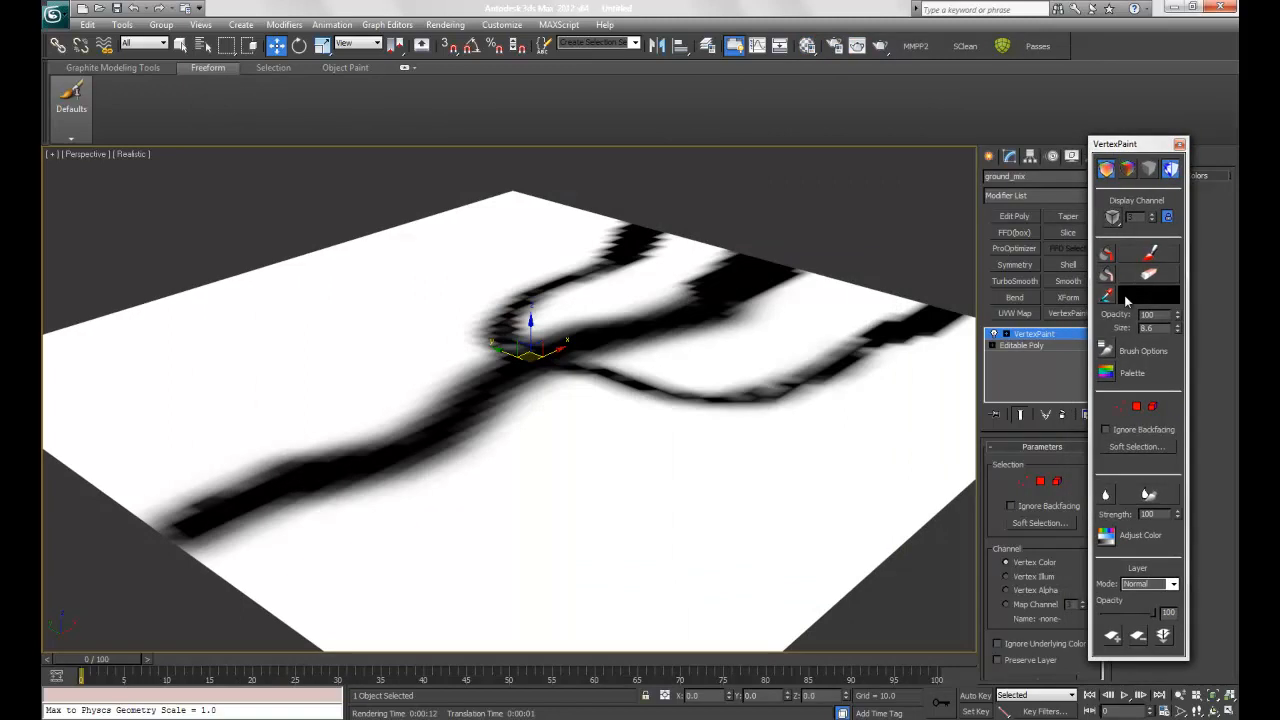
{"action": "left_click", "coordinate": [1150, 292]}
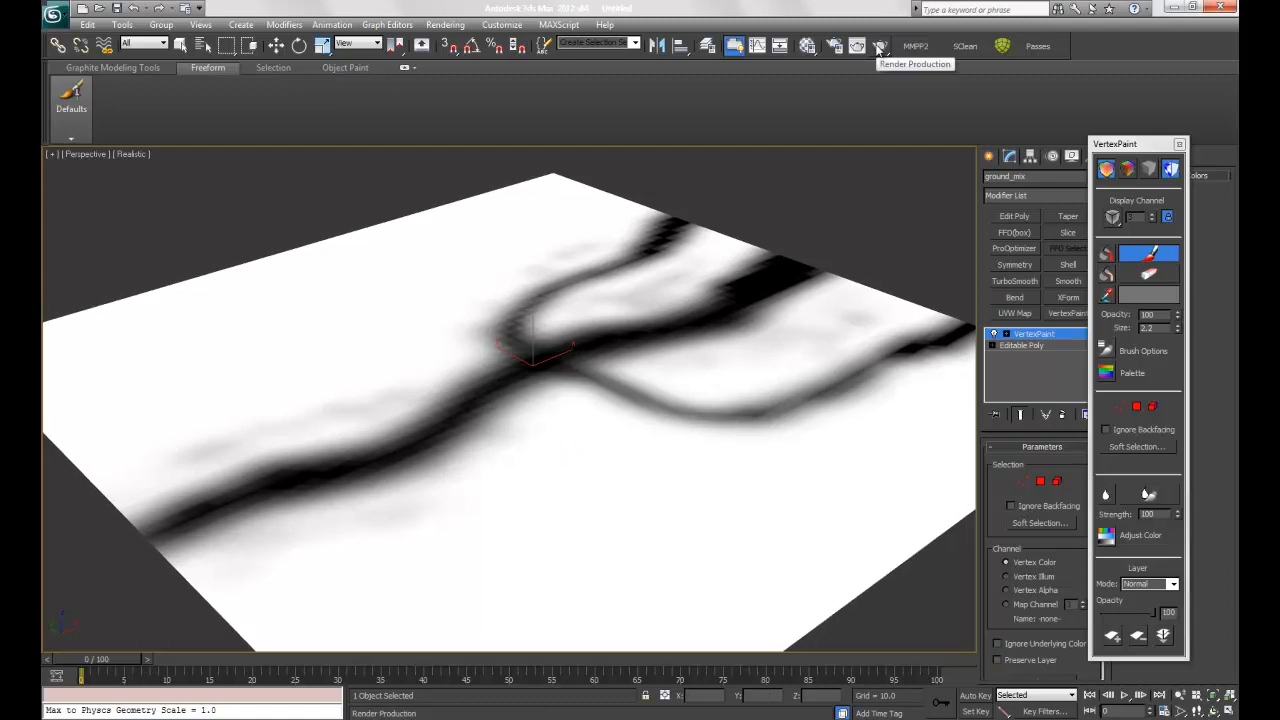
{"action": "left_click", "coordinate": [880, 46]}
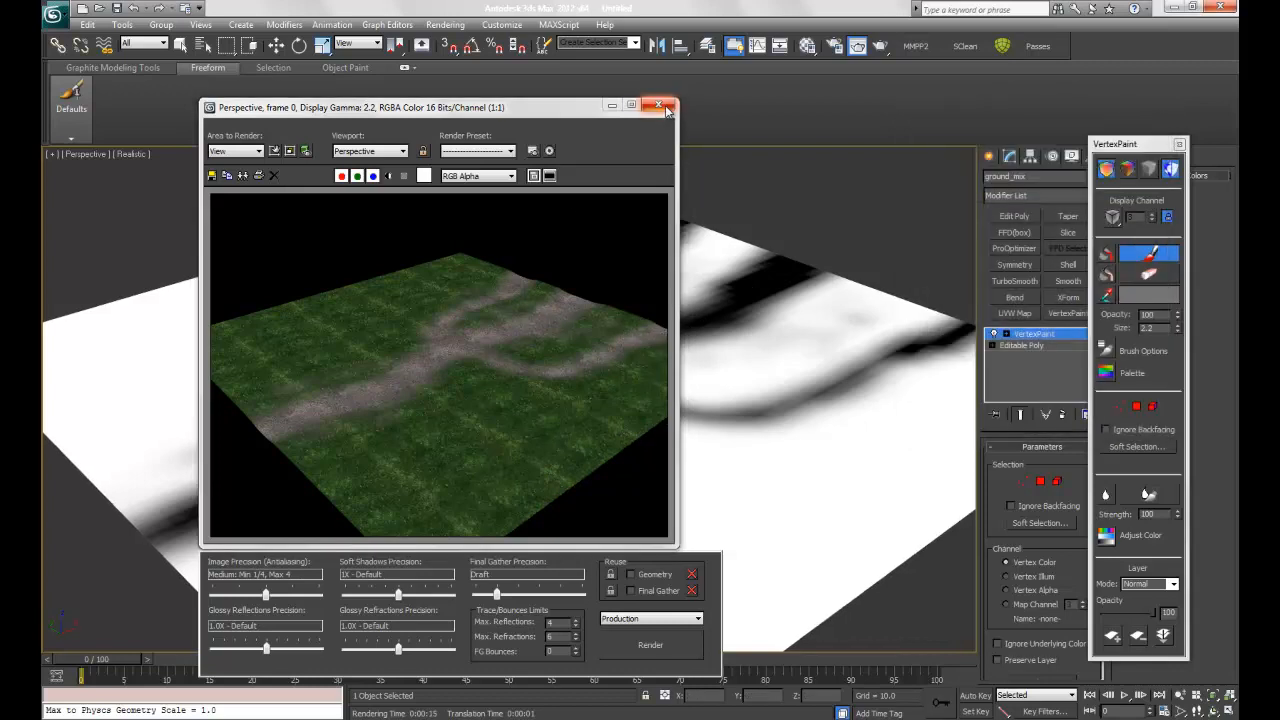
{"action": "left_click", "coordinate": [660, 108]}
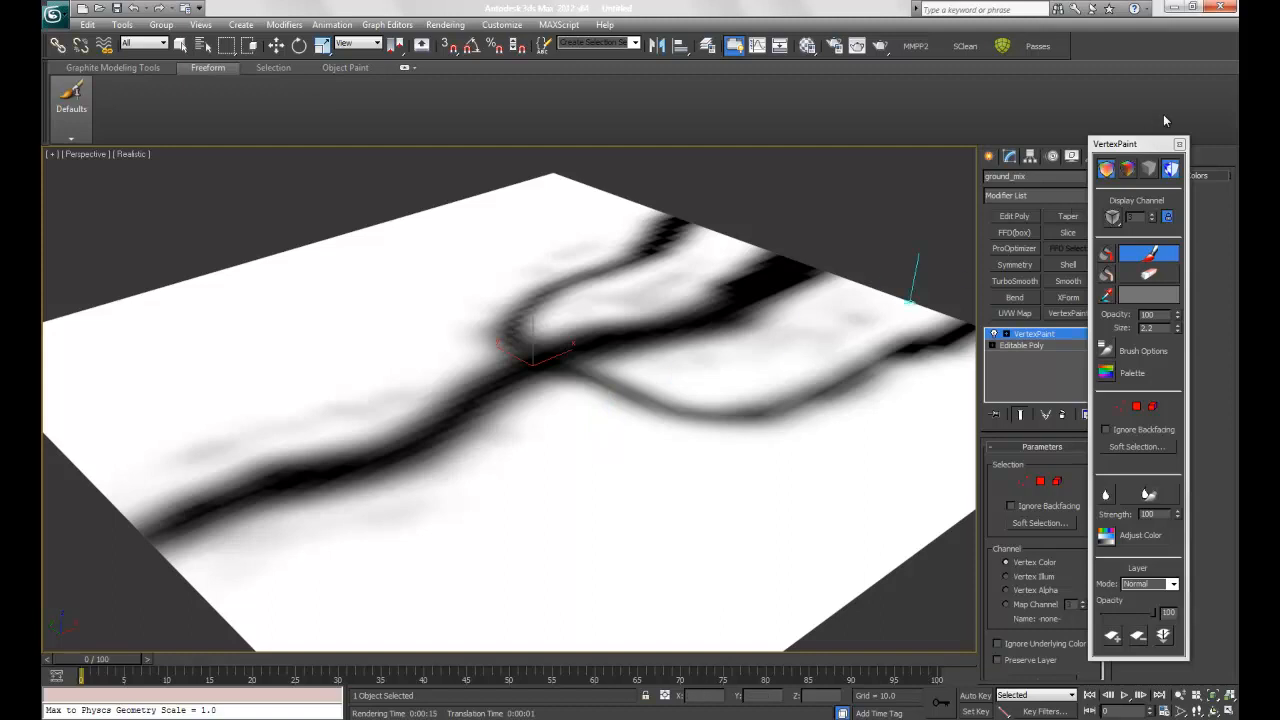
Move the VertexPaint floater aside and put the vertex painting tools away
{"action": "left_click_drag", "start_coordinate": [1114, 144], "coordinate": [772, 130]}
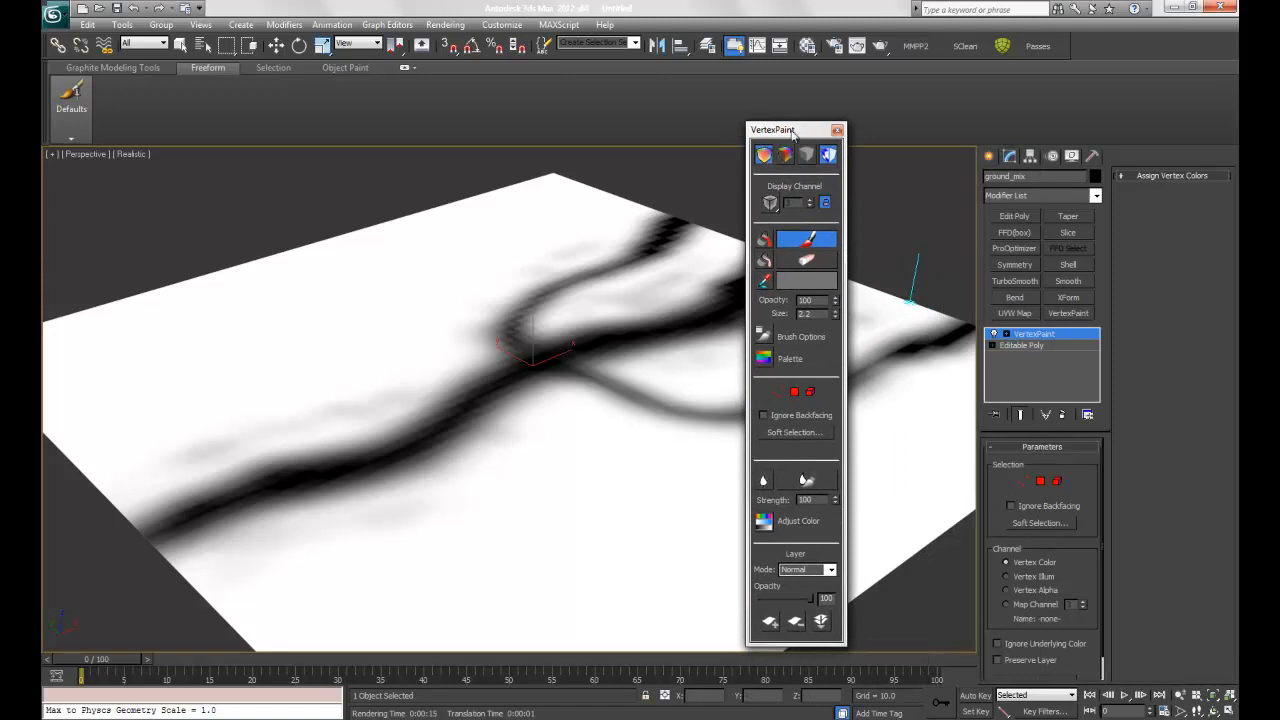
{"action": "left_click", "coordinate": [604, 24]}
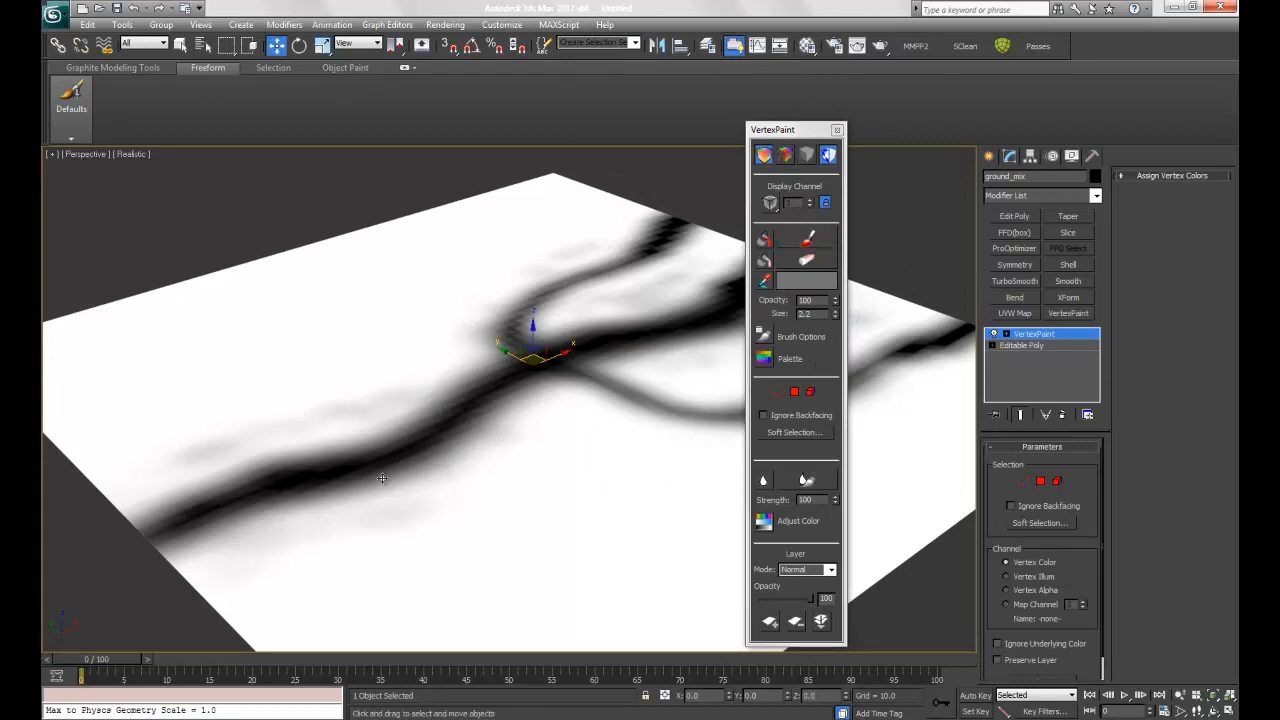
{"action": "mouse_move", "coordinate": [596, 320]}
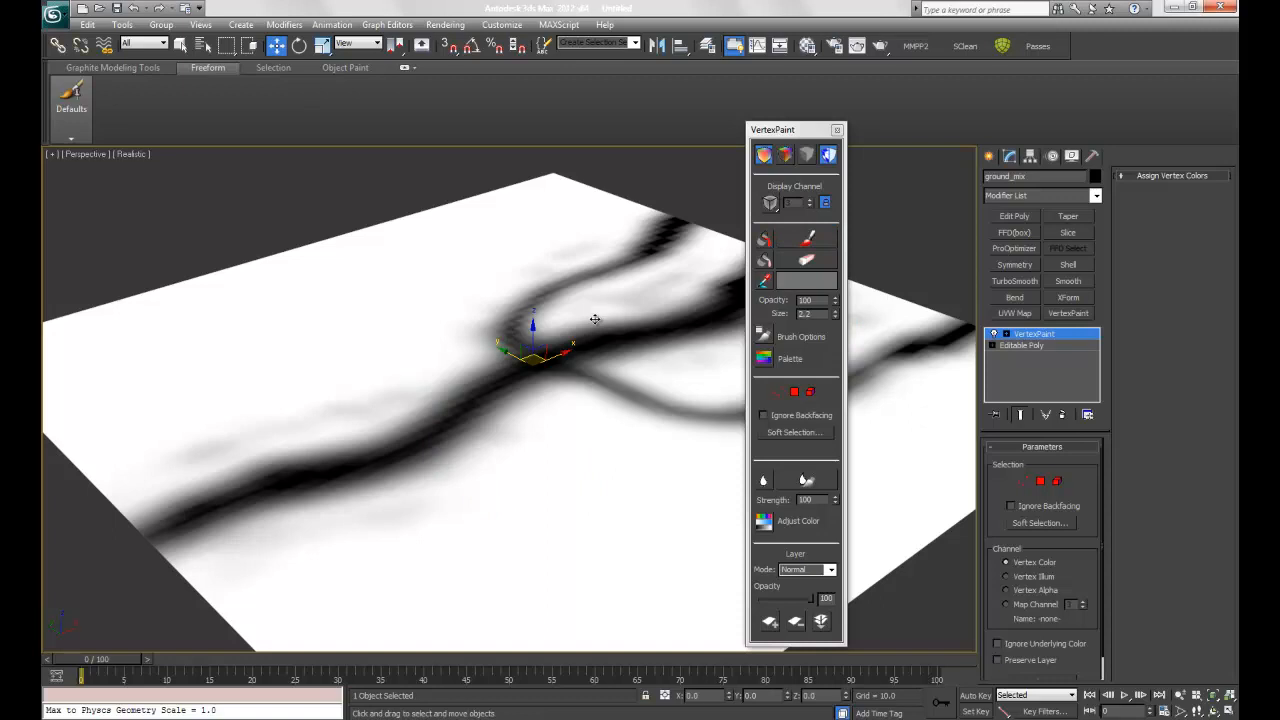
{"action": "mouse_move", "coordinate": [586, 320]}
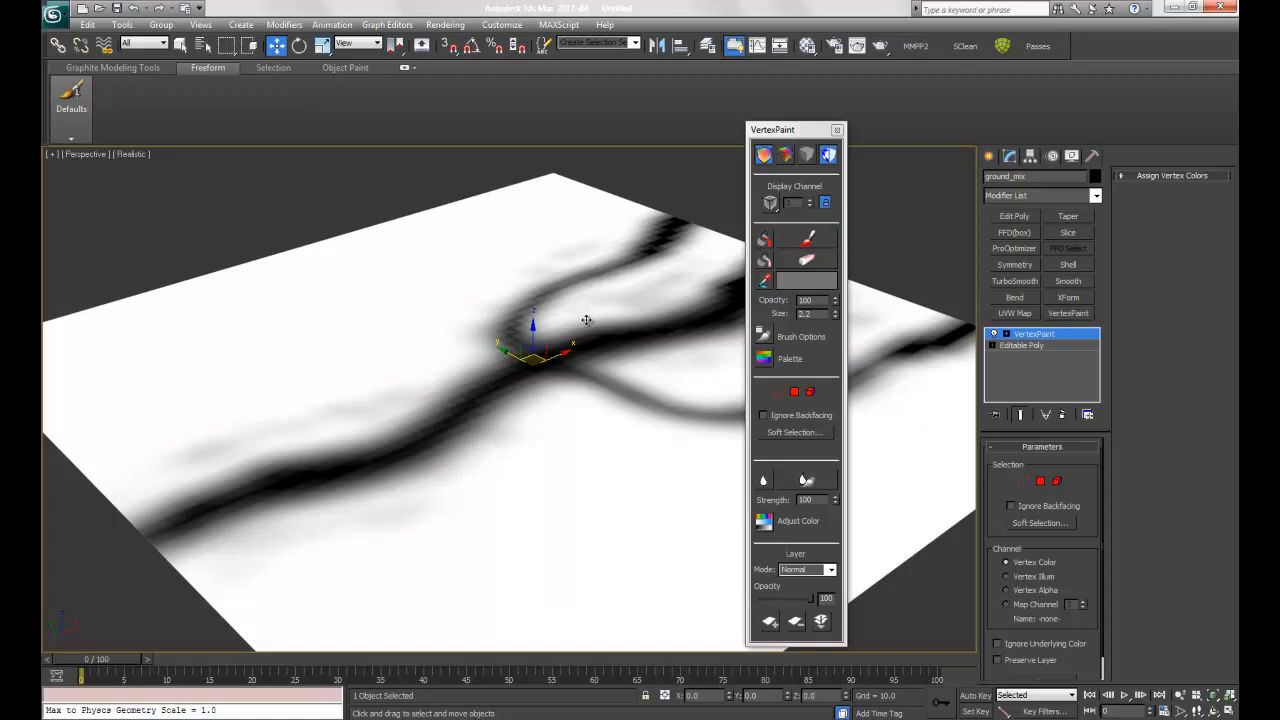
{"action": "left_click", "coordinate": [1092, 156]}
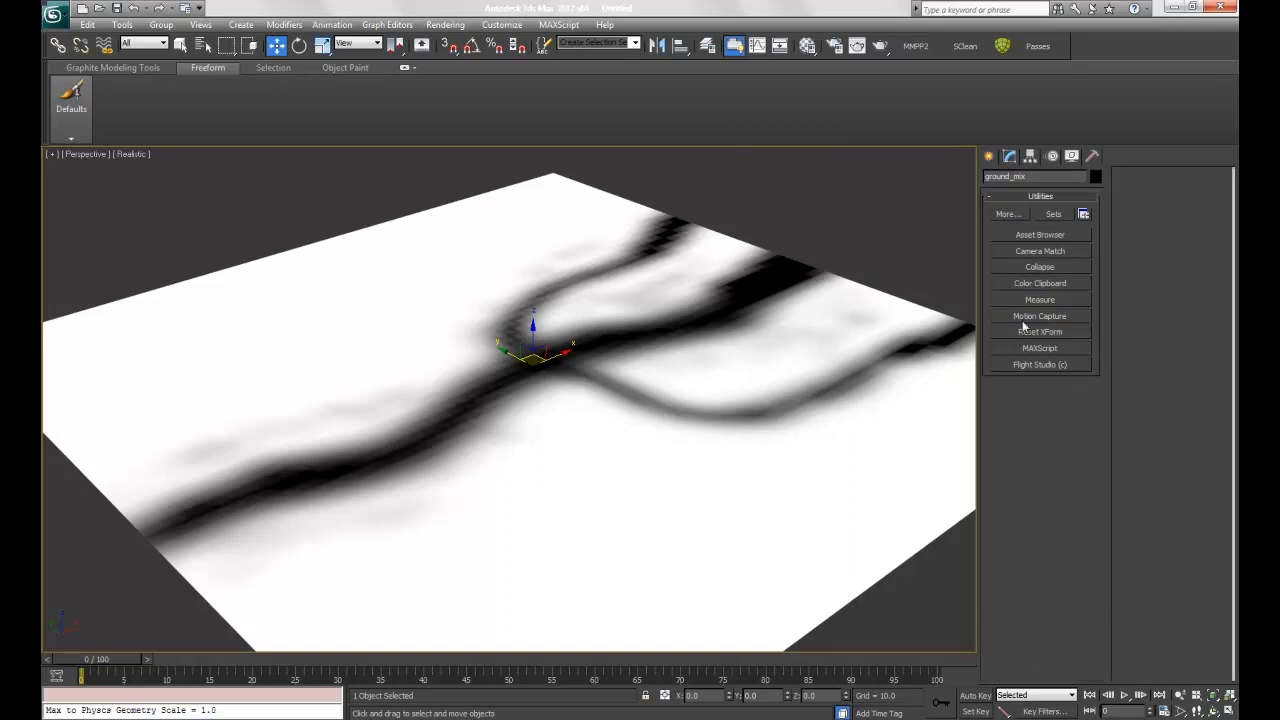
Open the Asset Browser and load the finished landscape example image
{"action": "left_click", "coordinate": [1040, 234]}
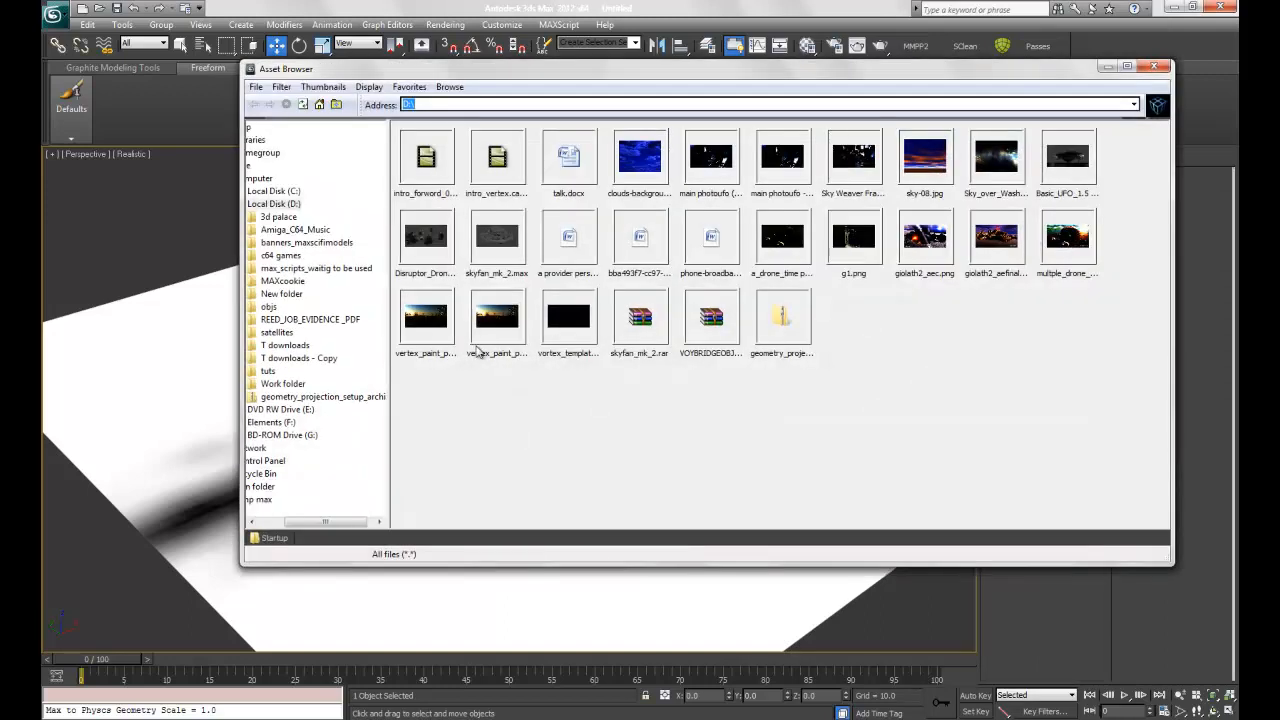
{"action": "double_click", "coordinate": [496, 316]}
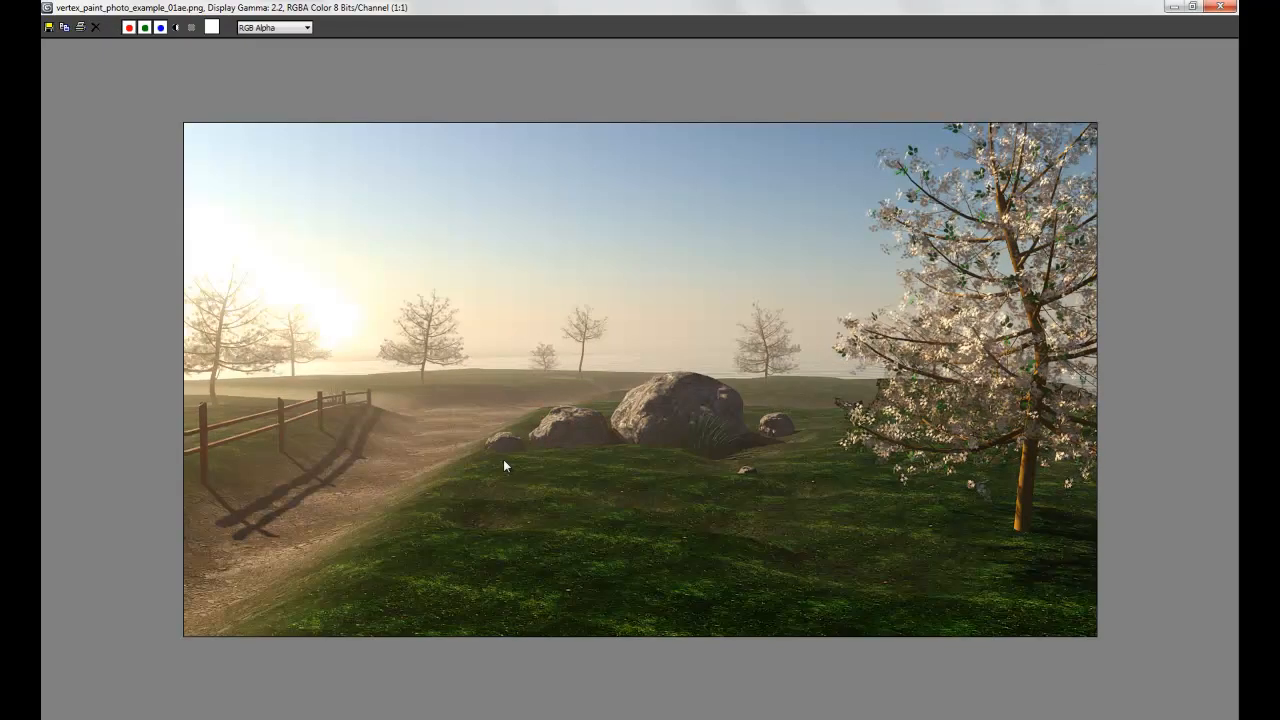
{"action": "mouse_move", "coordinate": [1018, 438]}
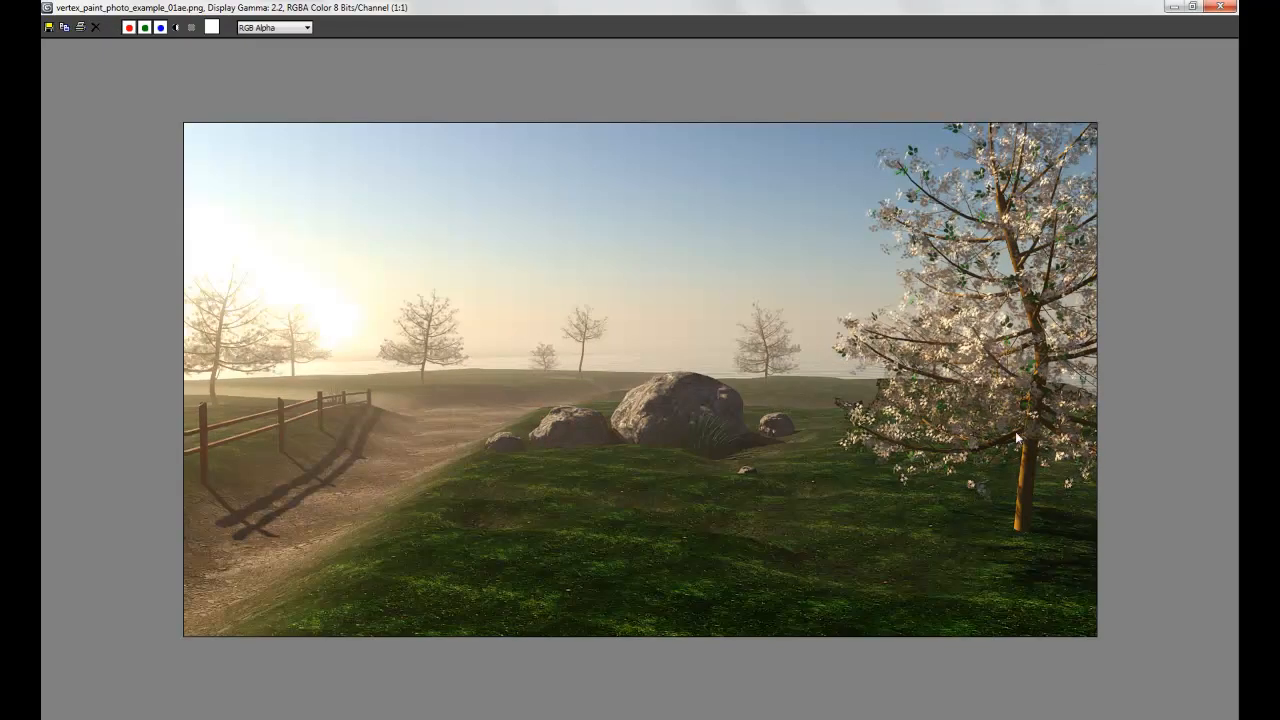
{"action": "mouse_move", "coordinate": [1040, 280]}
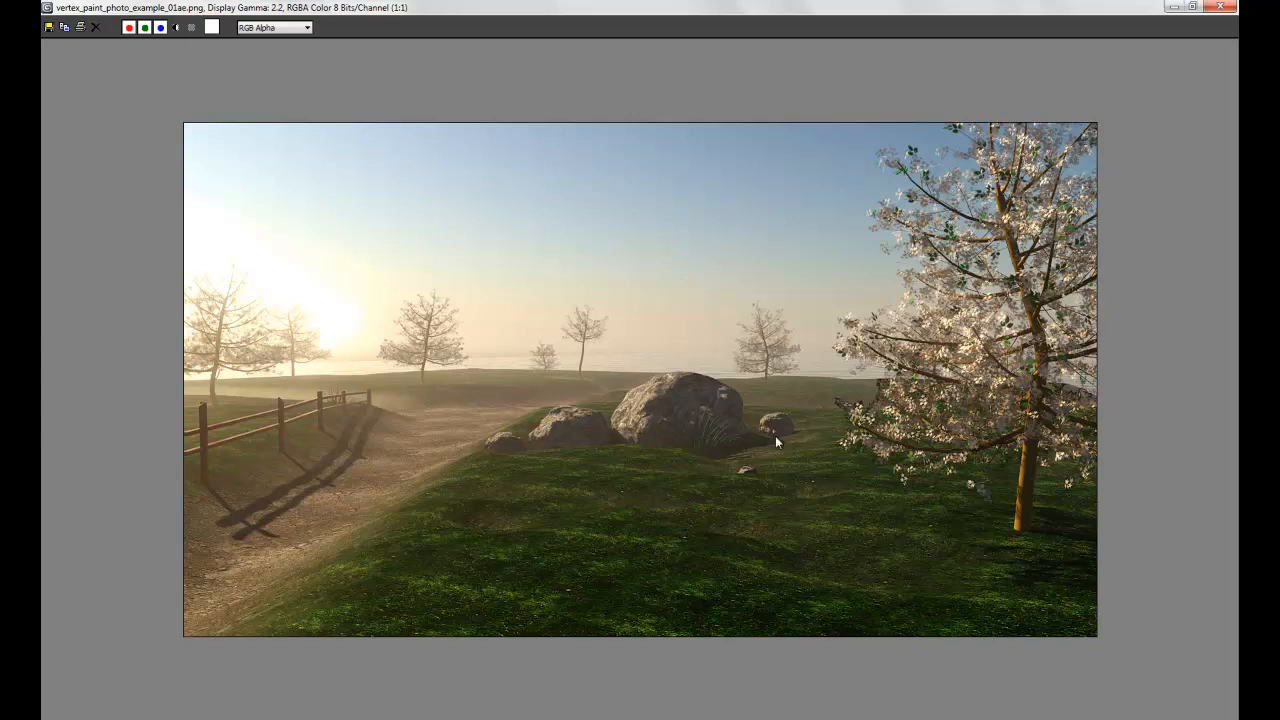
{"action": "mouse_move", "coordinate": [668, 508]}
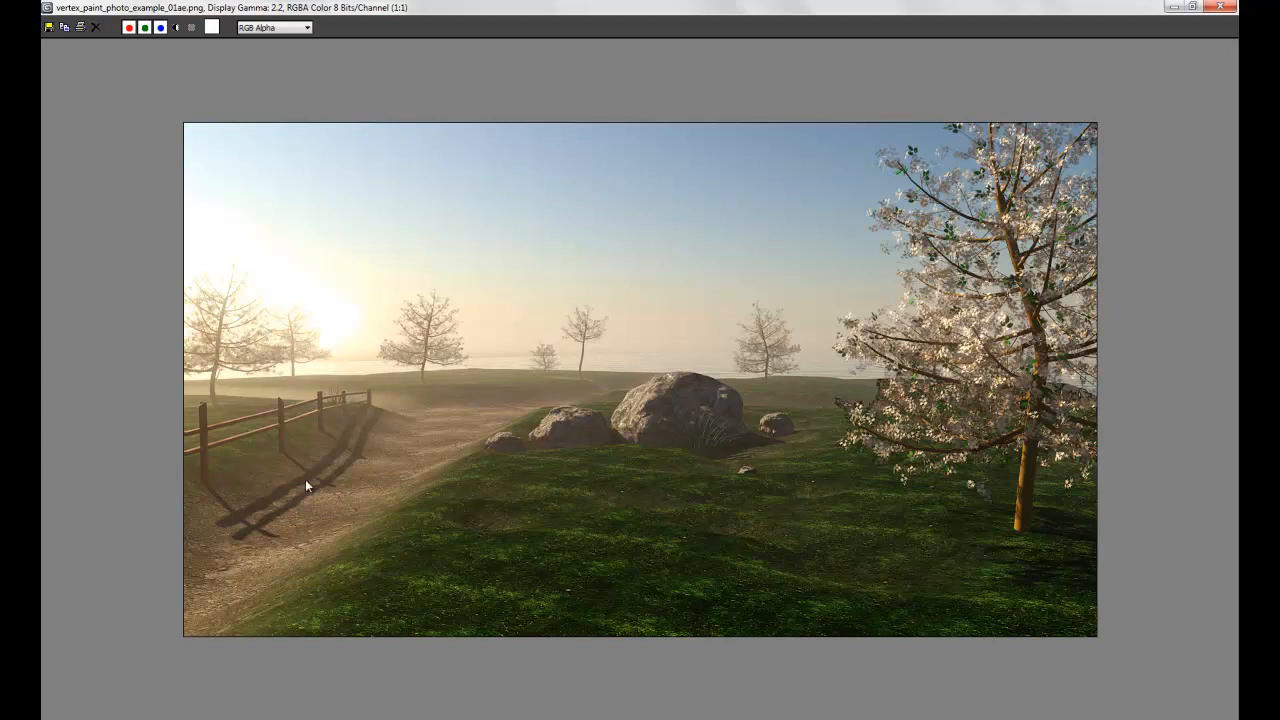
{"action": "mouse_move", "coordinate": [240, 444]}
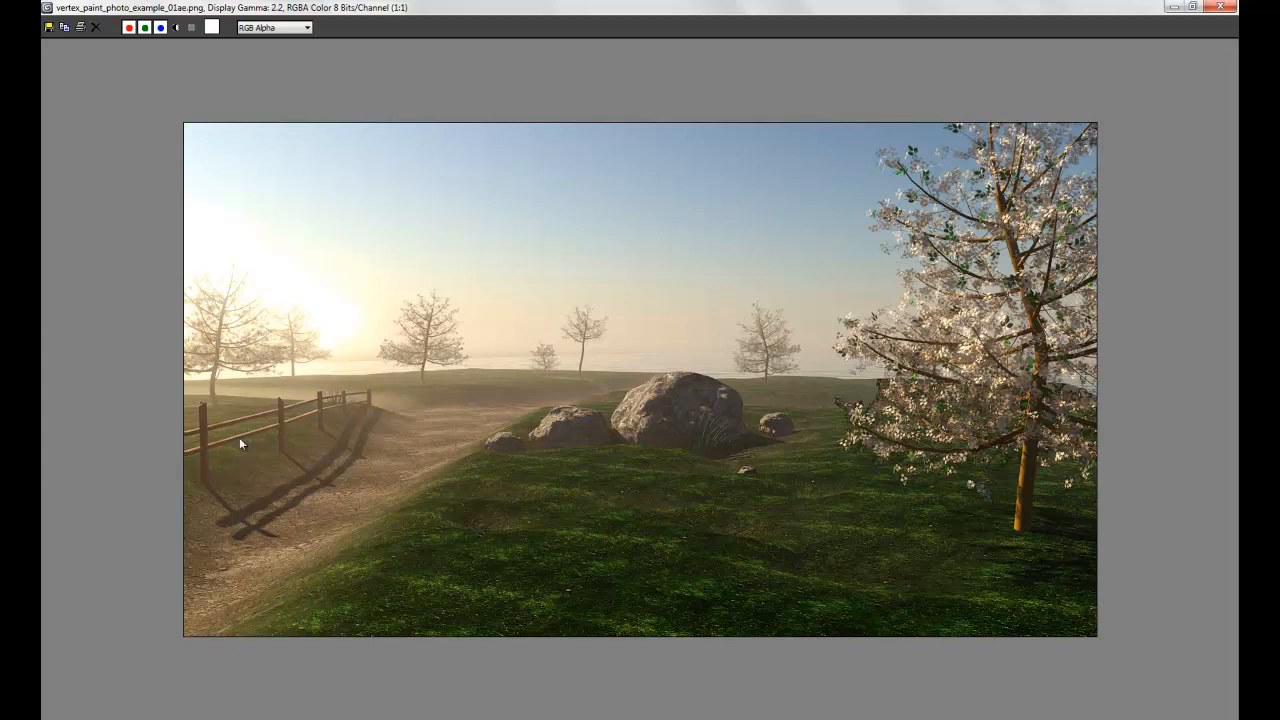
{"action": "mouse_move", "coordinate": [204, 442]}
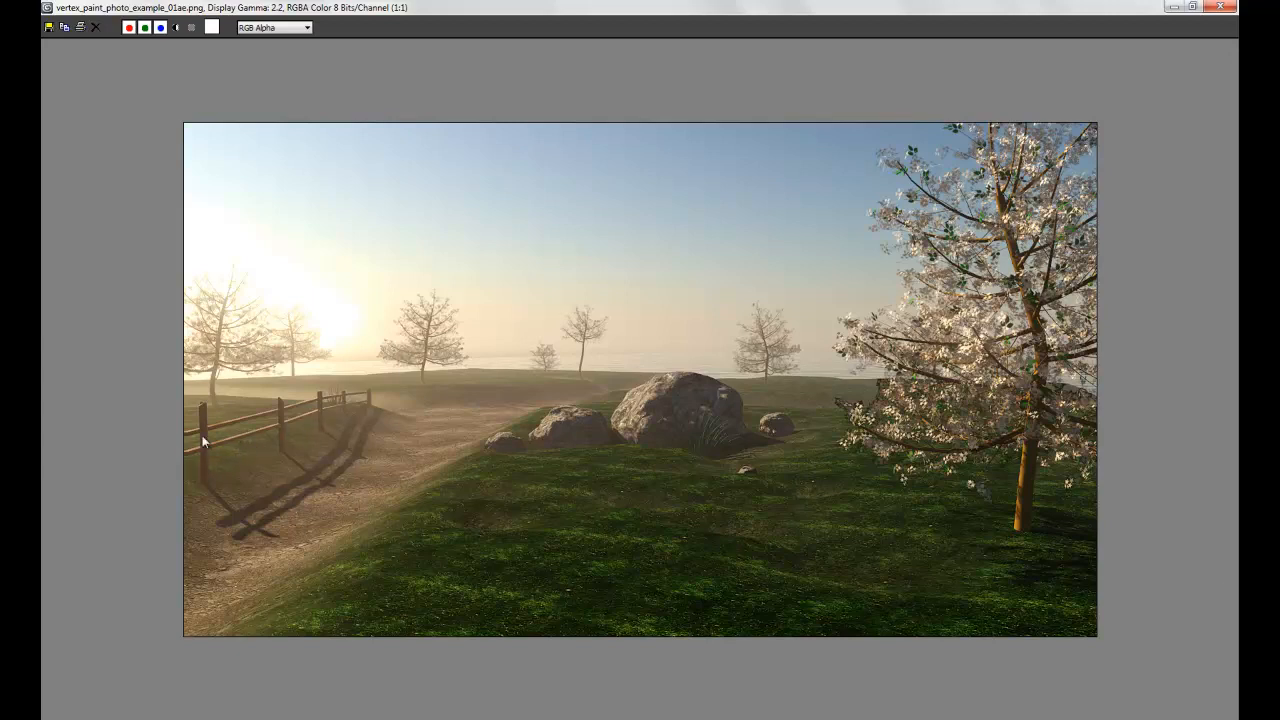
{"action": "mouse_move", "coordinate": [136, 488]}
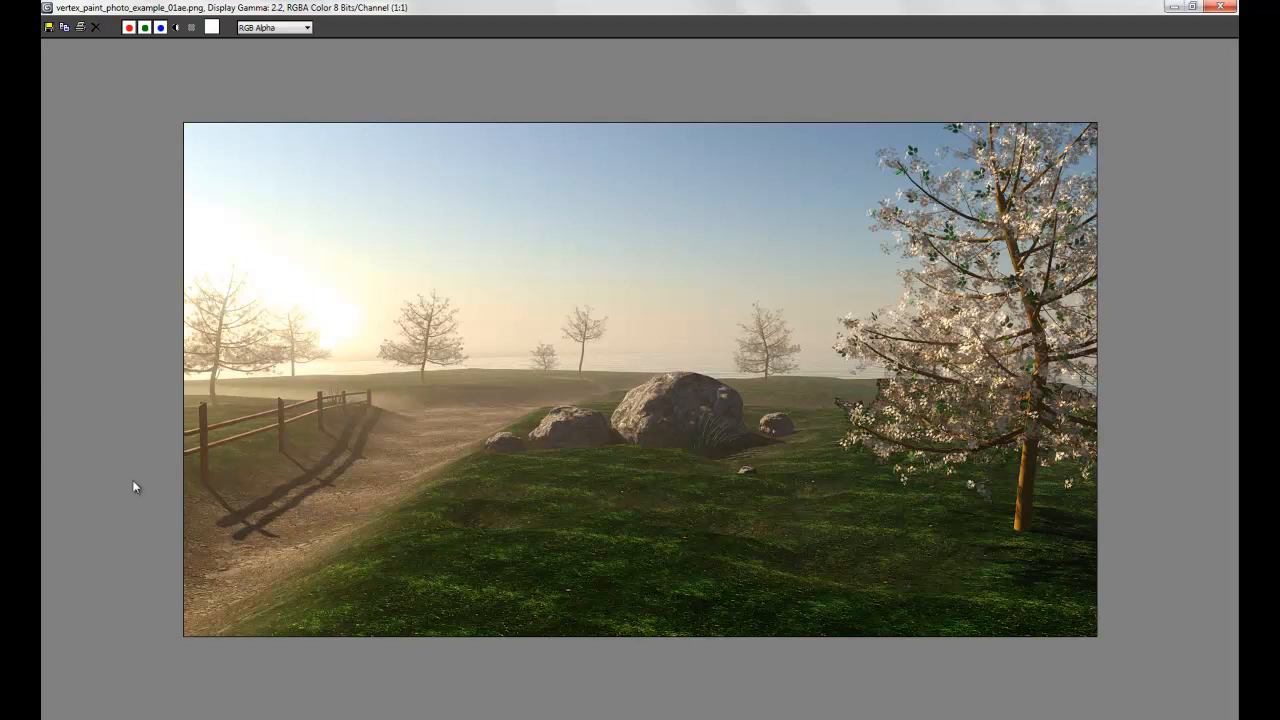
{"action": "mouse_move", "coordinate": [414, 452]}
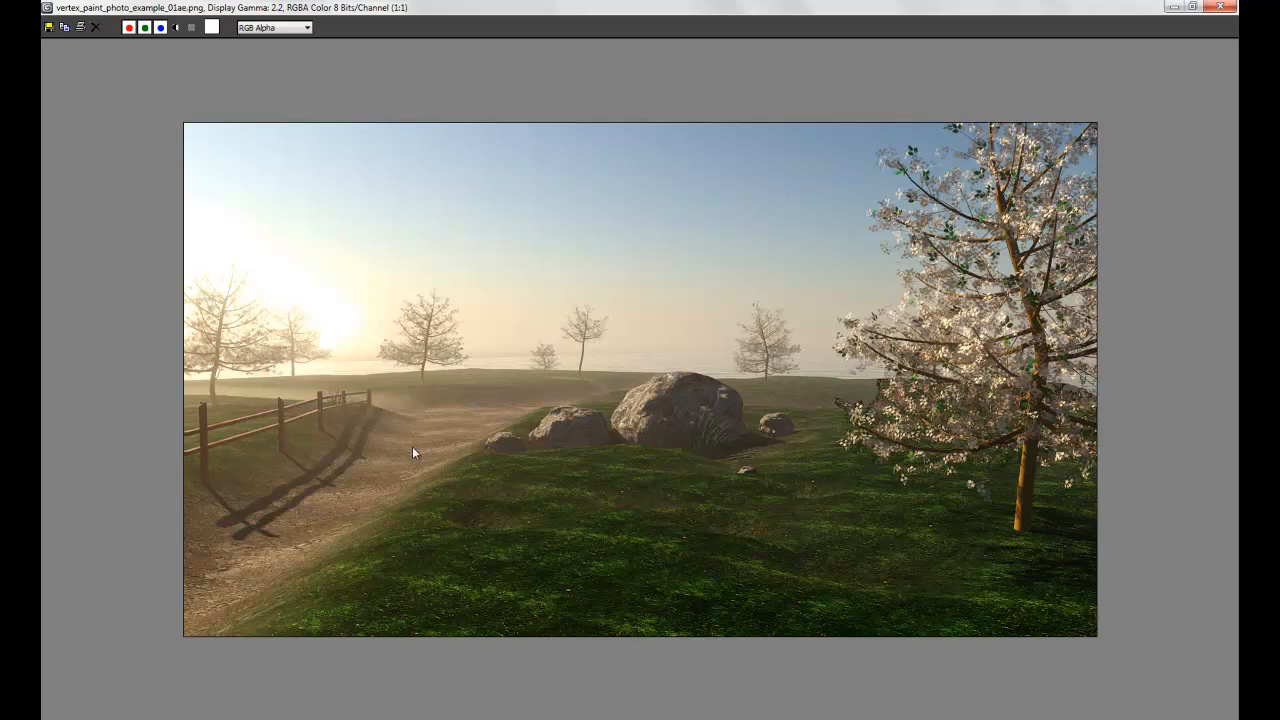
{"action": "mouse_move", "coordinate": [876, 372]}
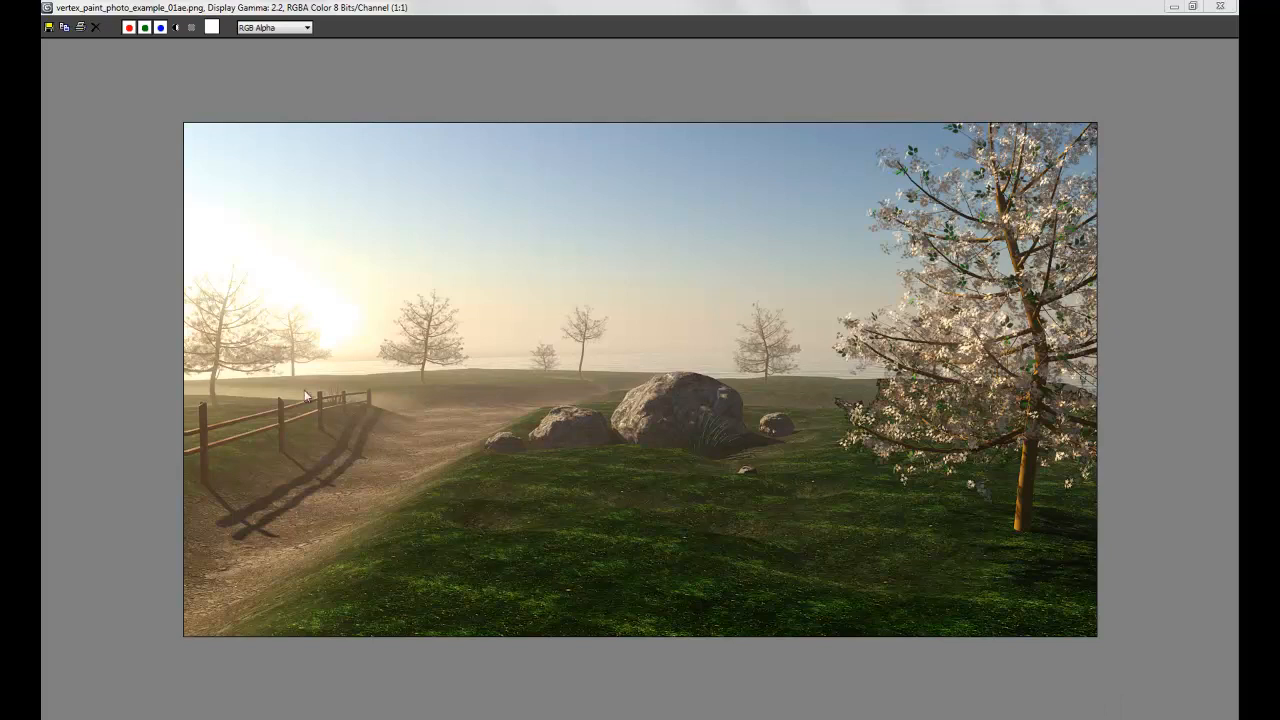
{"action": "mouse_move", "coordinate": [358, 300]}
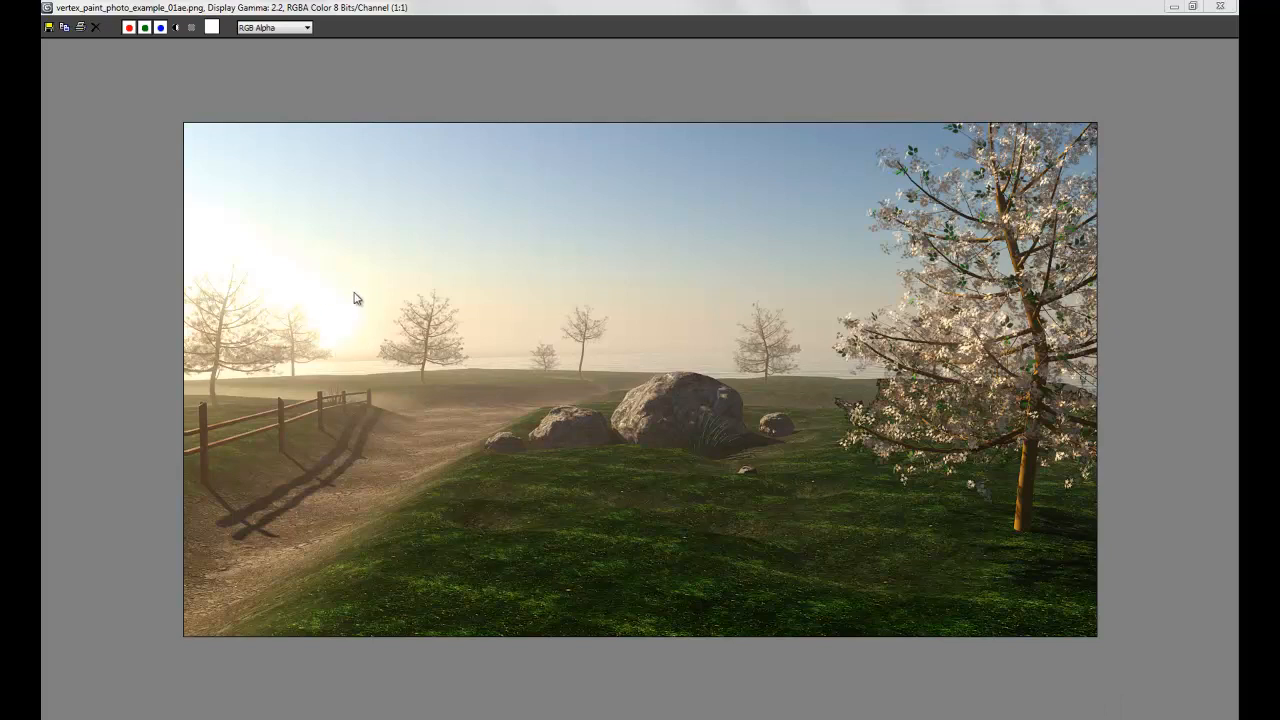
{"action": "mouse_move", "coordinate": [778, 240]}
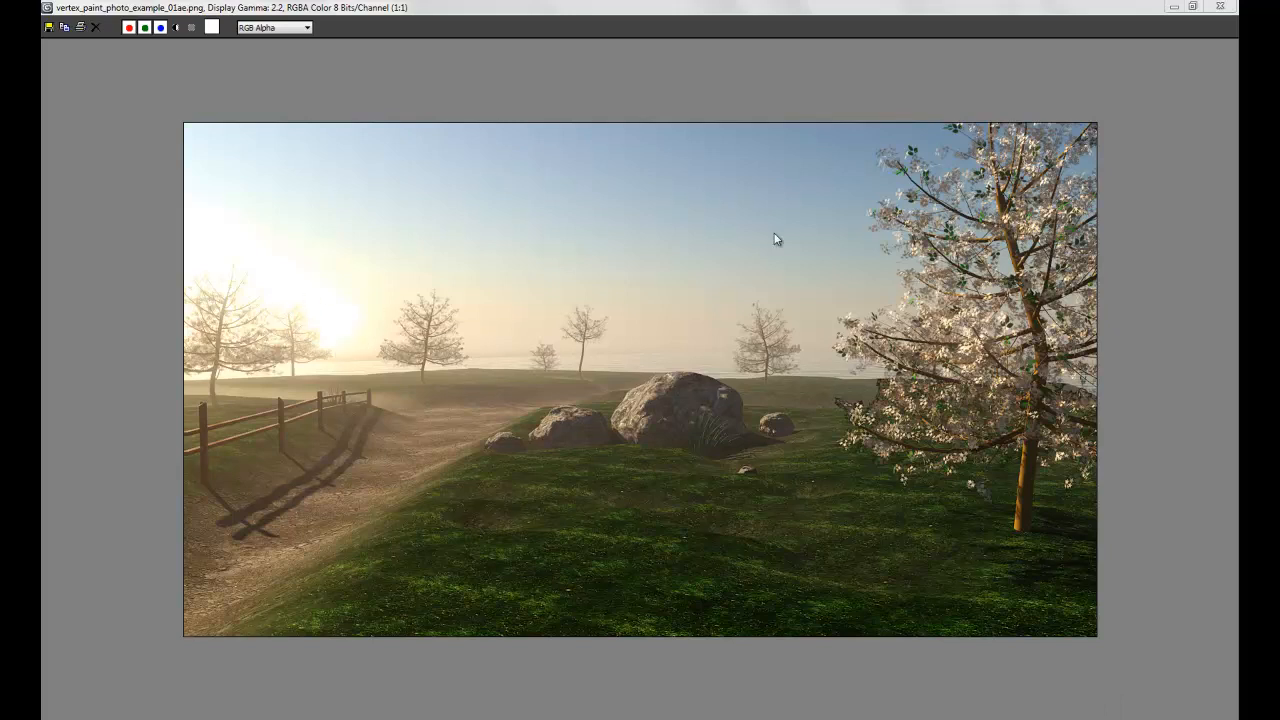
{"action": "mouse_move", "coordinate": [756, 424]}
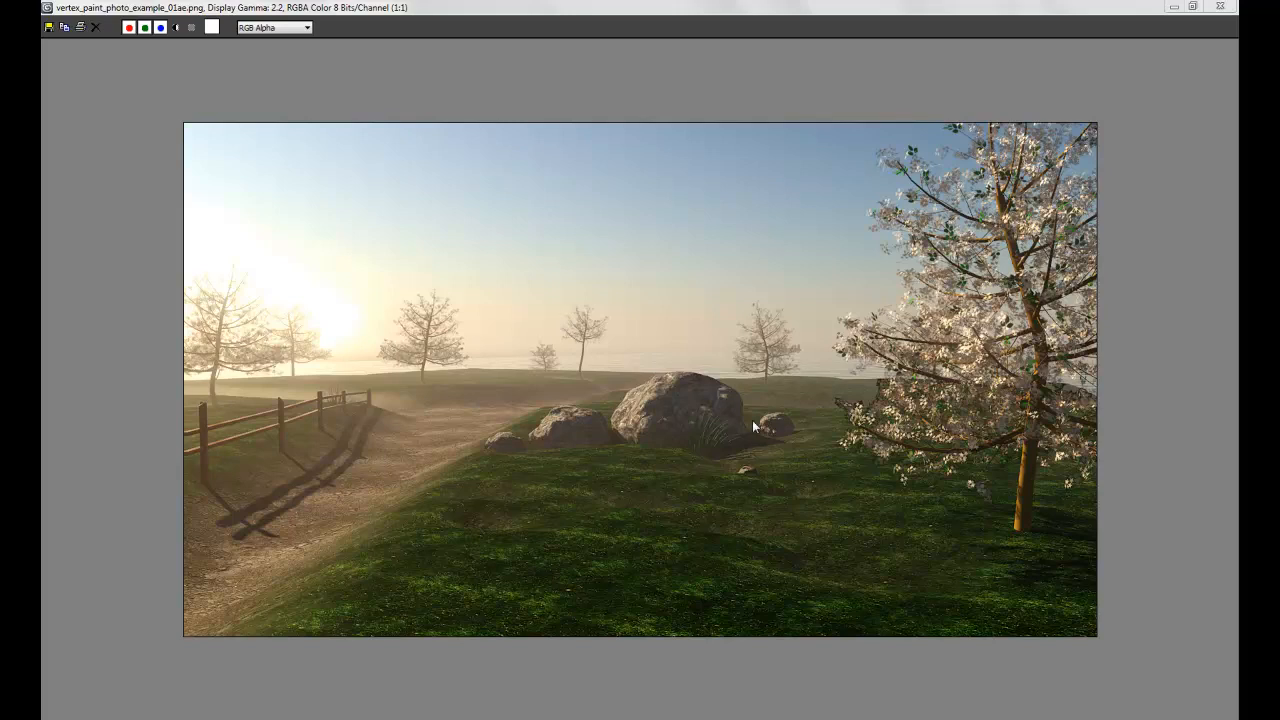
{"action": "mouse_move", "coordinate": [472, 496]}
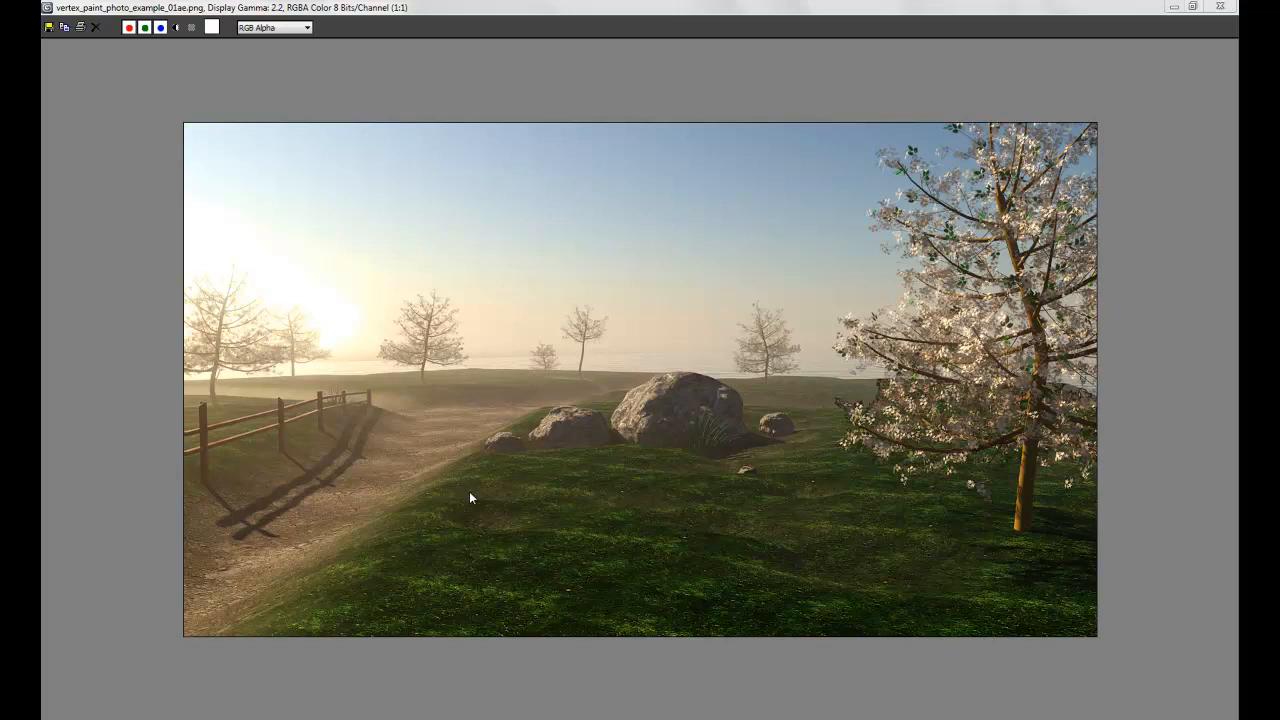
{"action": "mouse_move", "coordinate": [630, 532]}
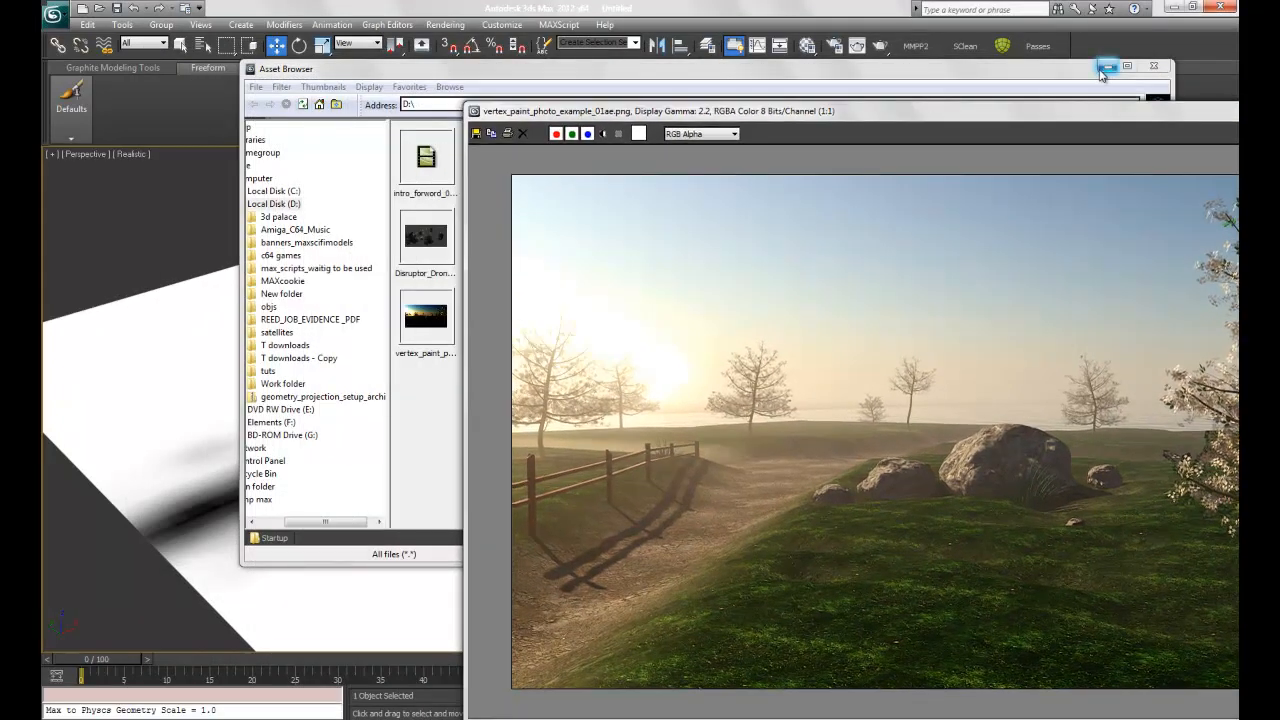
{"action": "mouse_move", "coordinate": [588, 628]}
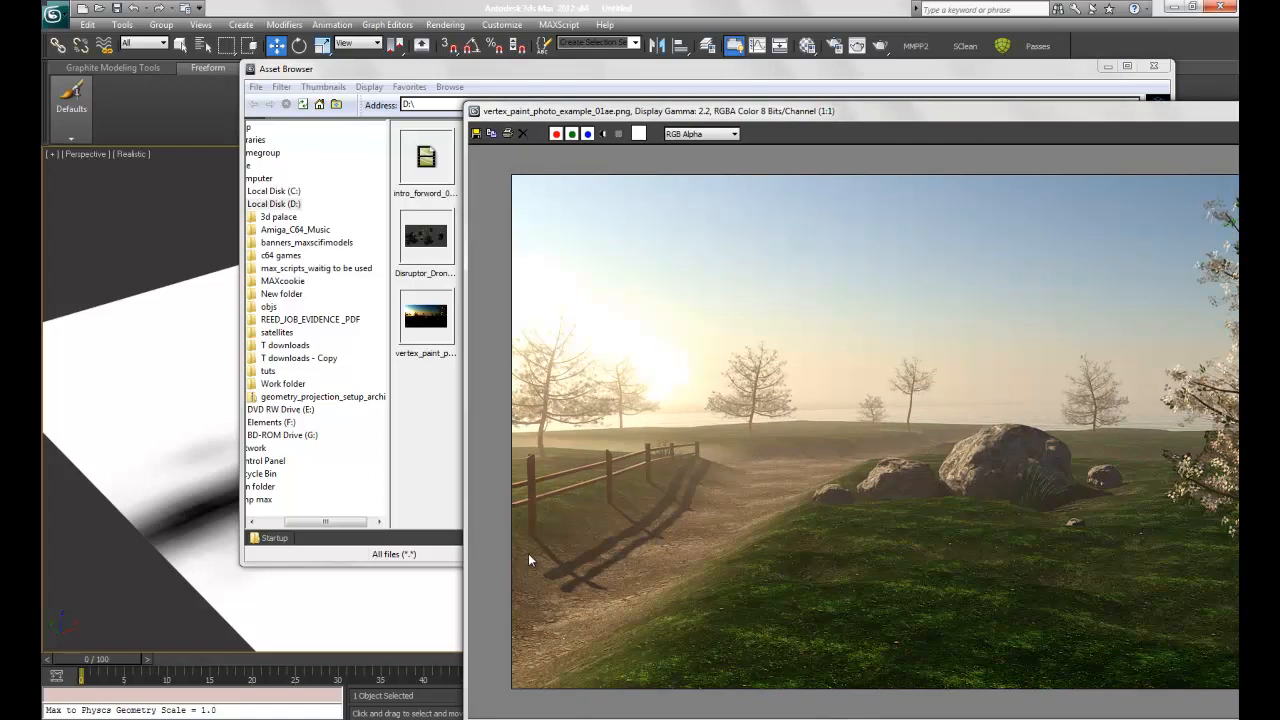
{"action": "mouse_move", "coordinate": [604, 716]}
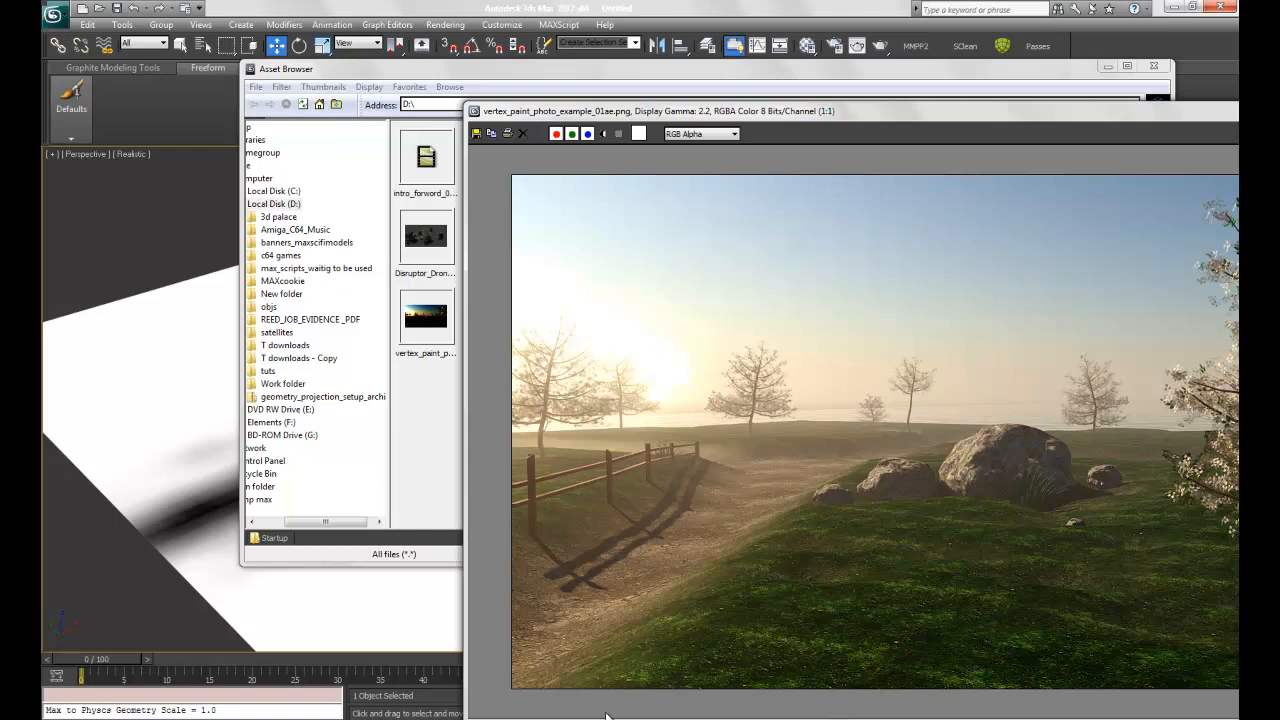
{"action": "mouse_move", "coordinate": [456, 516]}
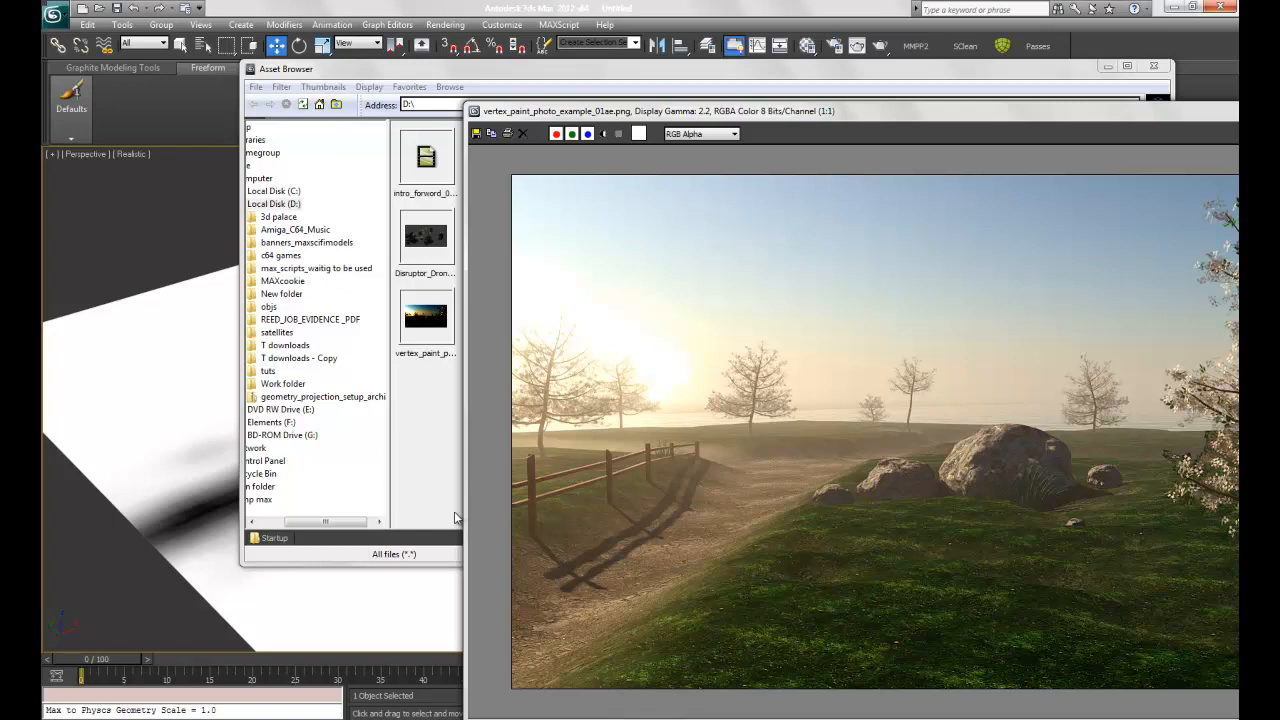